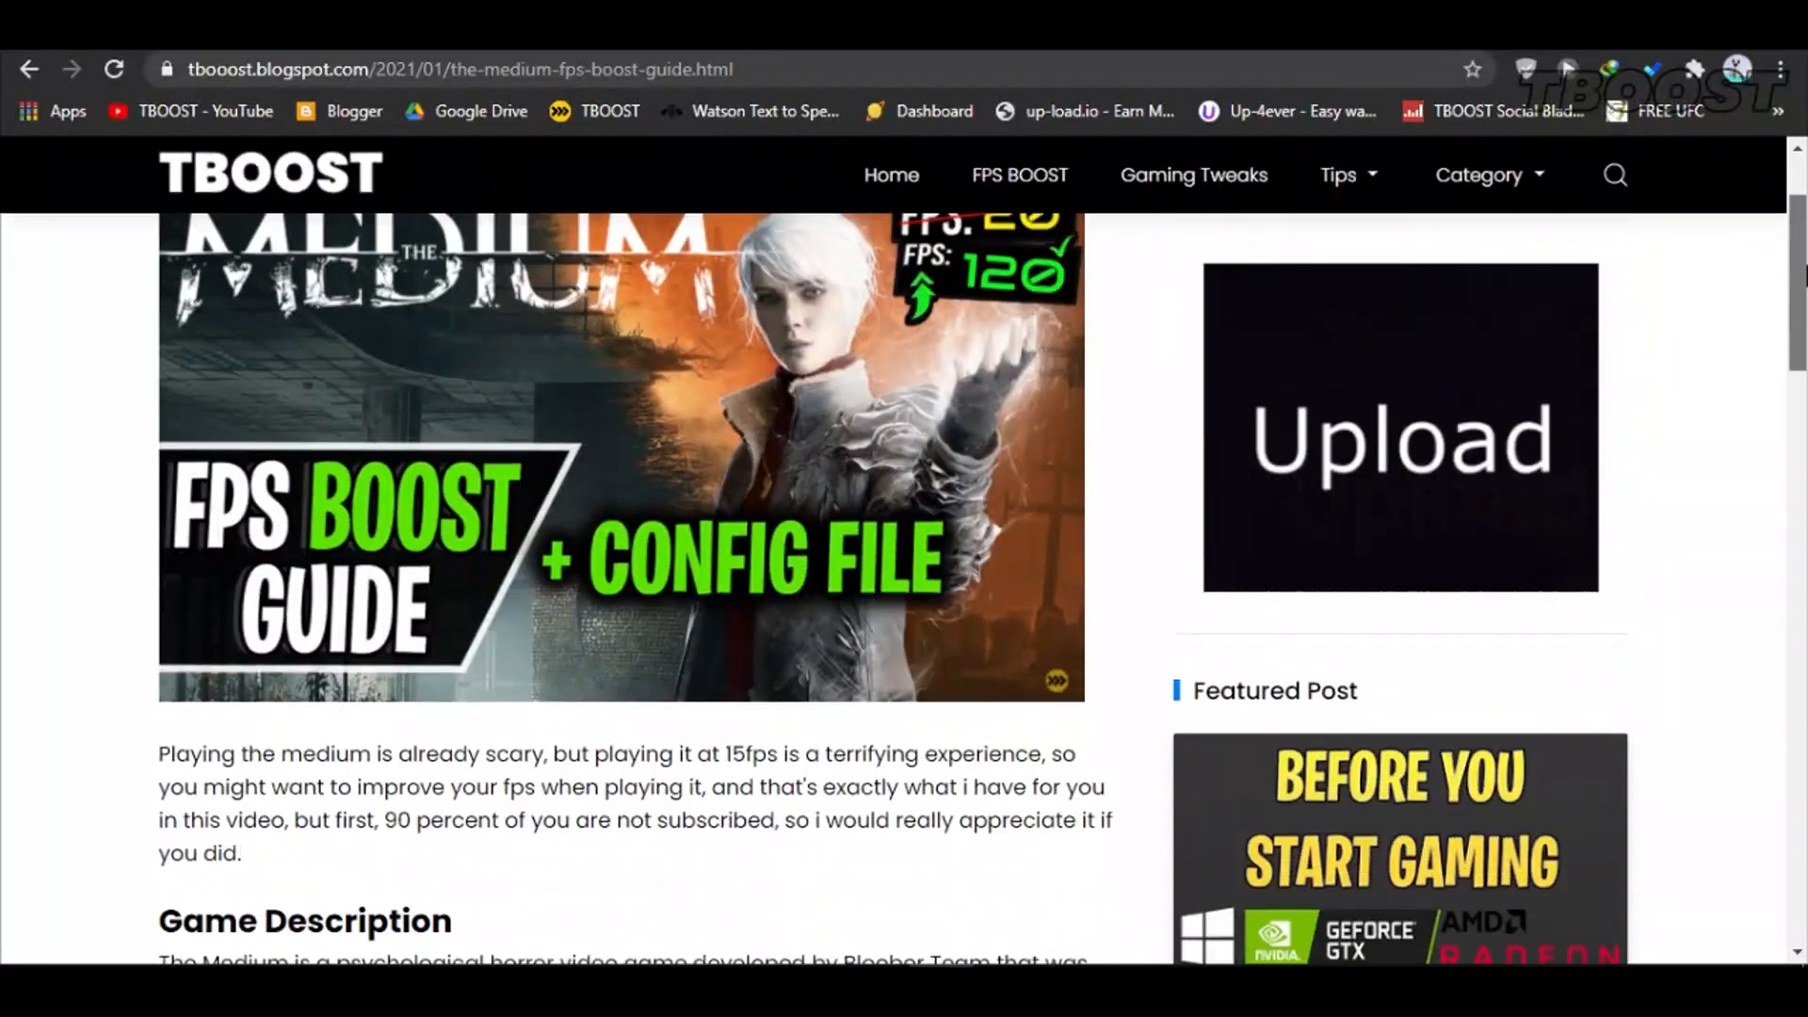
Follow the guide's 'CLICK HERE TO DOWNLOAD!' link to The Medium config file on Google Drive
scroll(down, 3)
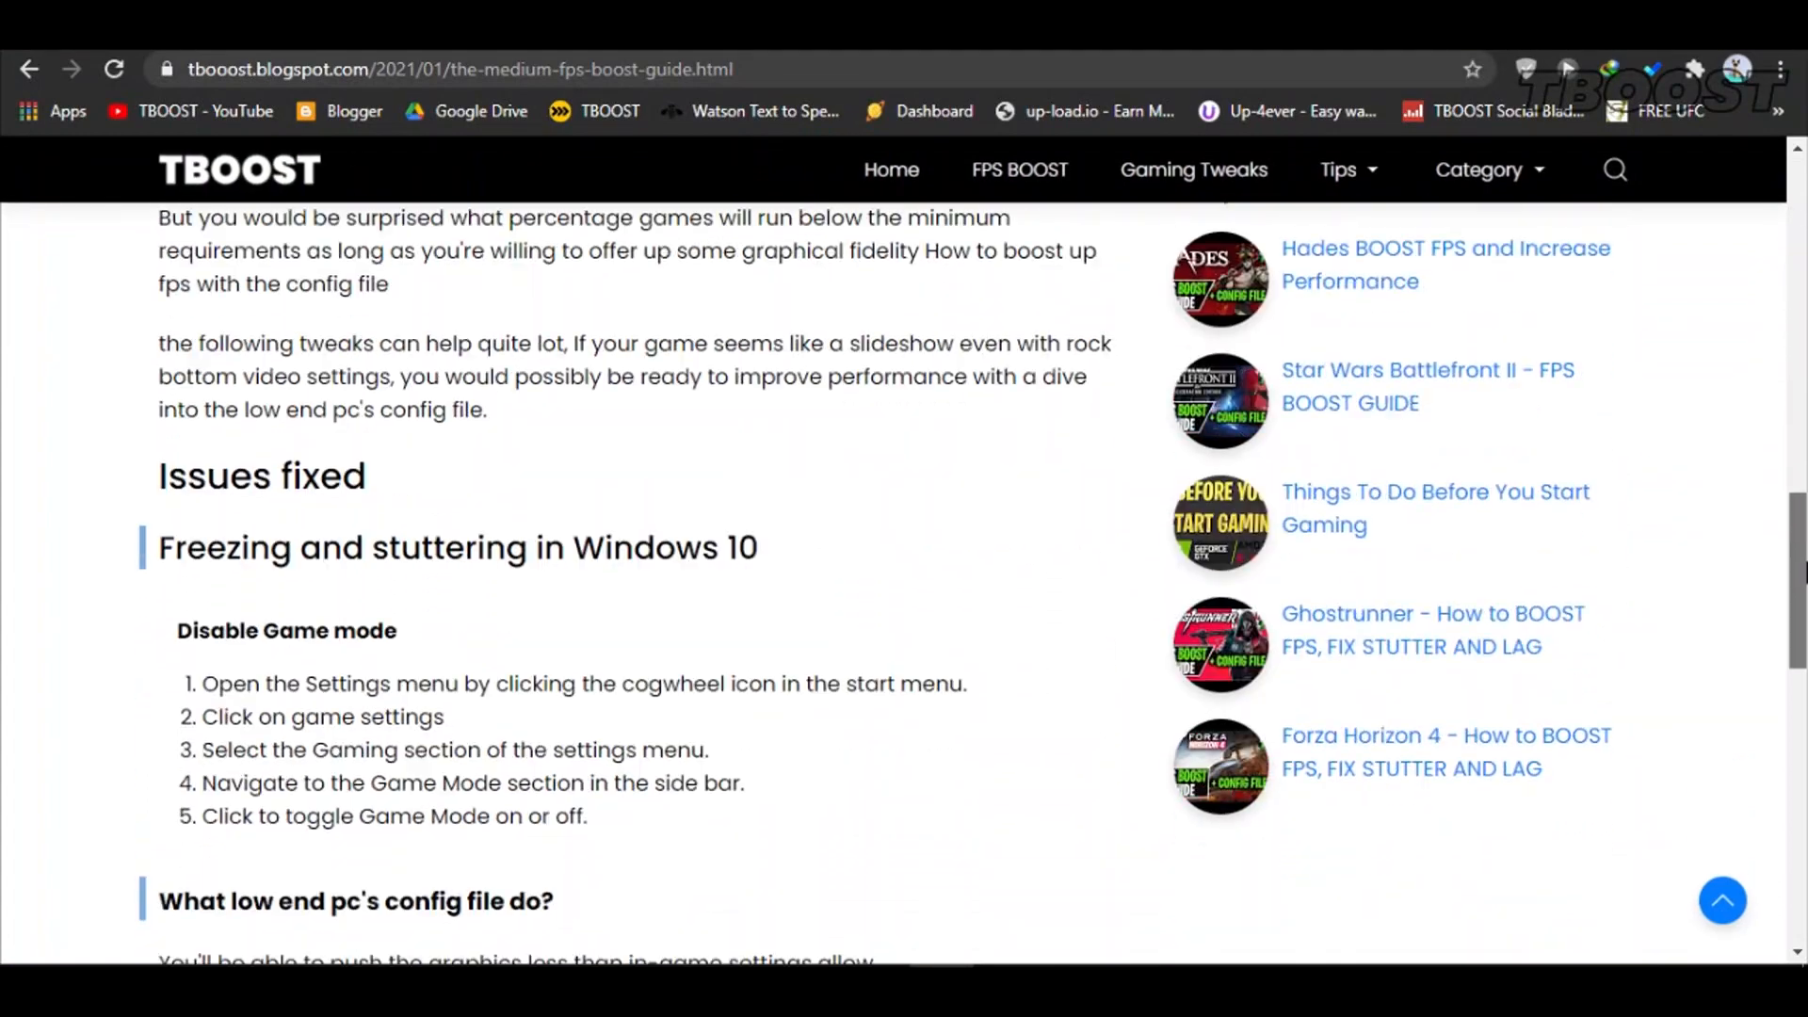
scroll(down, 3)
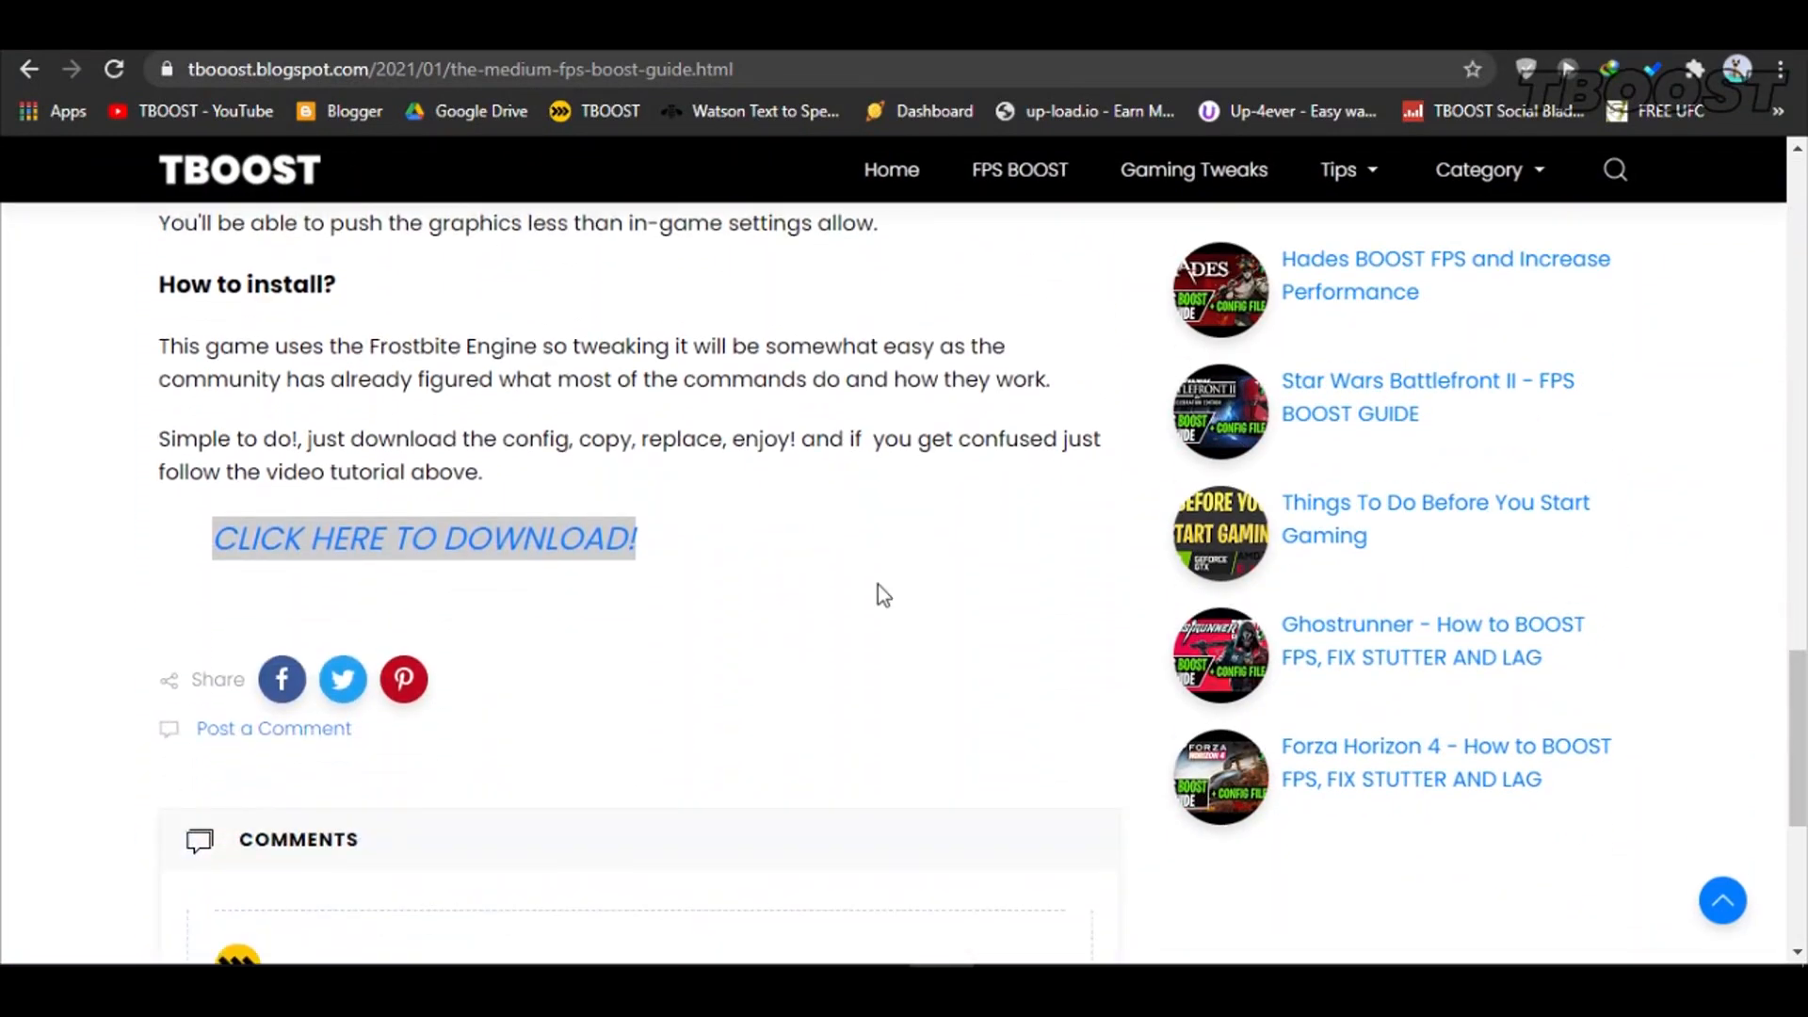
click(423, 538)
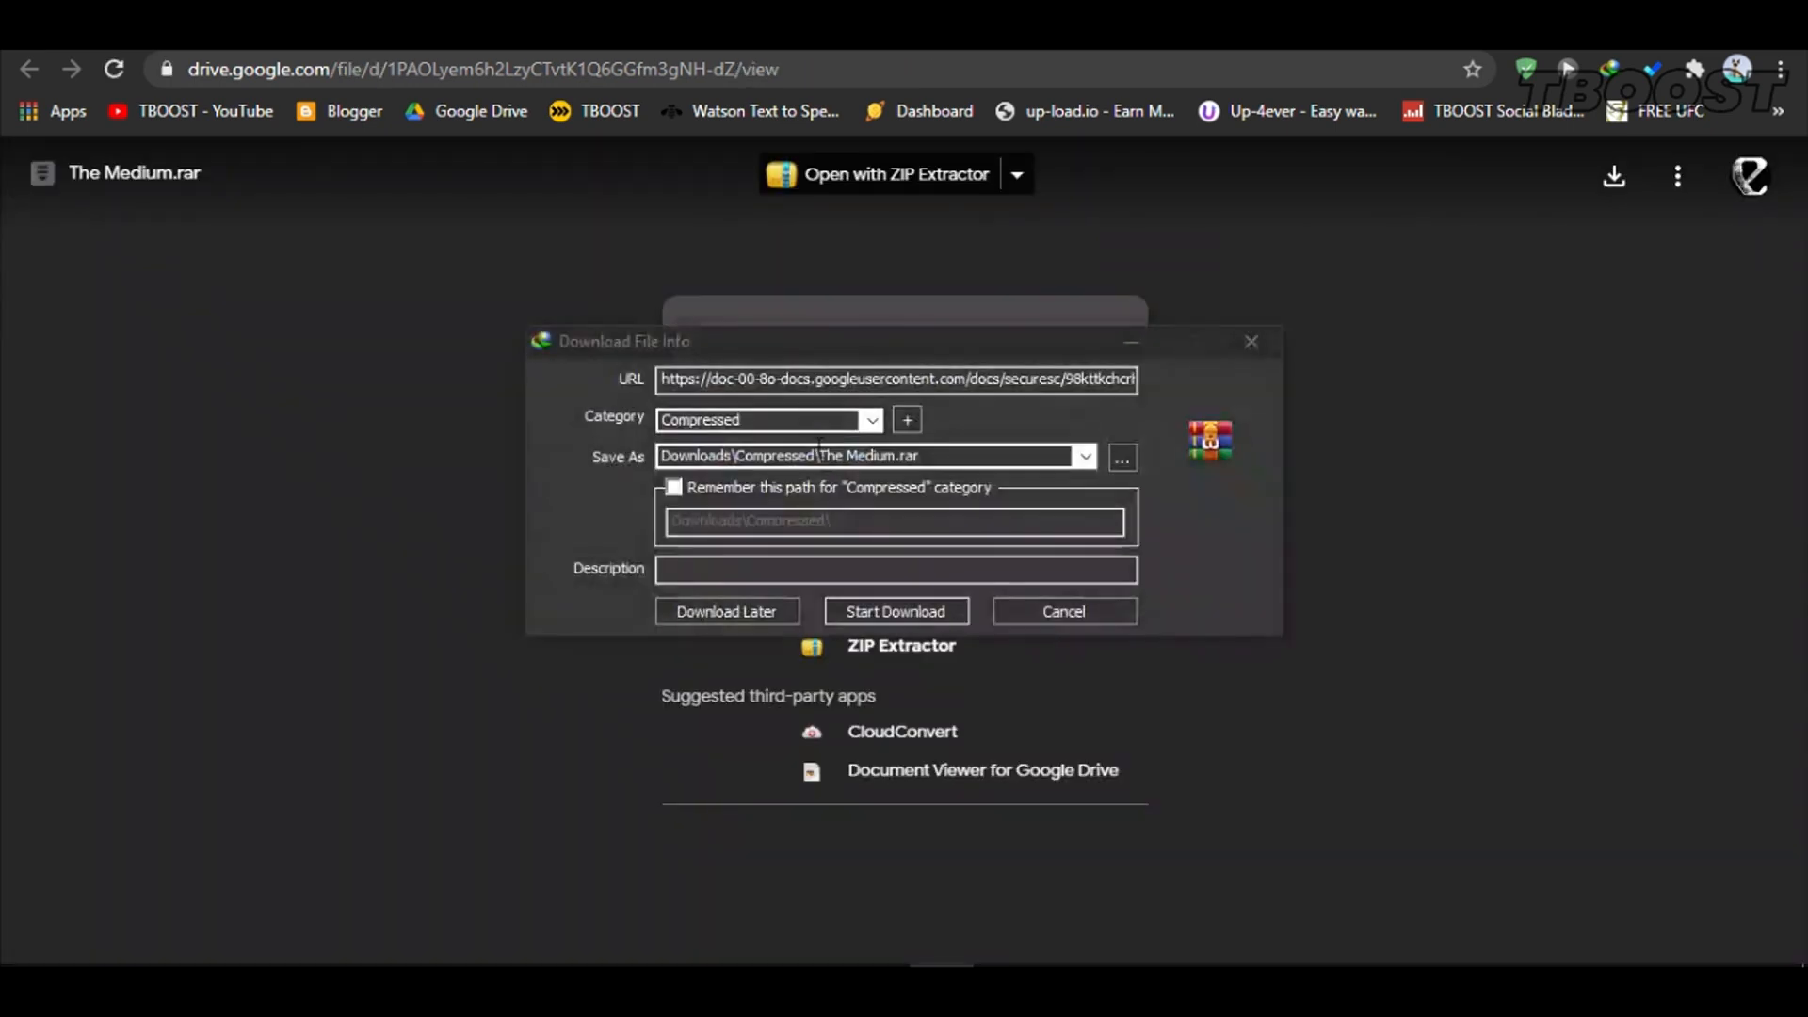
Start downloading The Medium.rar into the Compressed downloads folder
click(895, 610)
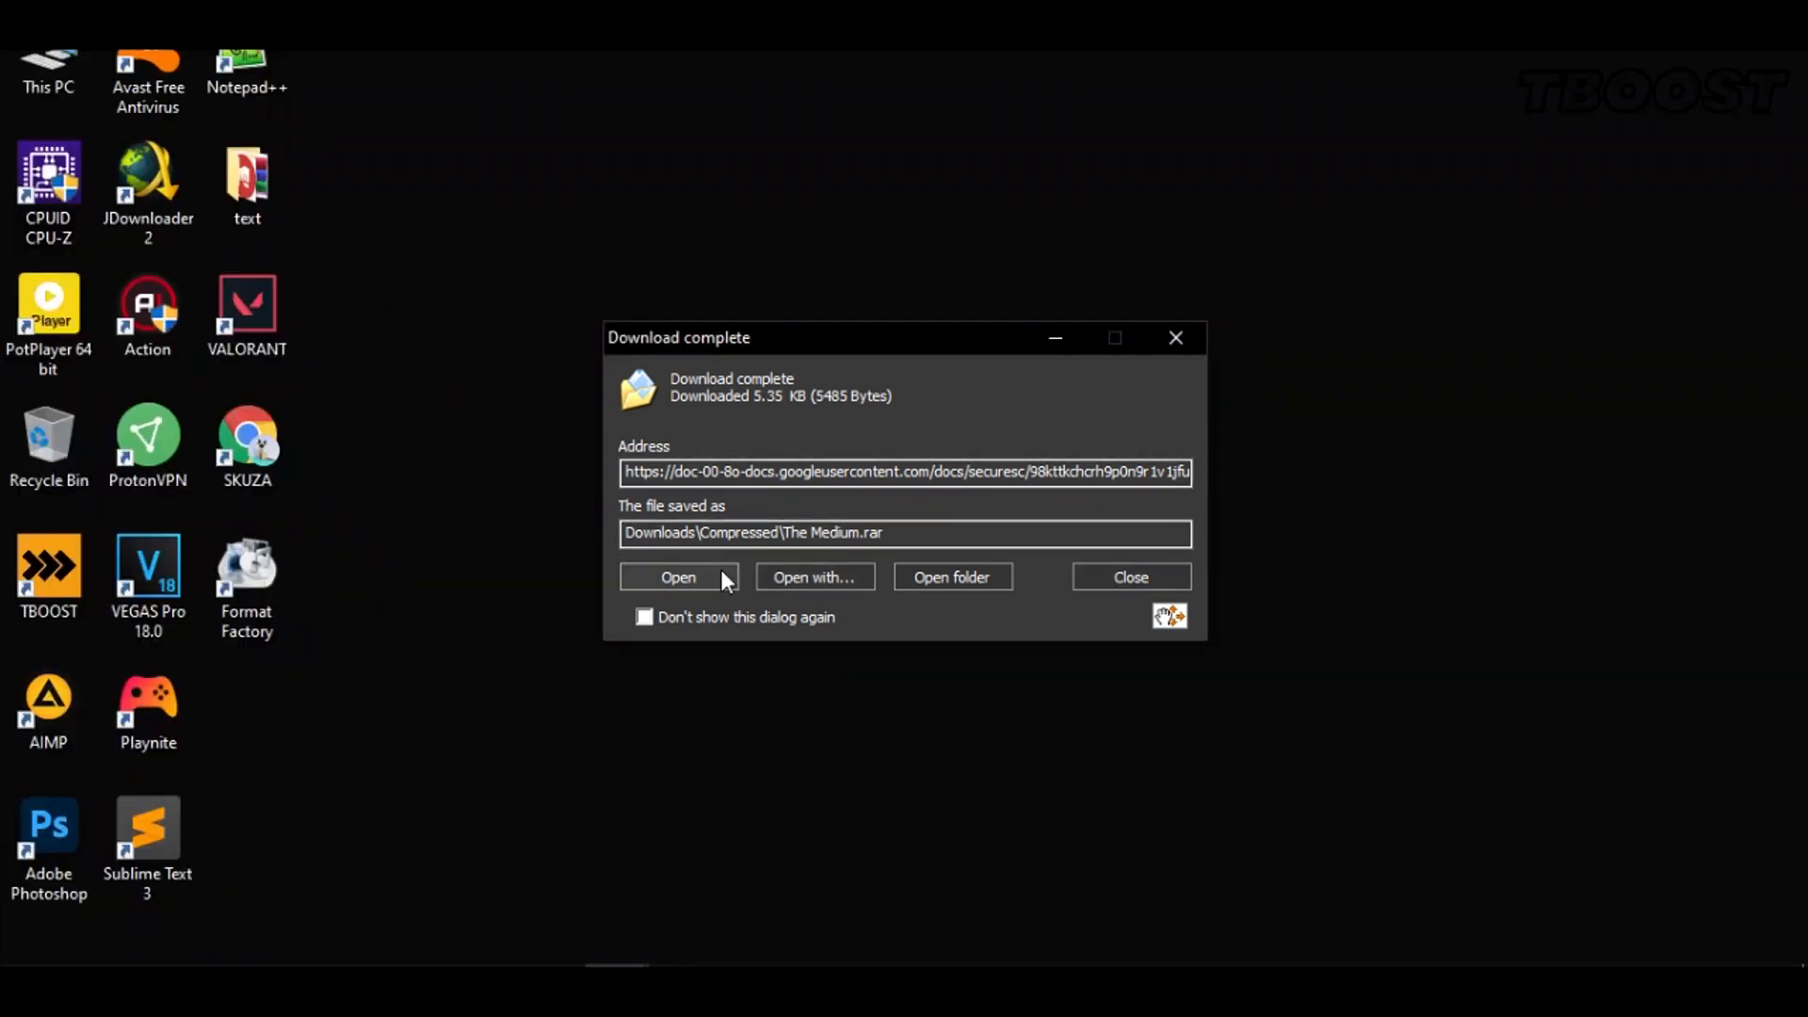
Drag The Medium folder out of The Medium.rar onto the desktop and close WinRAR
click(678, 576)
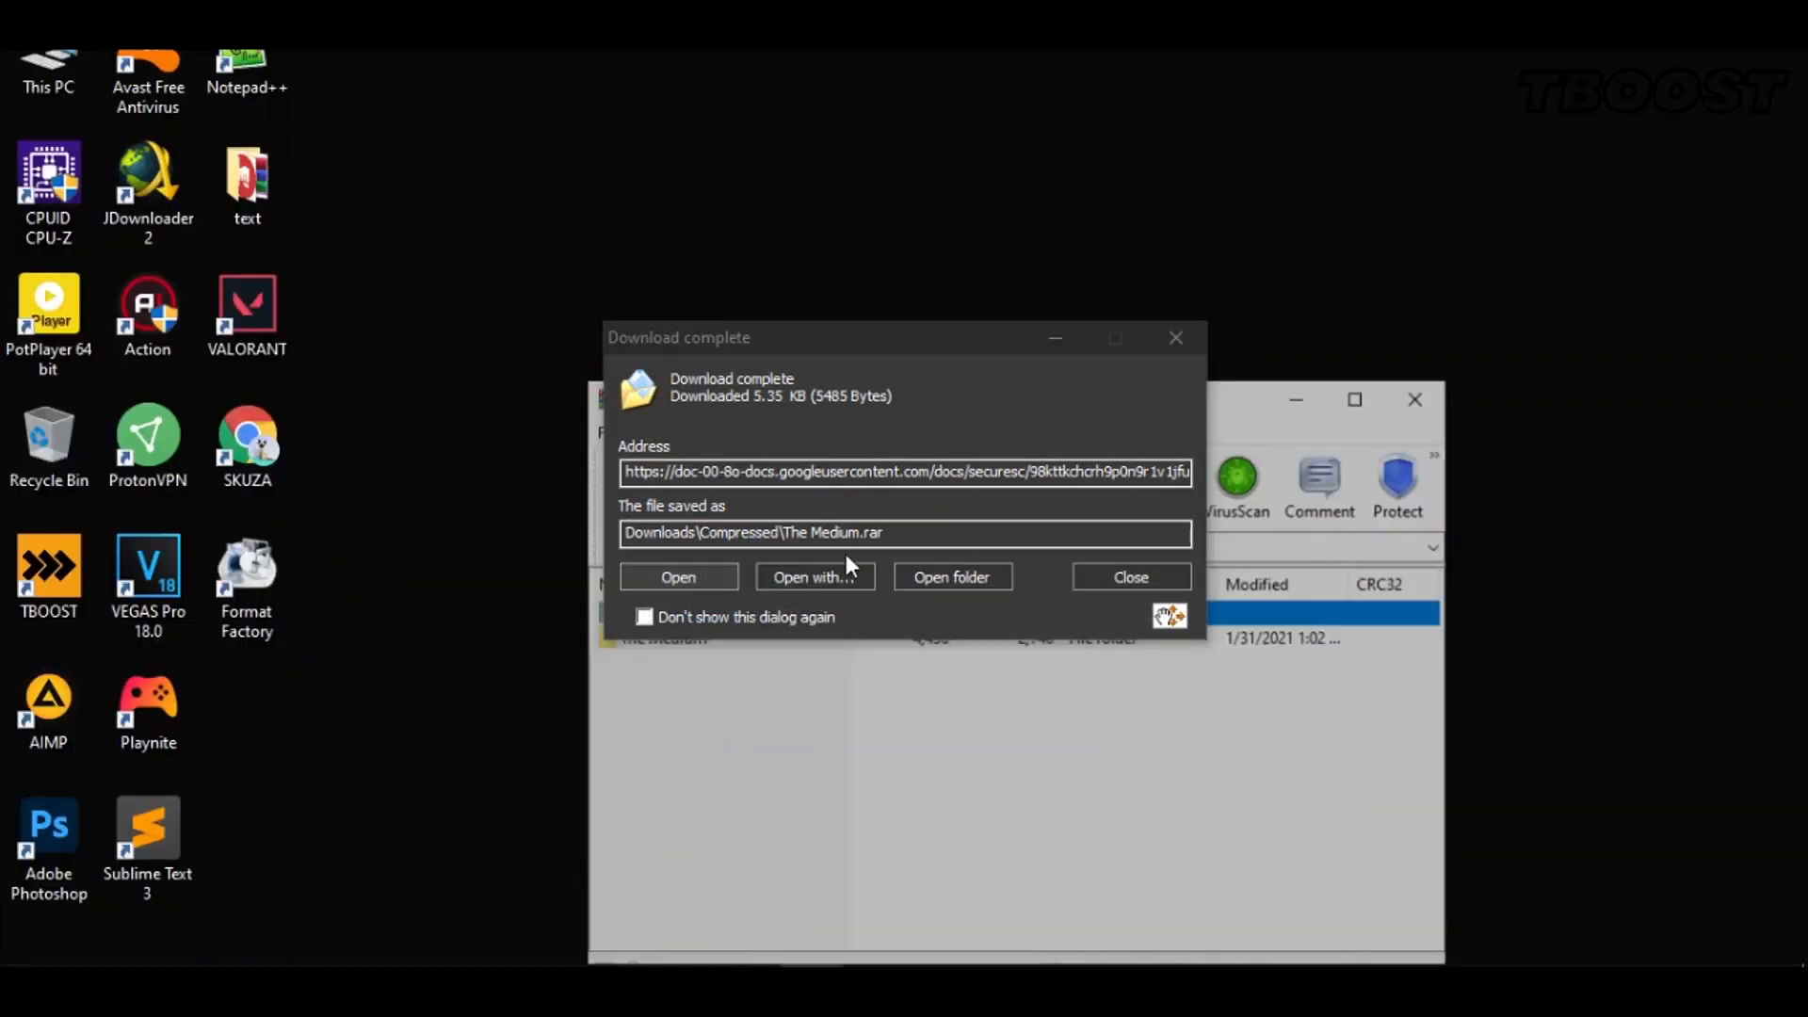
click(1128, 576)
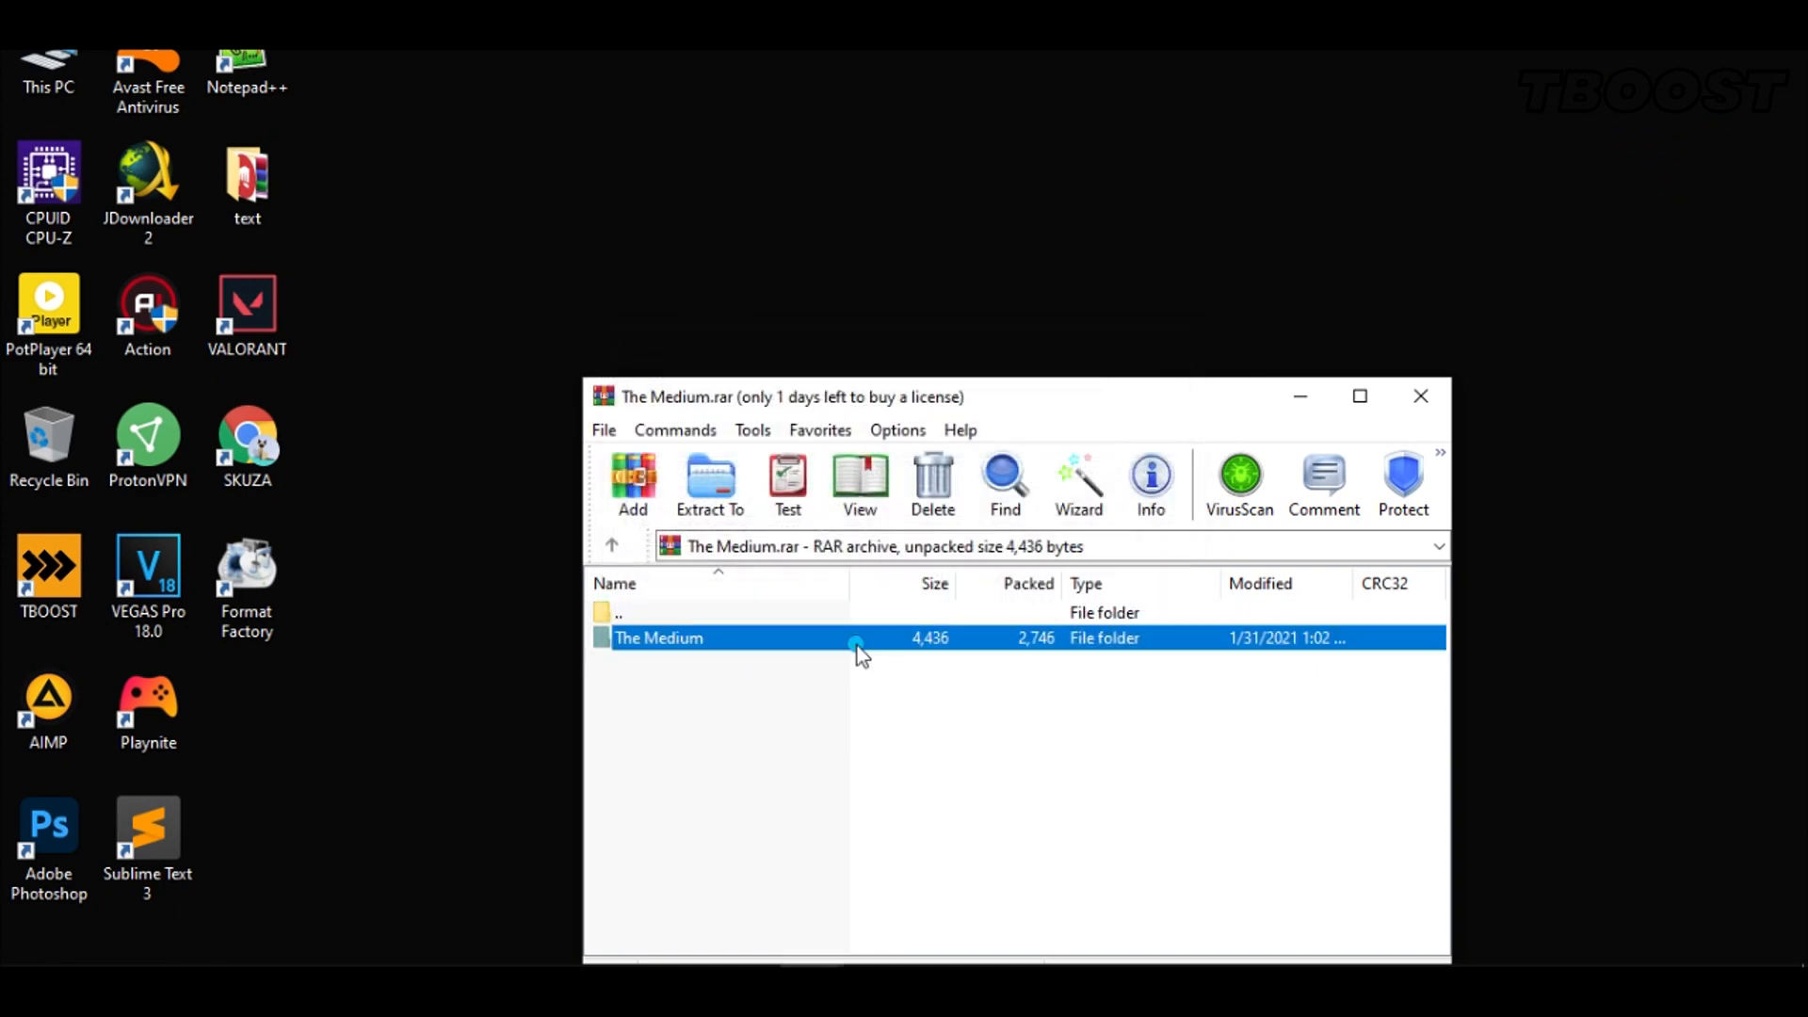
click(710, 482)
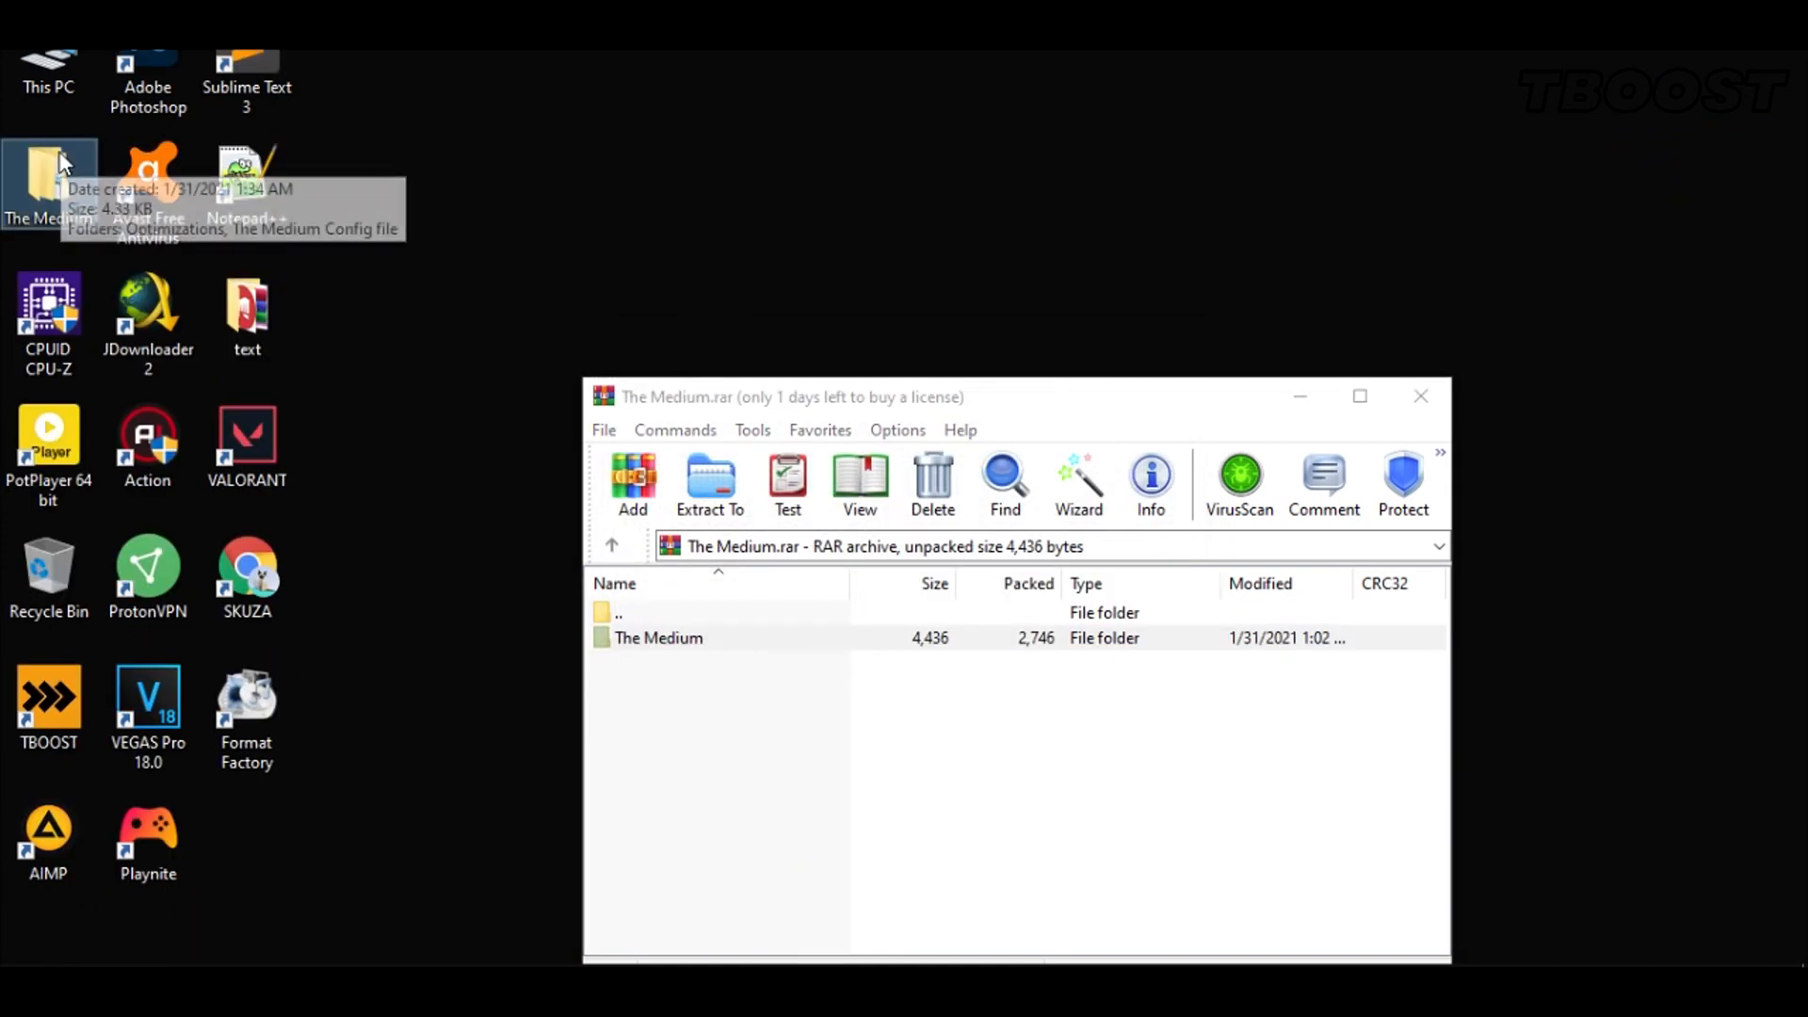
click(1421, 398)
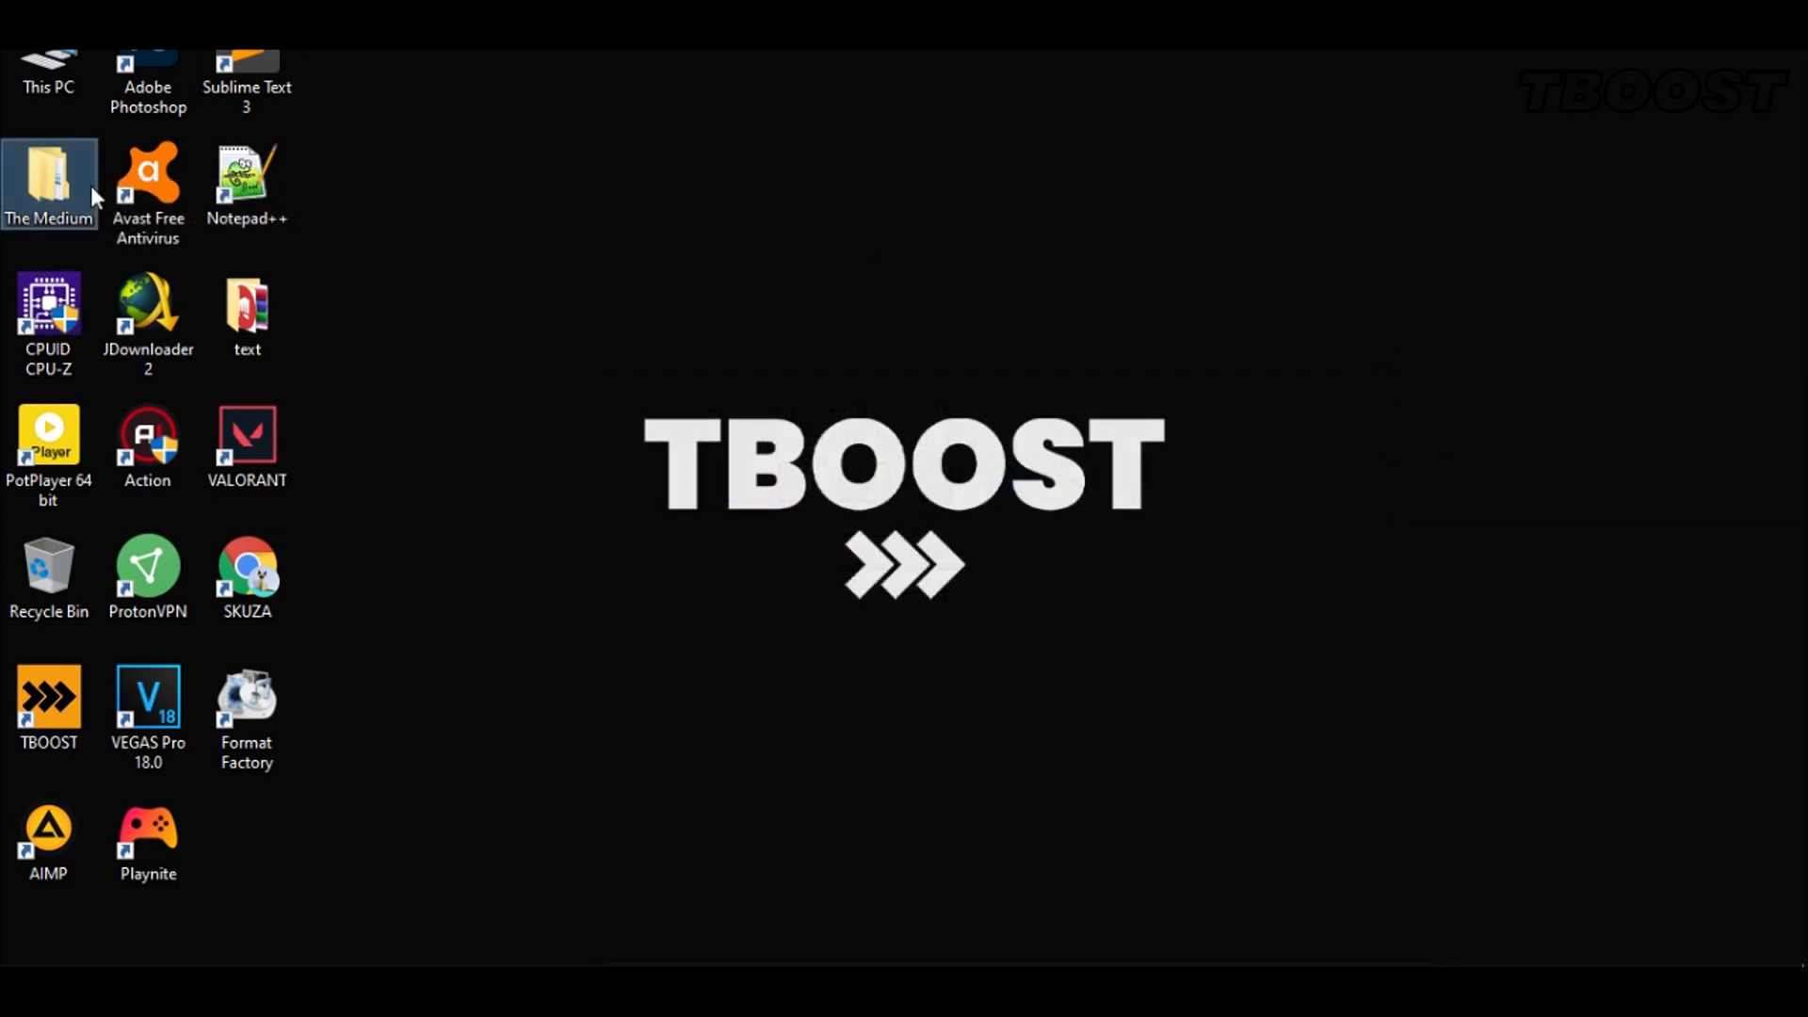
Copy the eleven .ini files from The Medium Config file folder and go to Local Disk (C:)
double_click(49, 173)
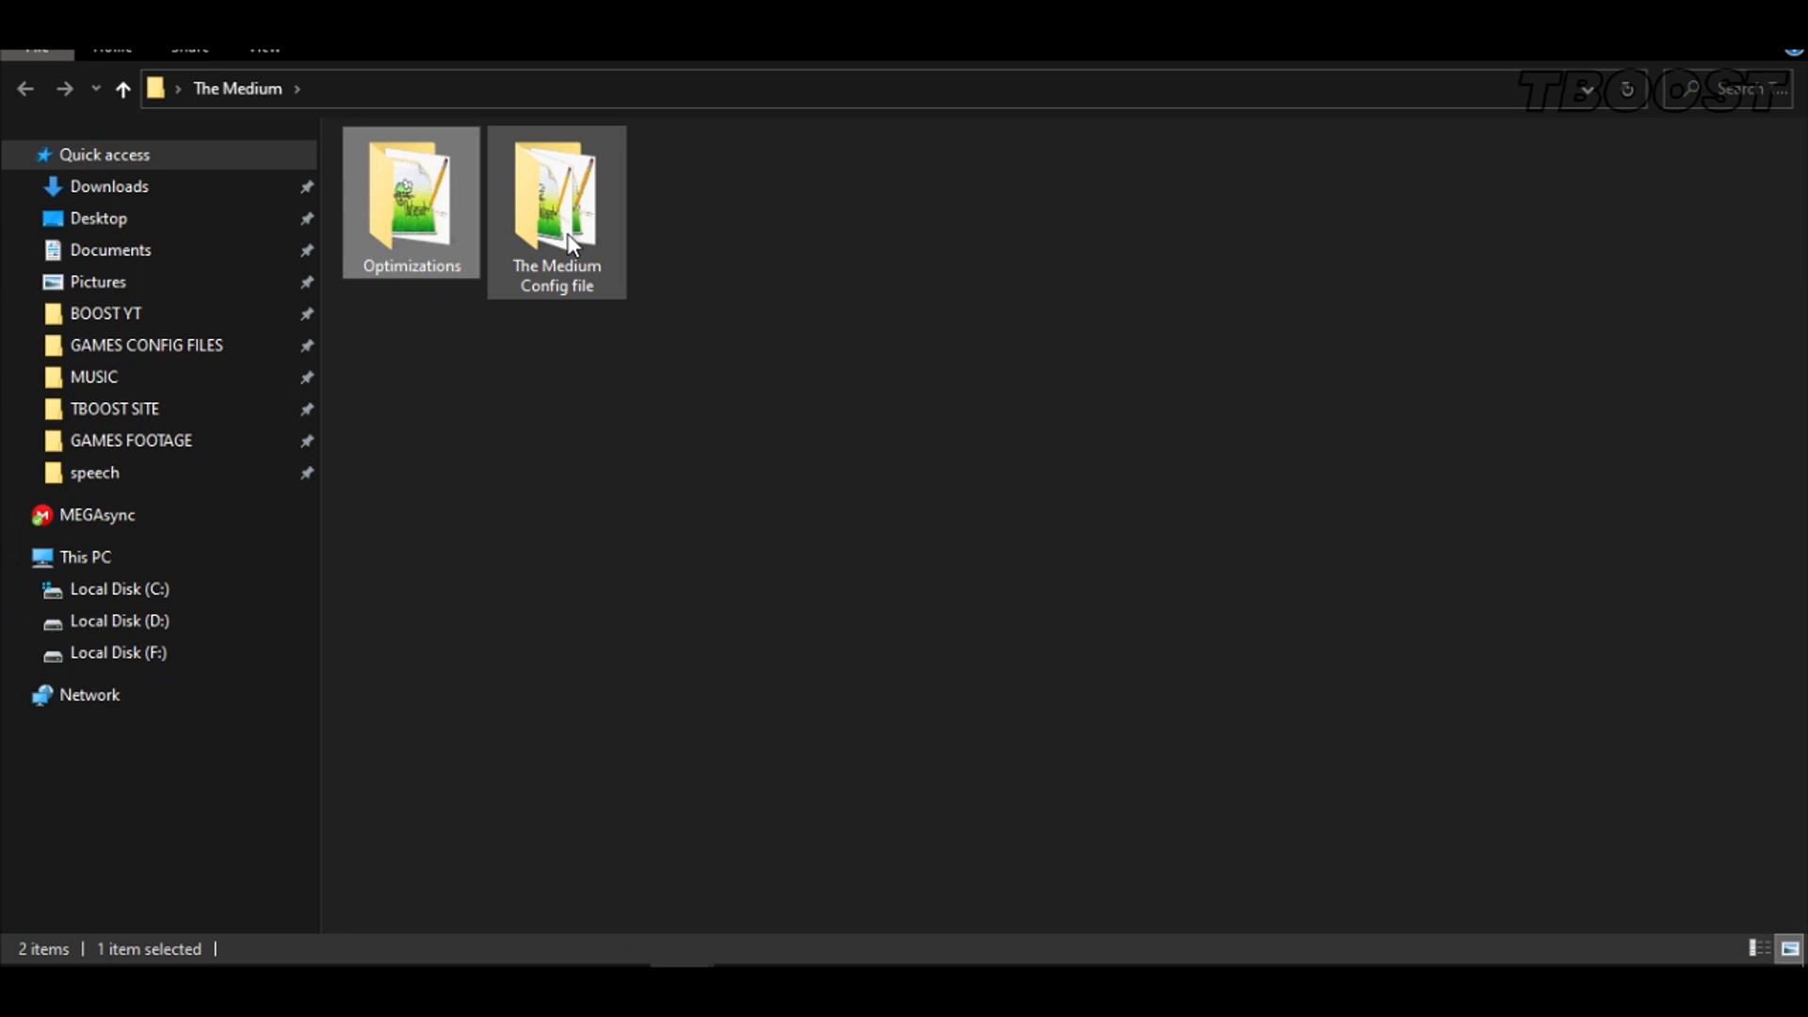
double_click(556, 202)
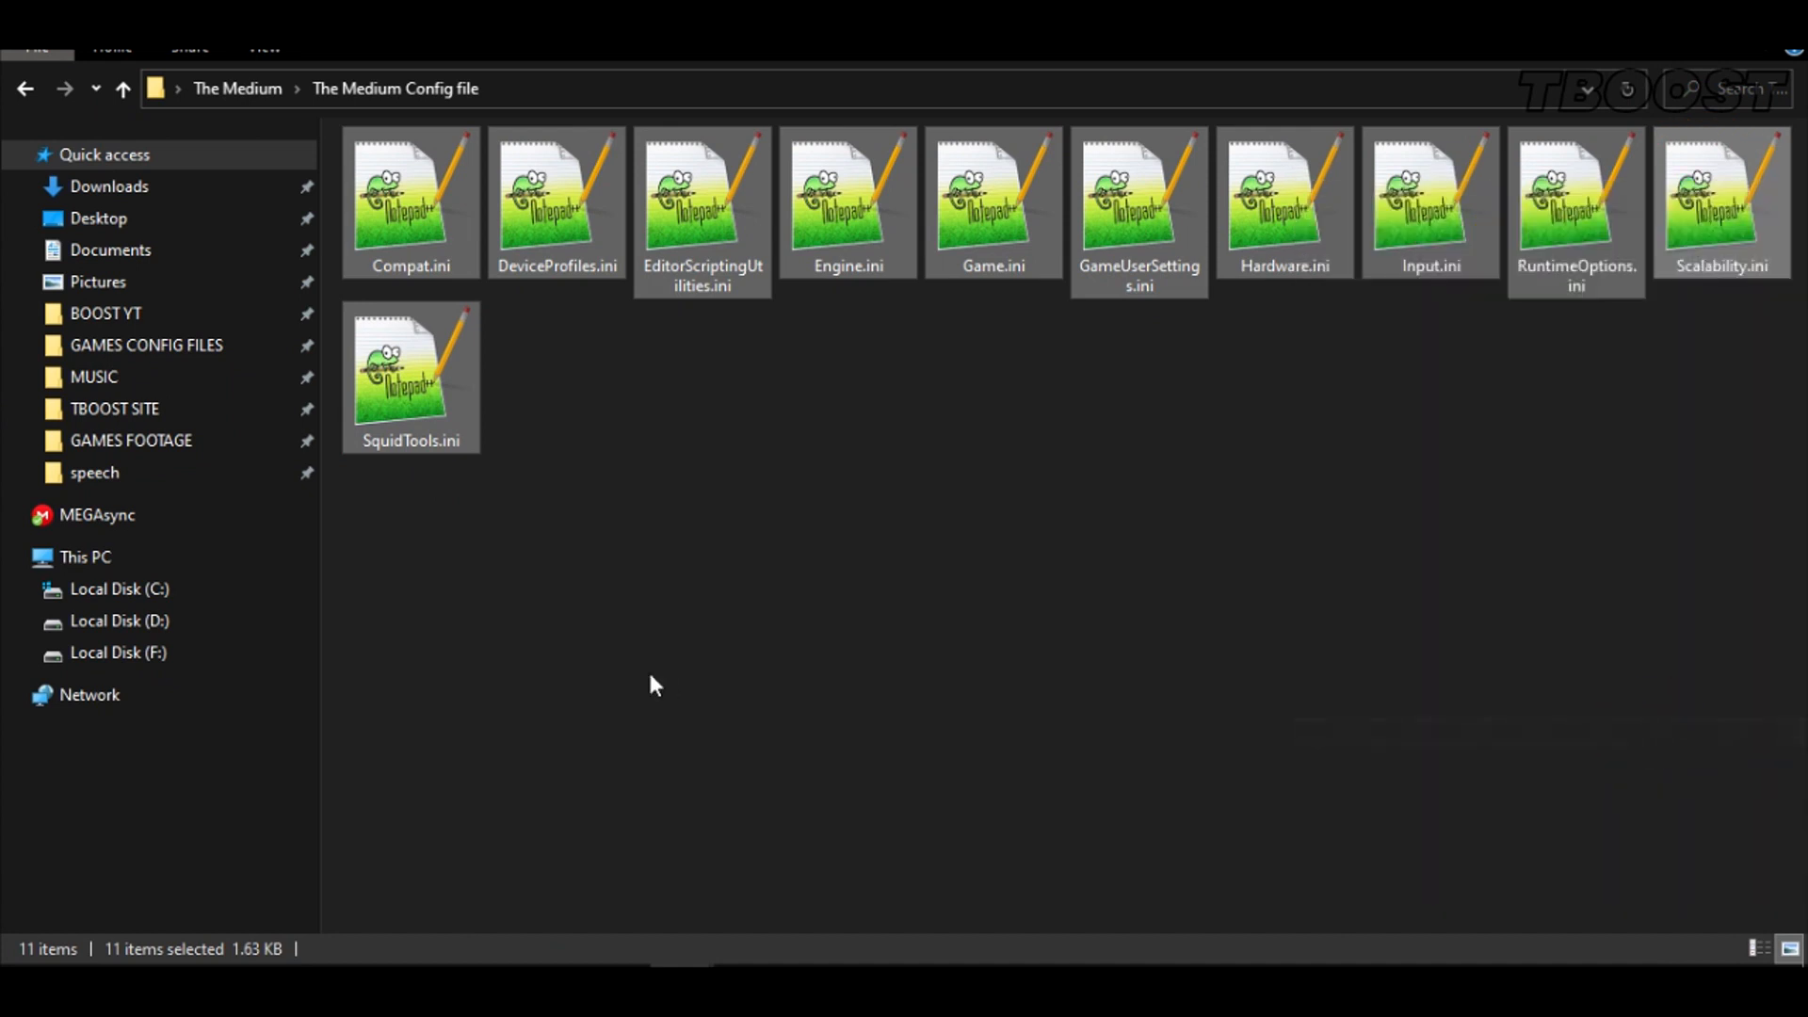
click(85, 558)
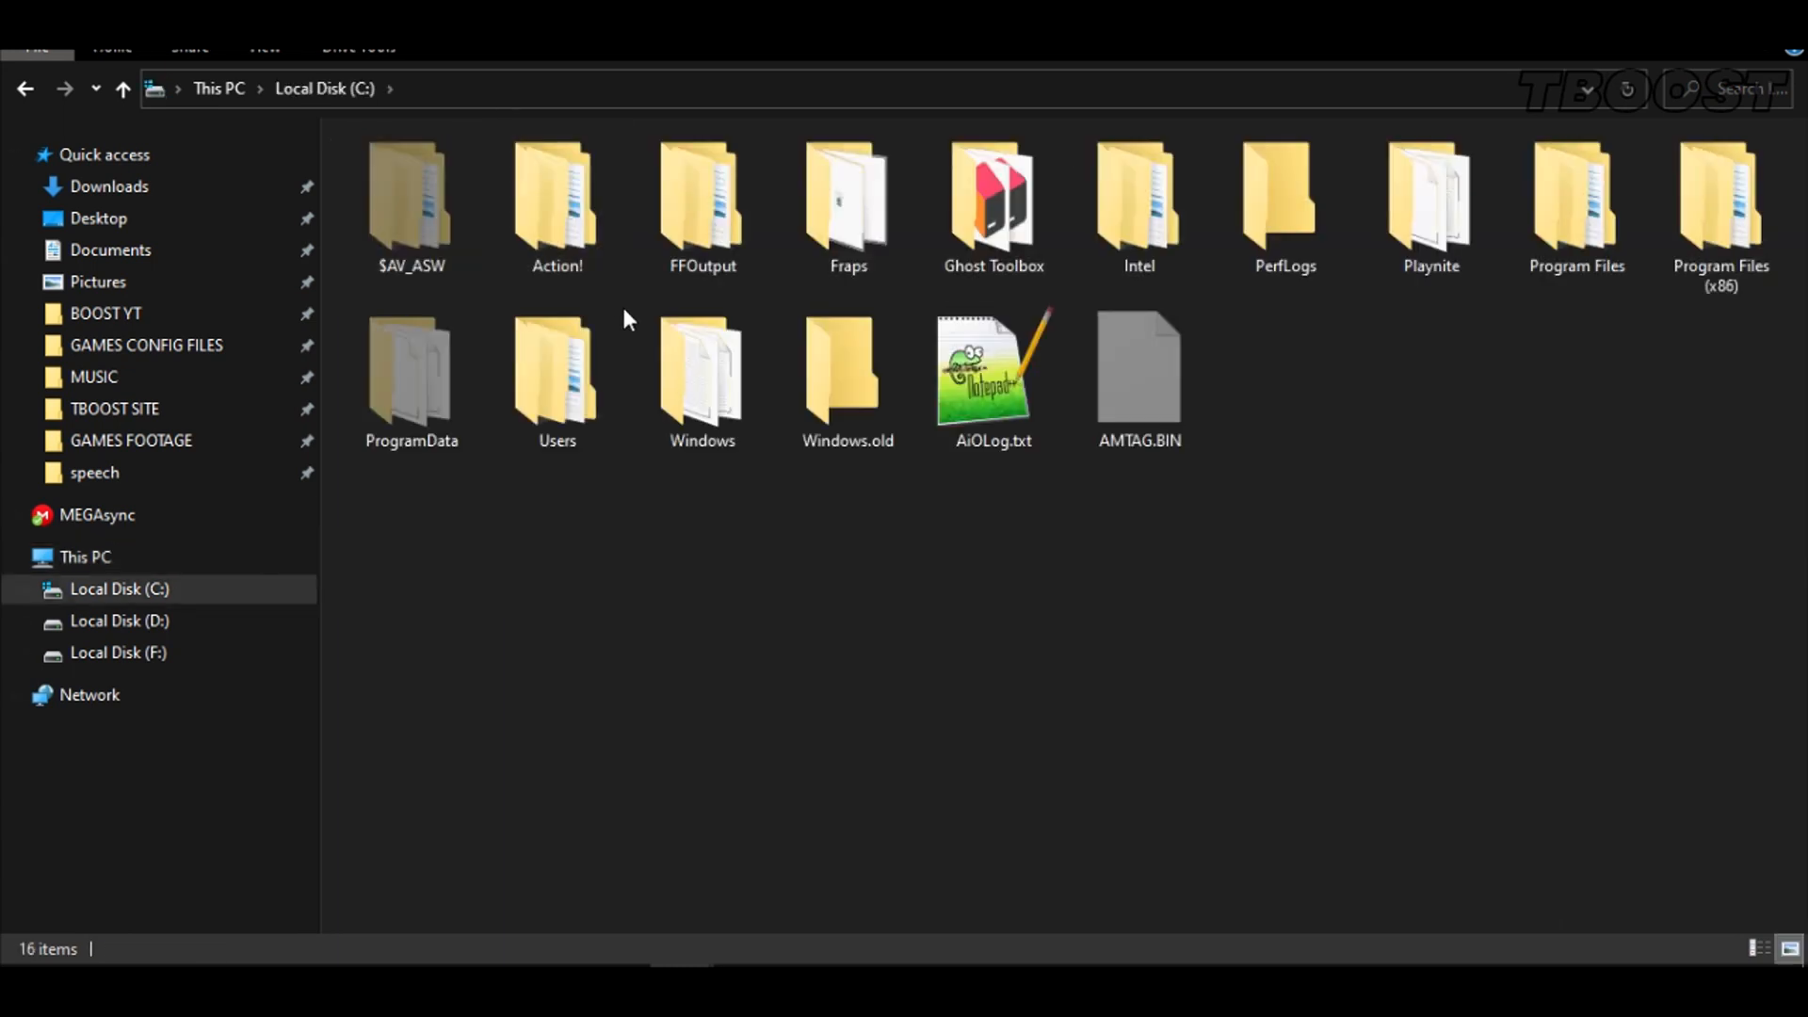
Navigate to C:\Users\<user>\AppData\Local\Packages
click(558, 374)
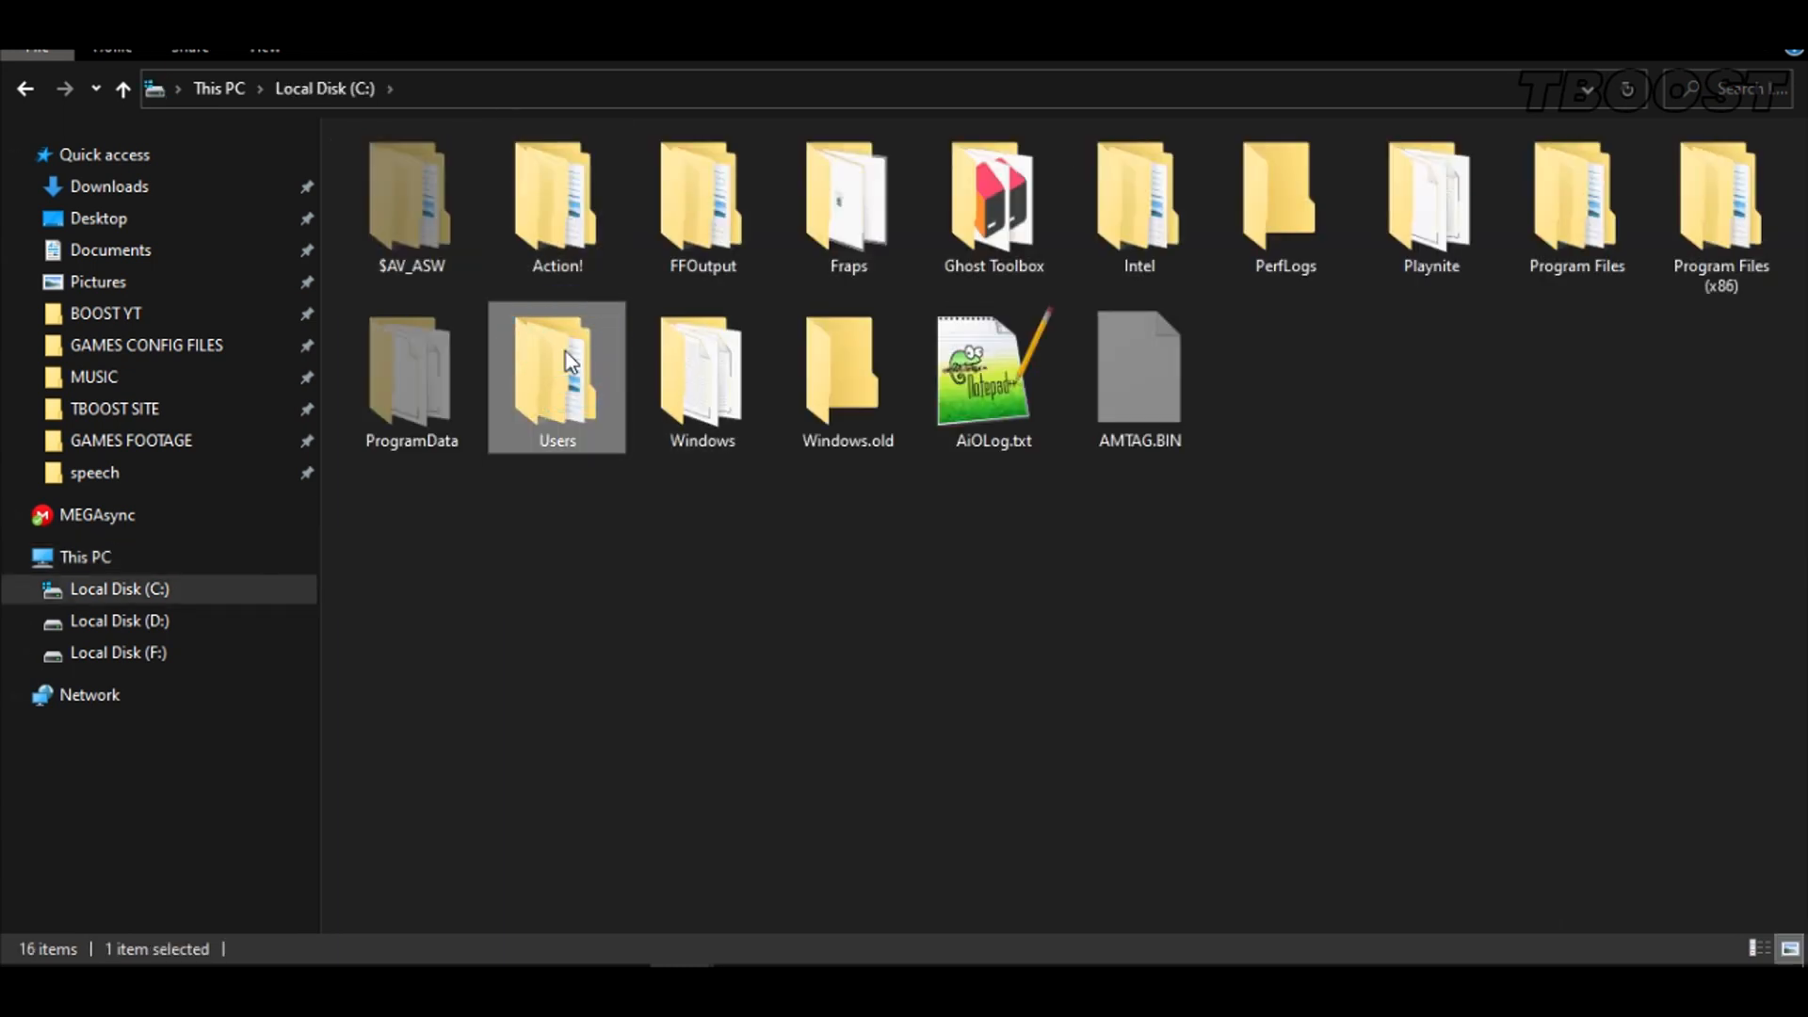
double_click(557, 369)
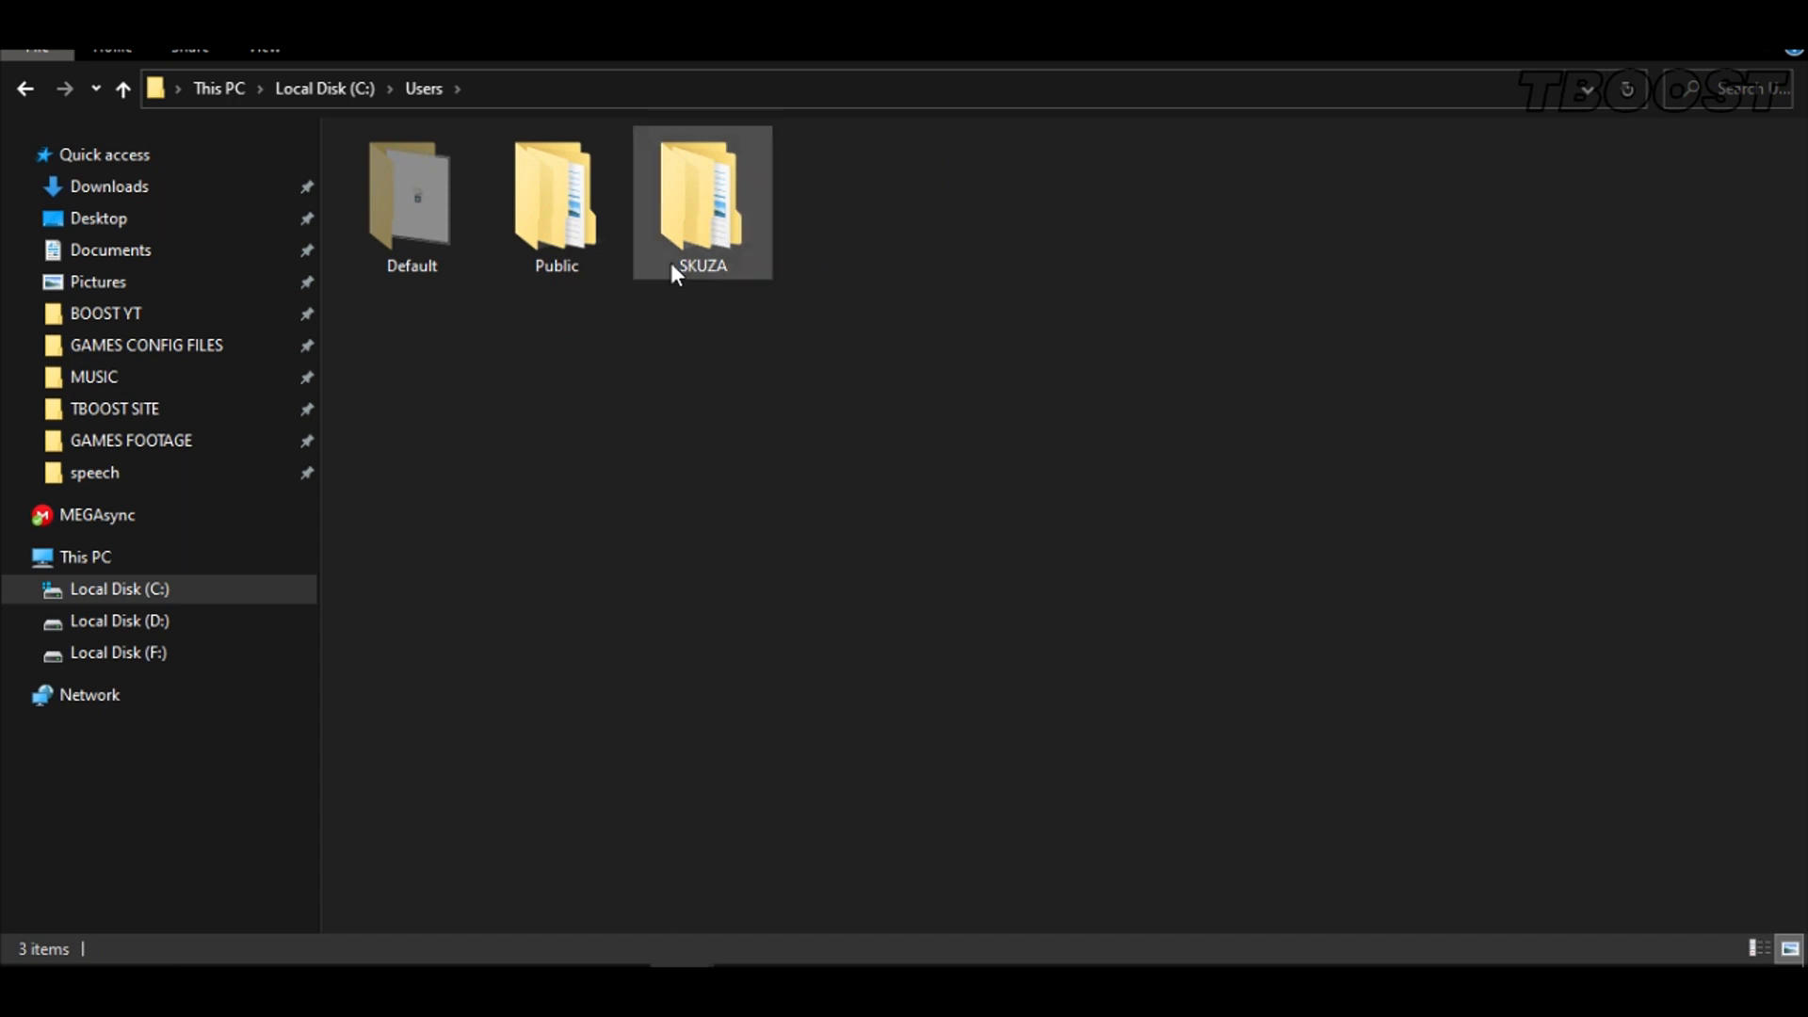
double_click(702, 196)
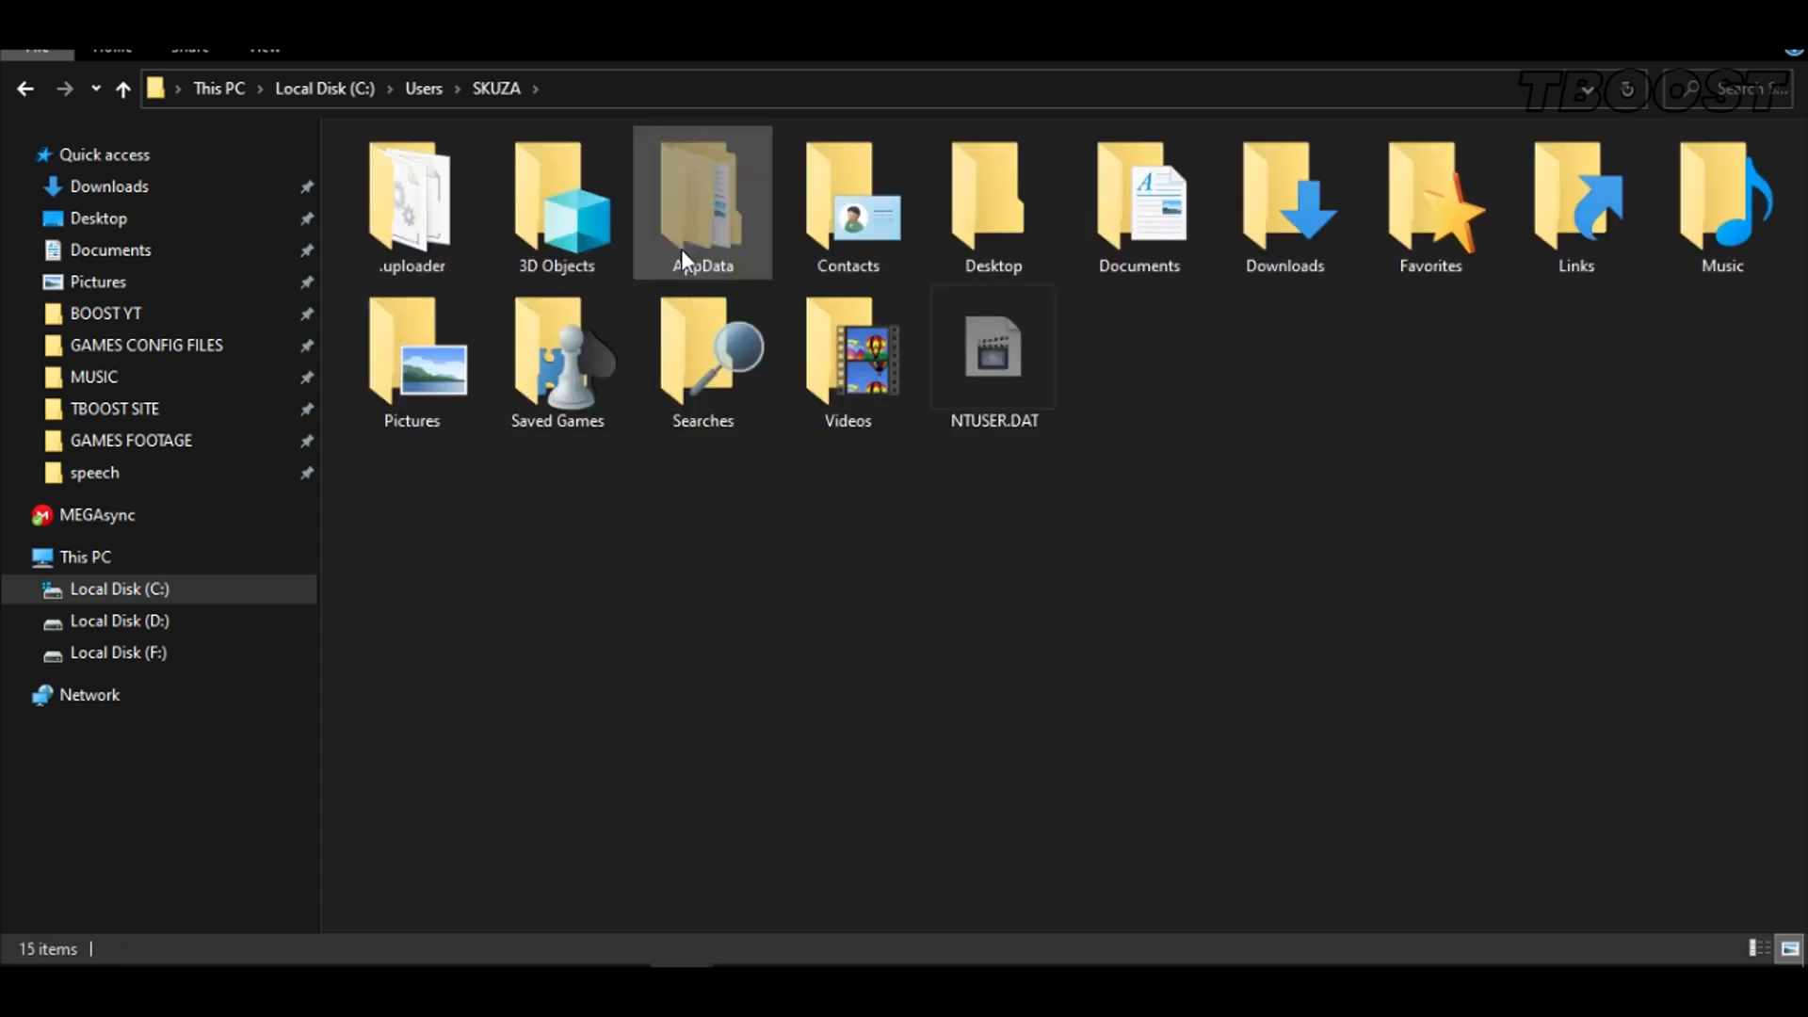
click(703, 202)
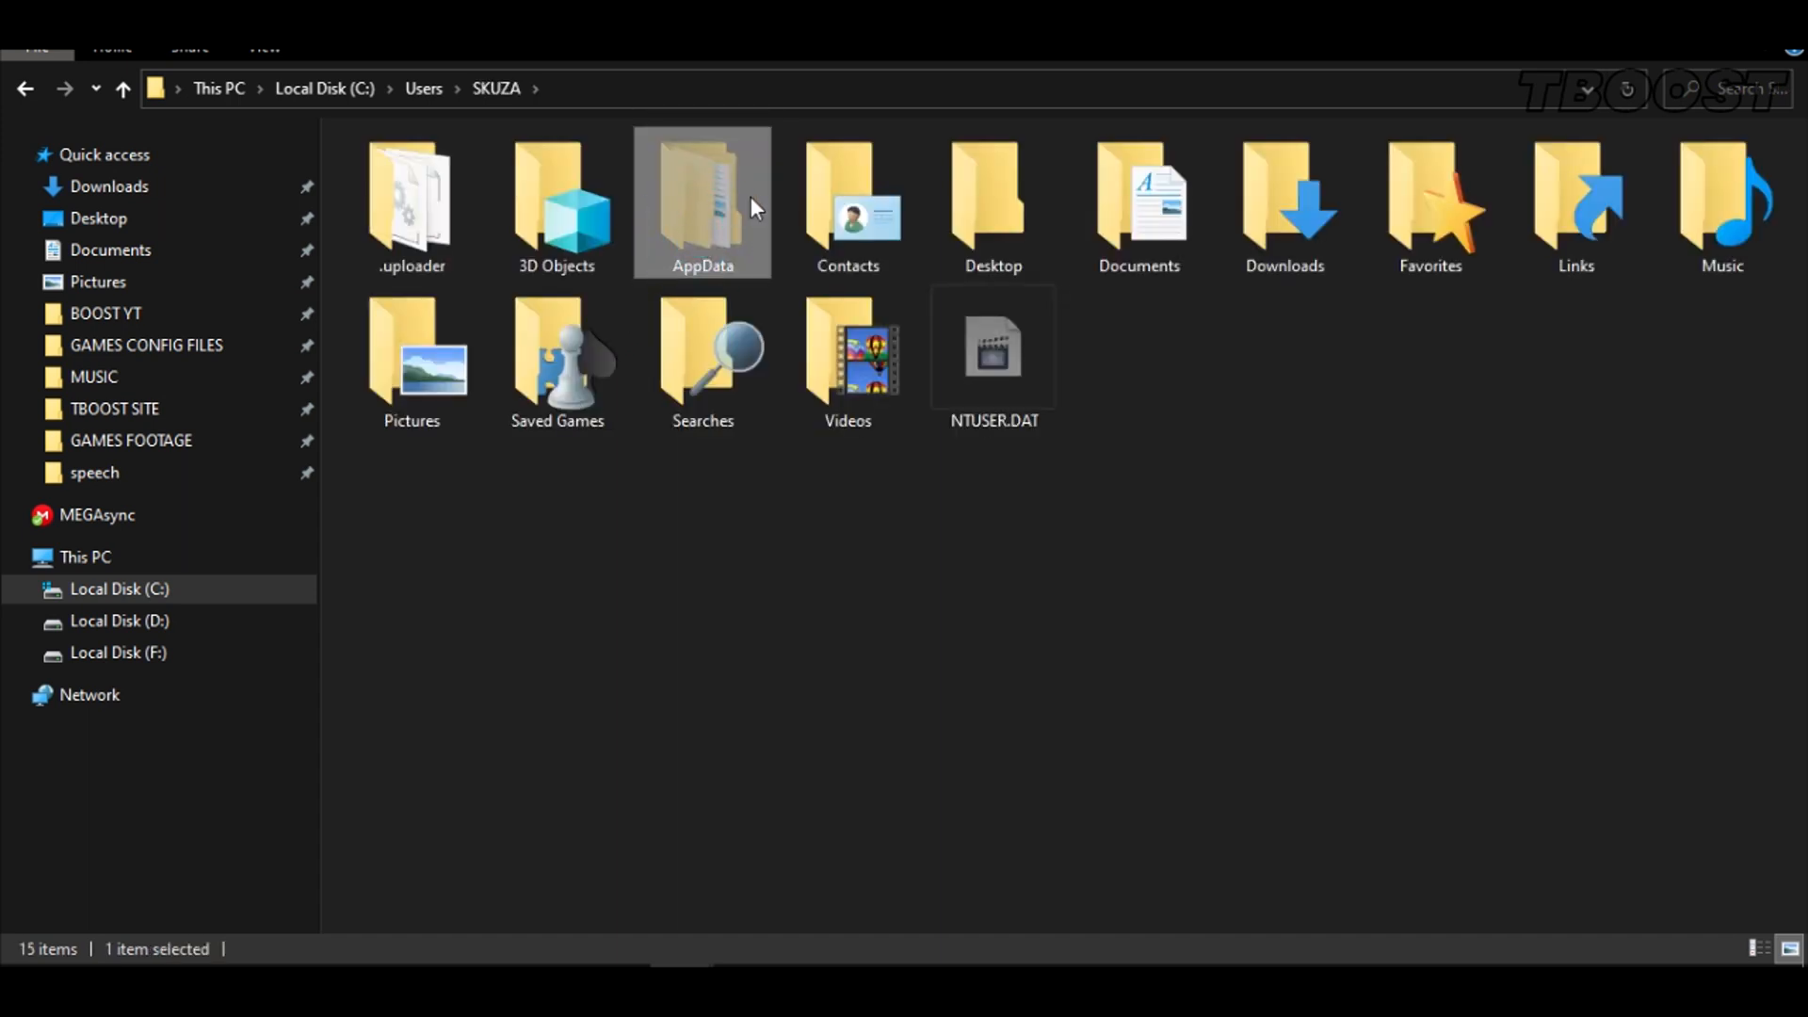
double_click(700, 201)
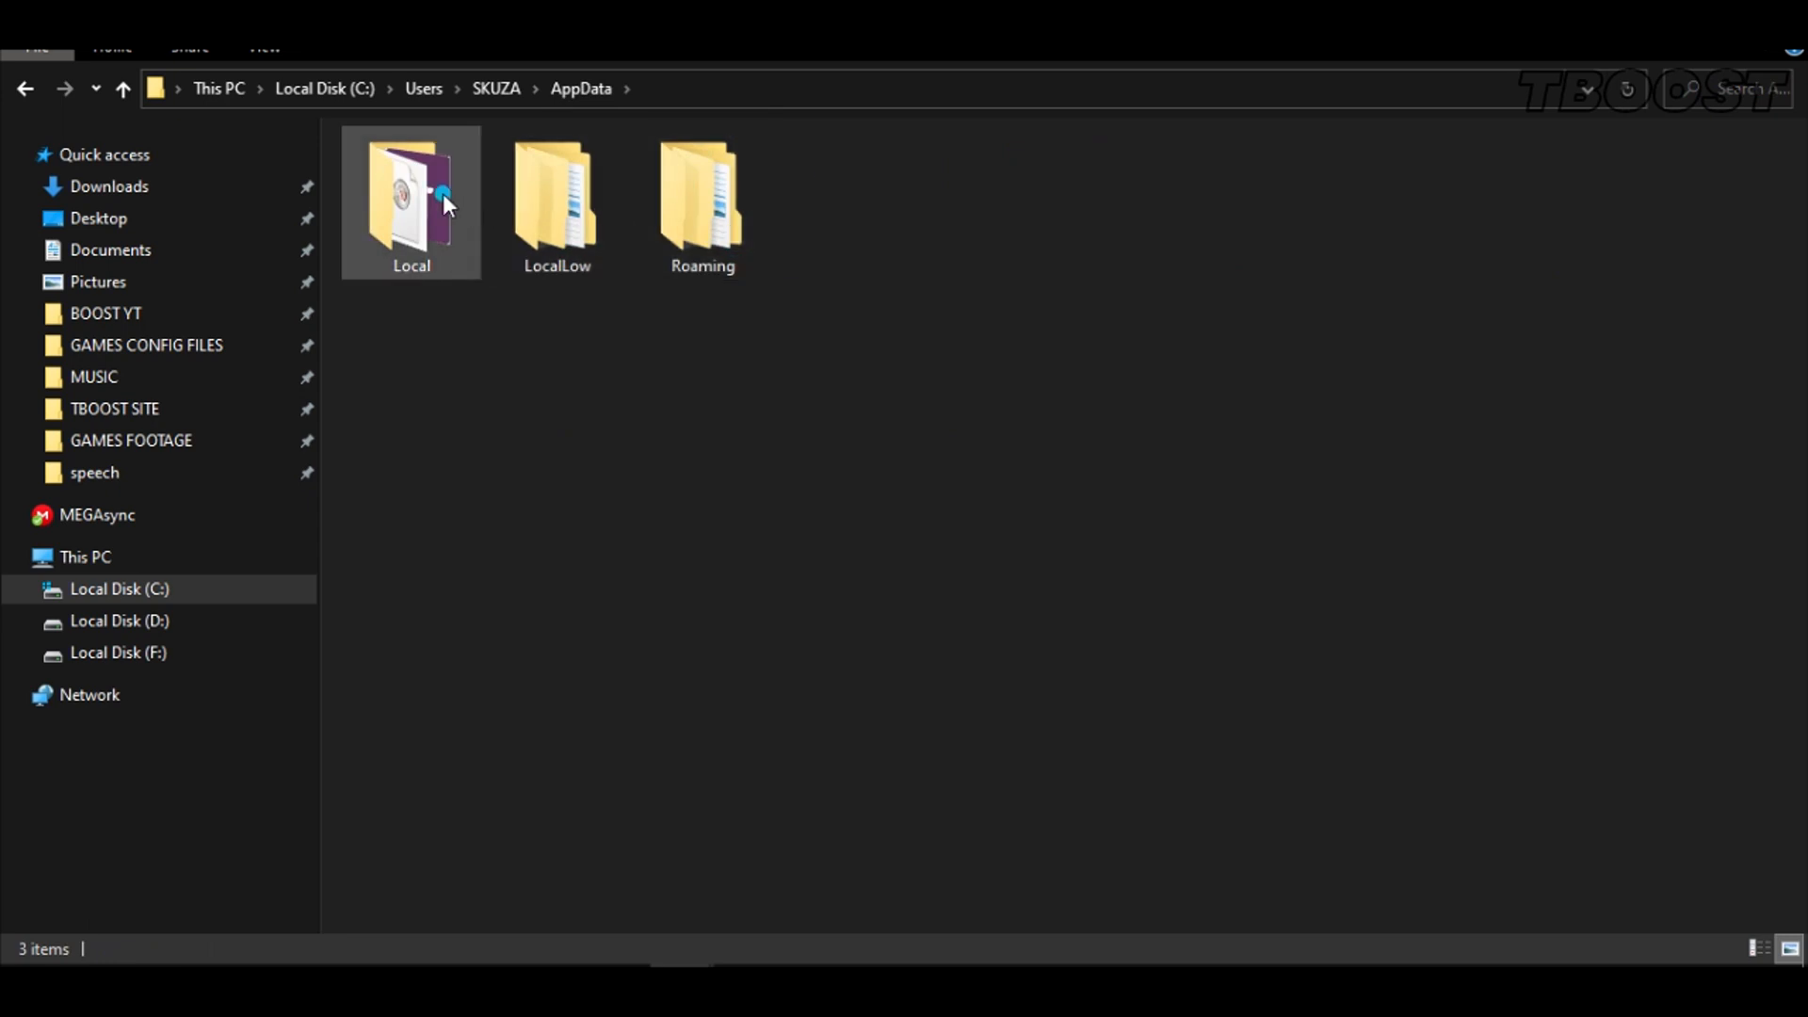
double_click(411, 196)
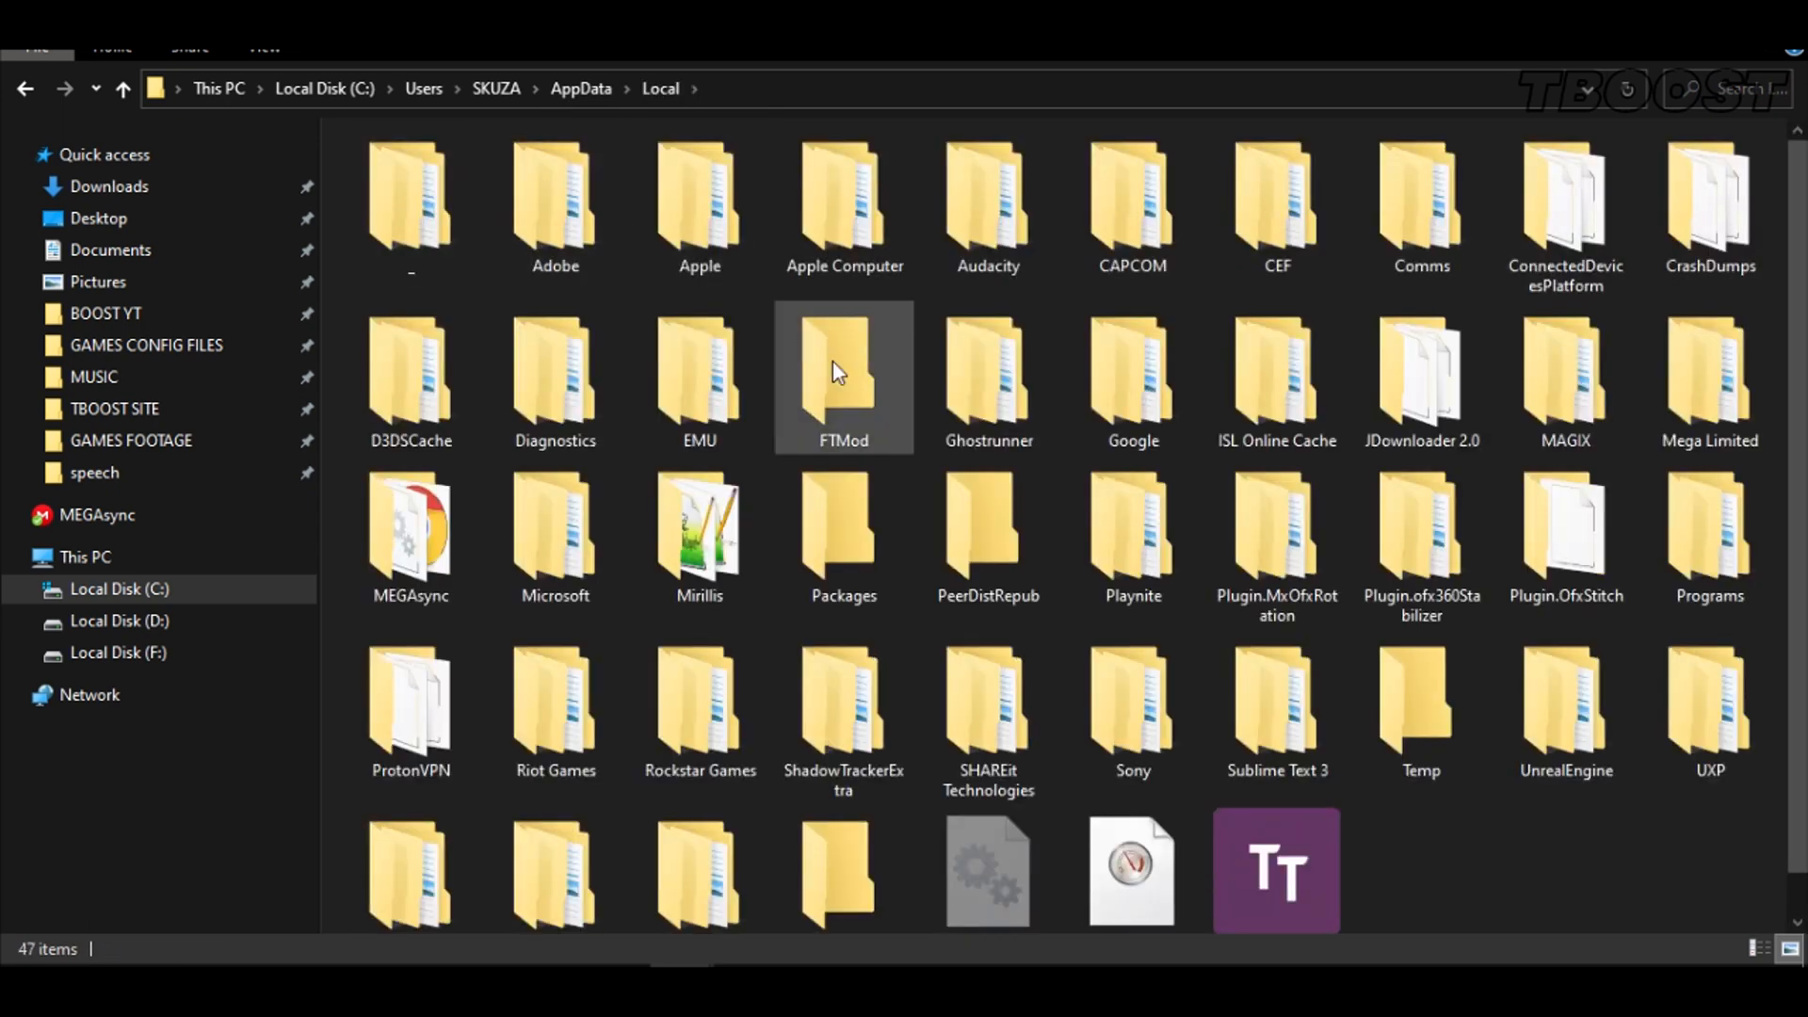
click(699, 207)
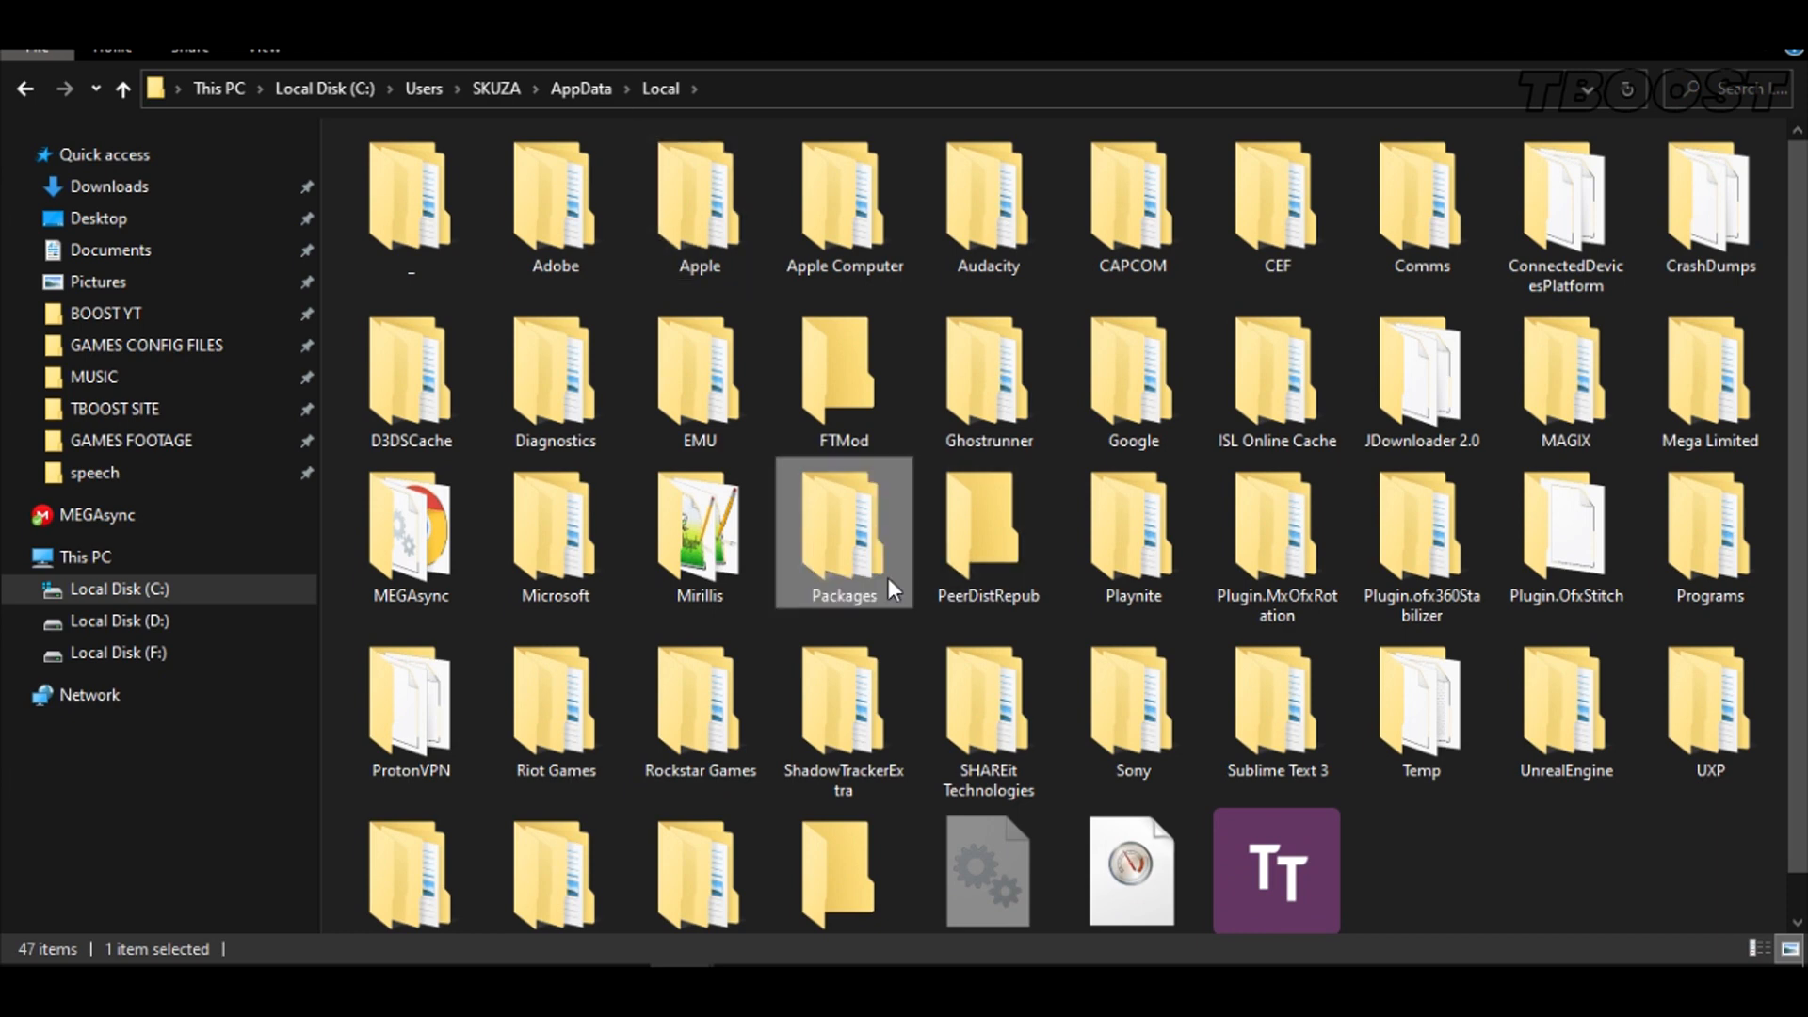
double_click(844, 531)
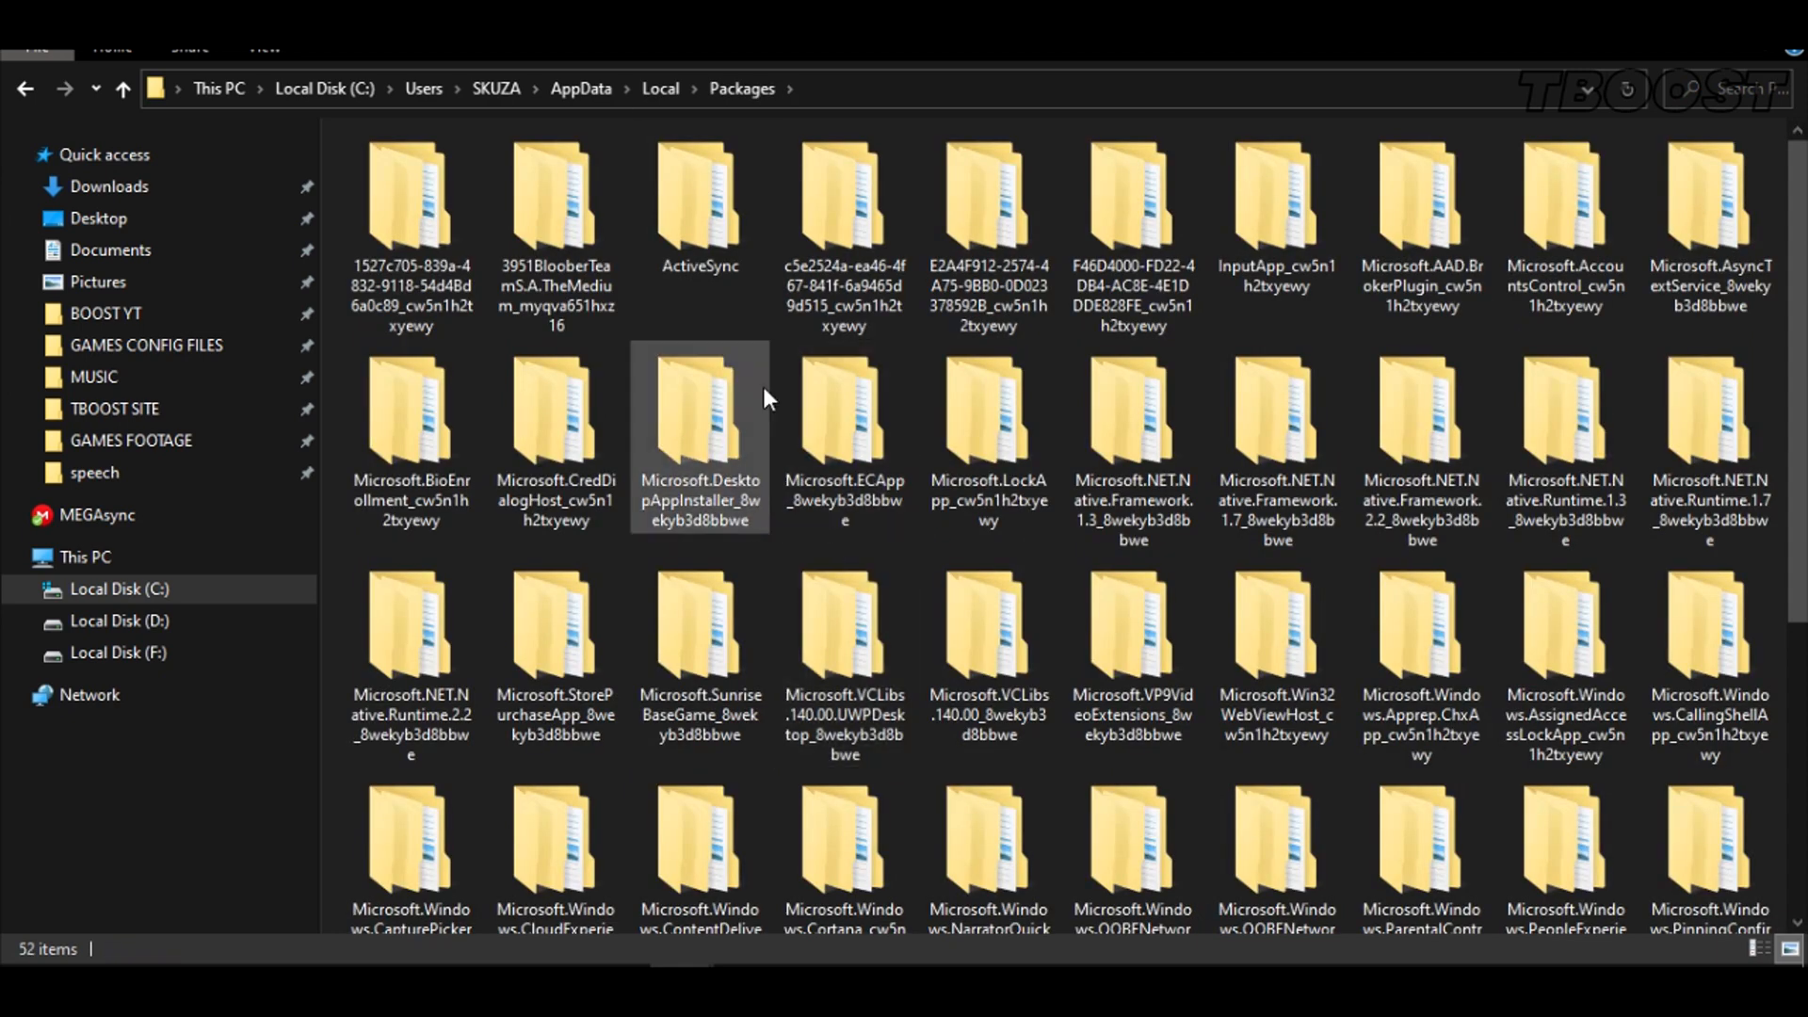
Go down The Medium package through LocalCache\Local\Medium\Saved\Config to the WinGDK folder
double_click(555, 208)
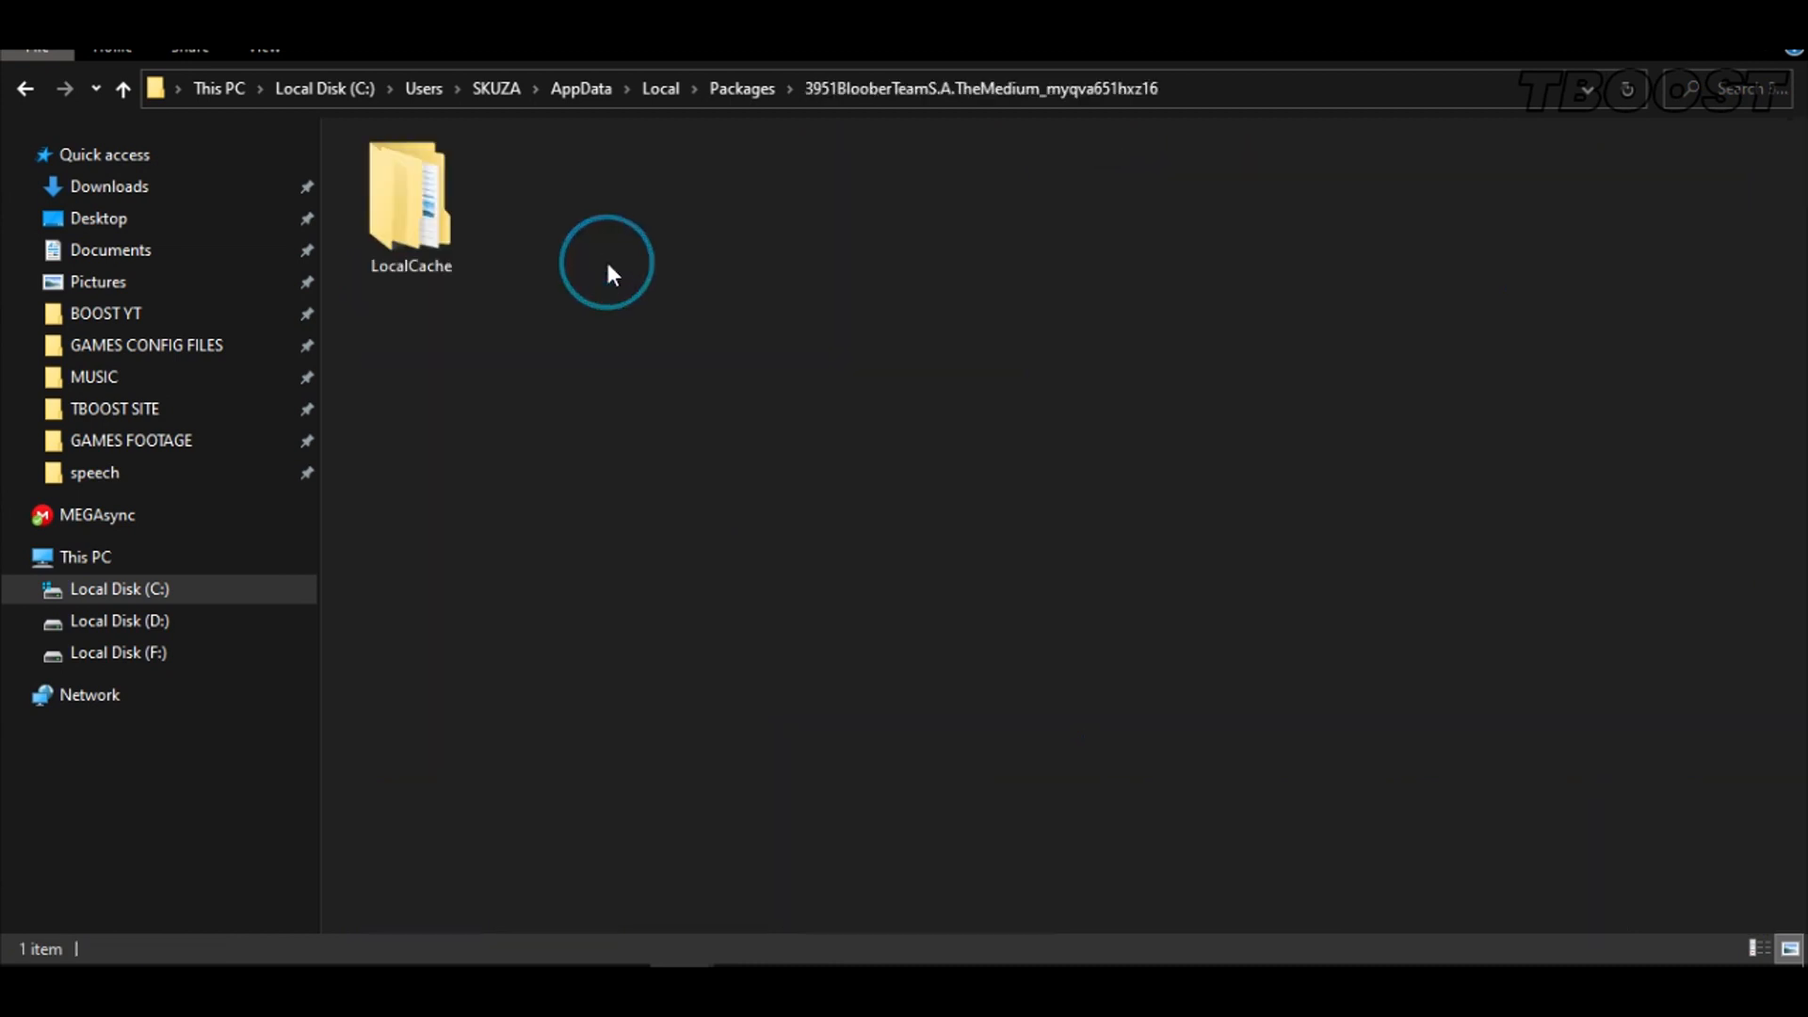
double_click(411, 196)
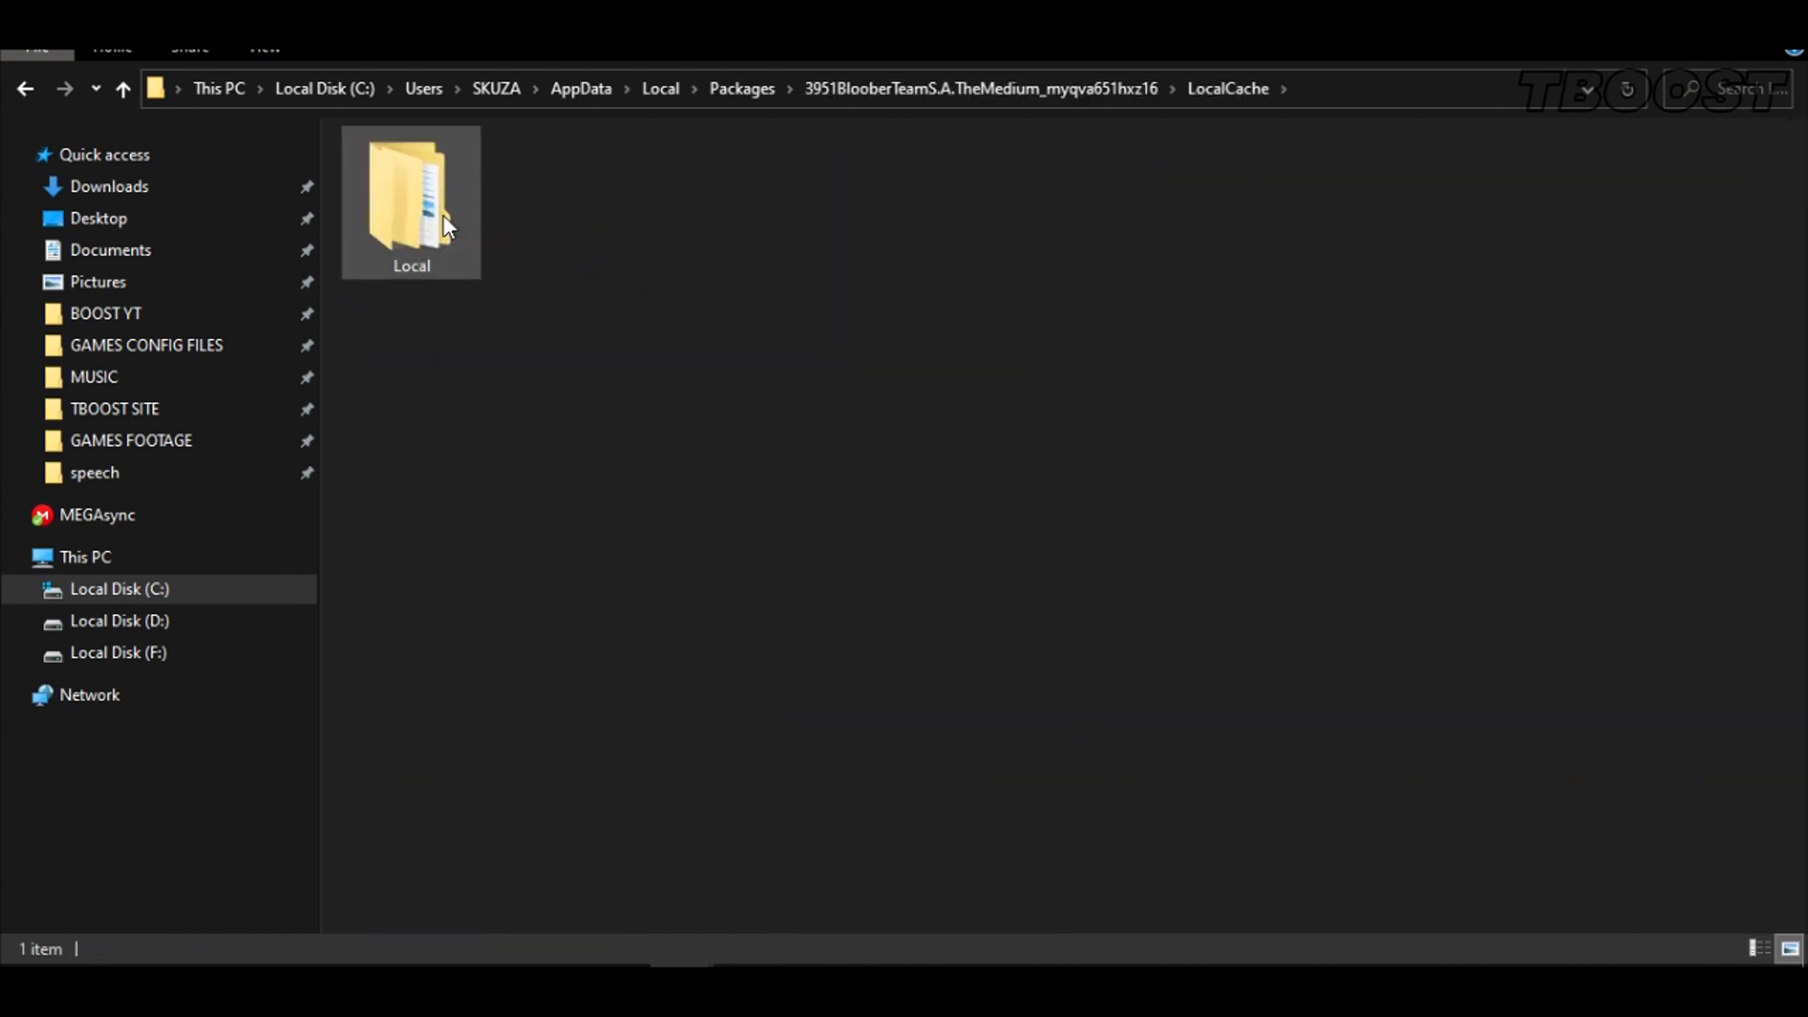
double_click(411, 202)
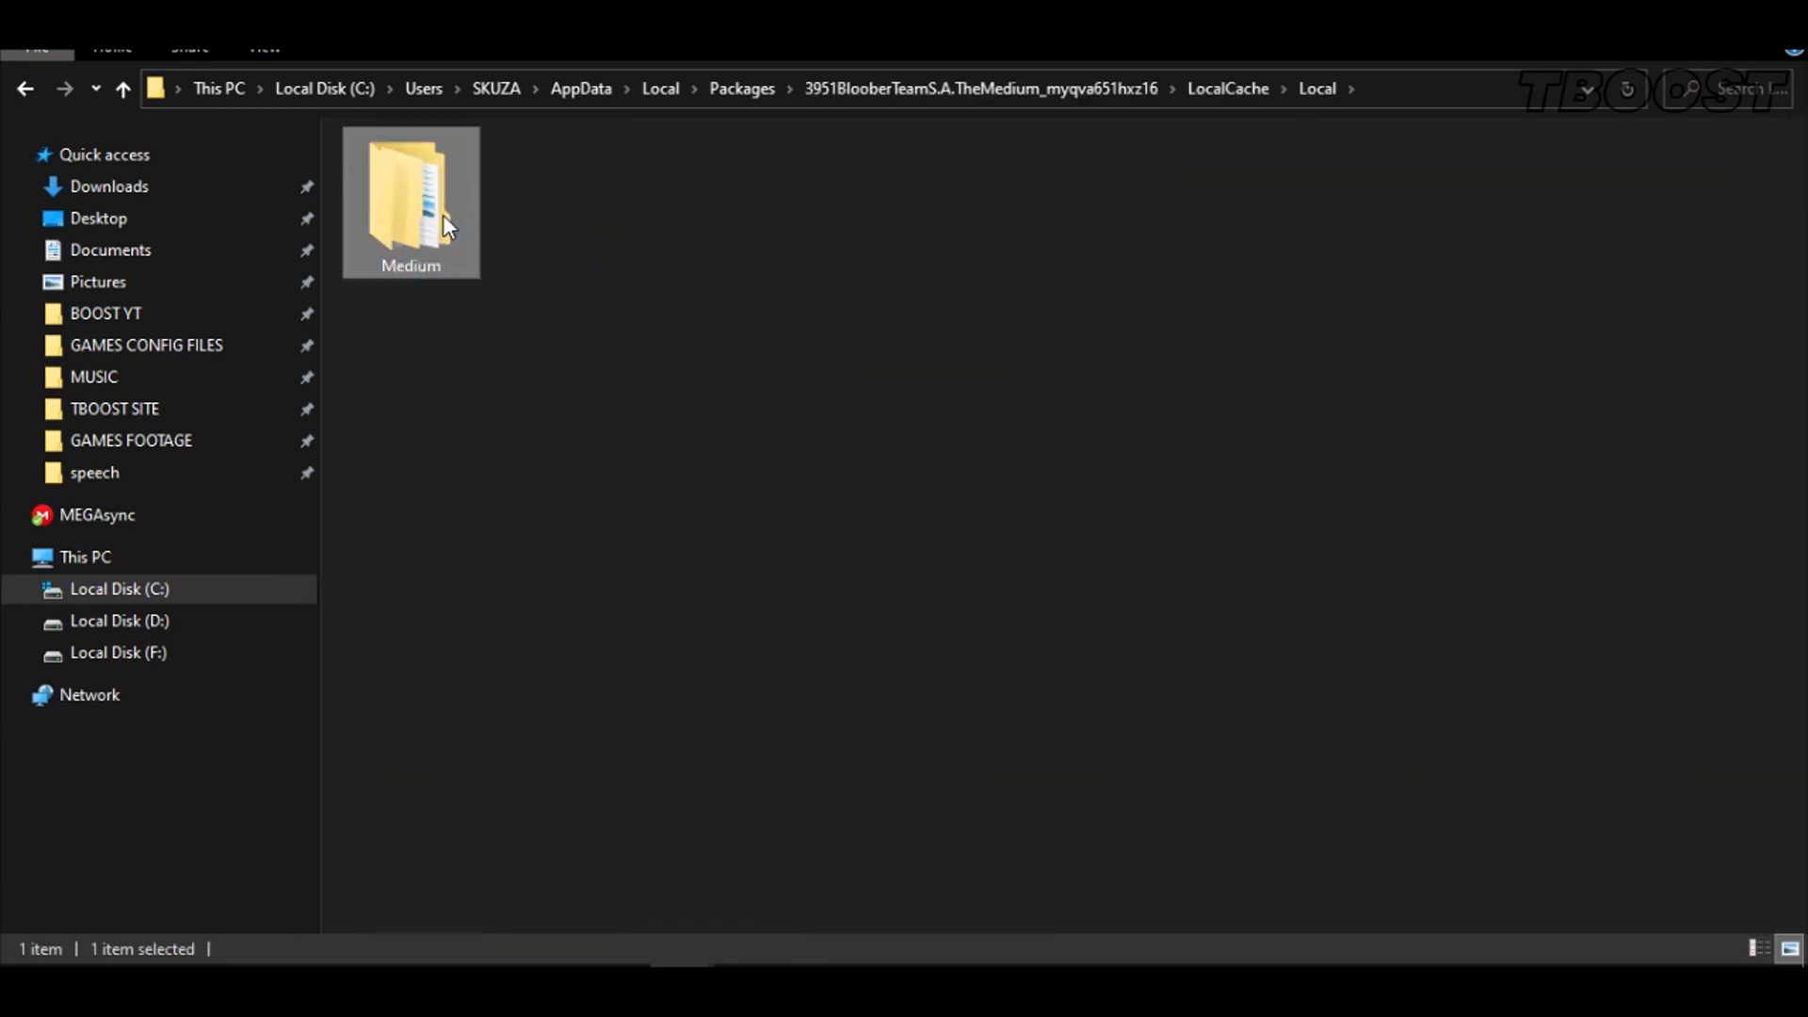
double_click(410, 196)
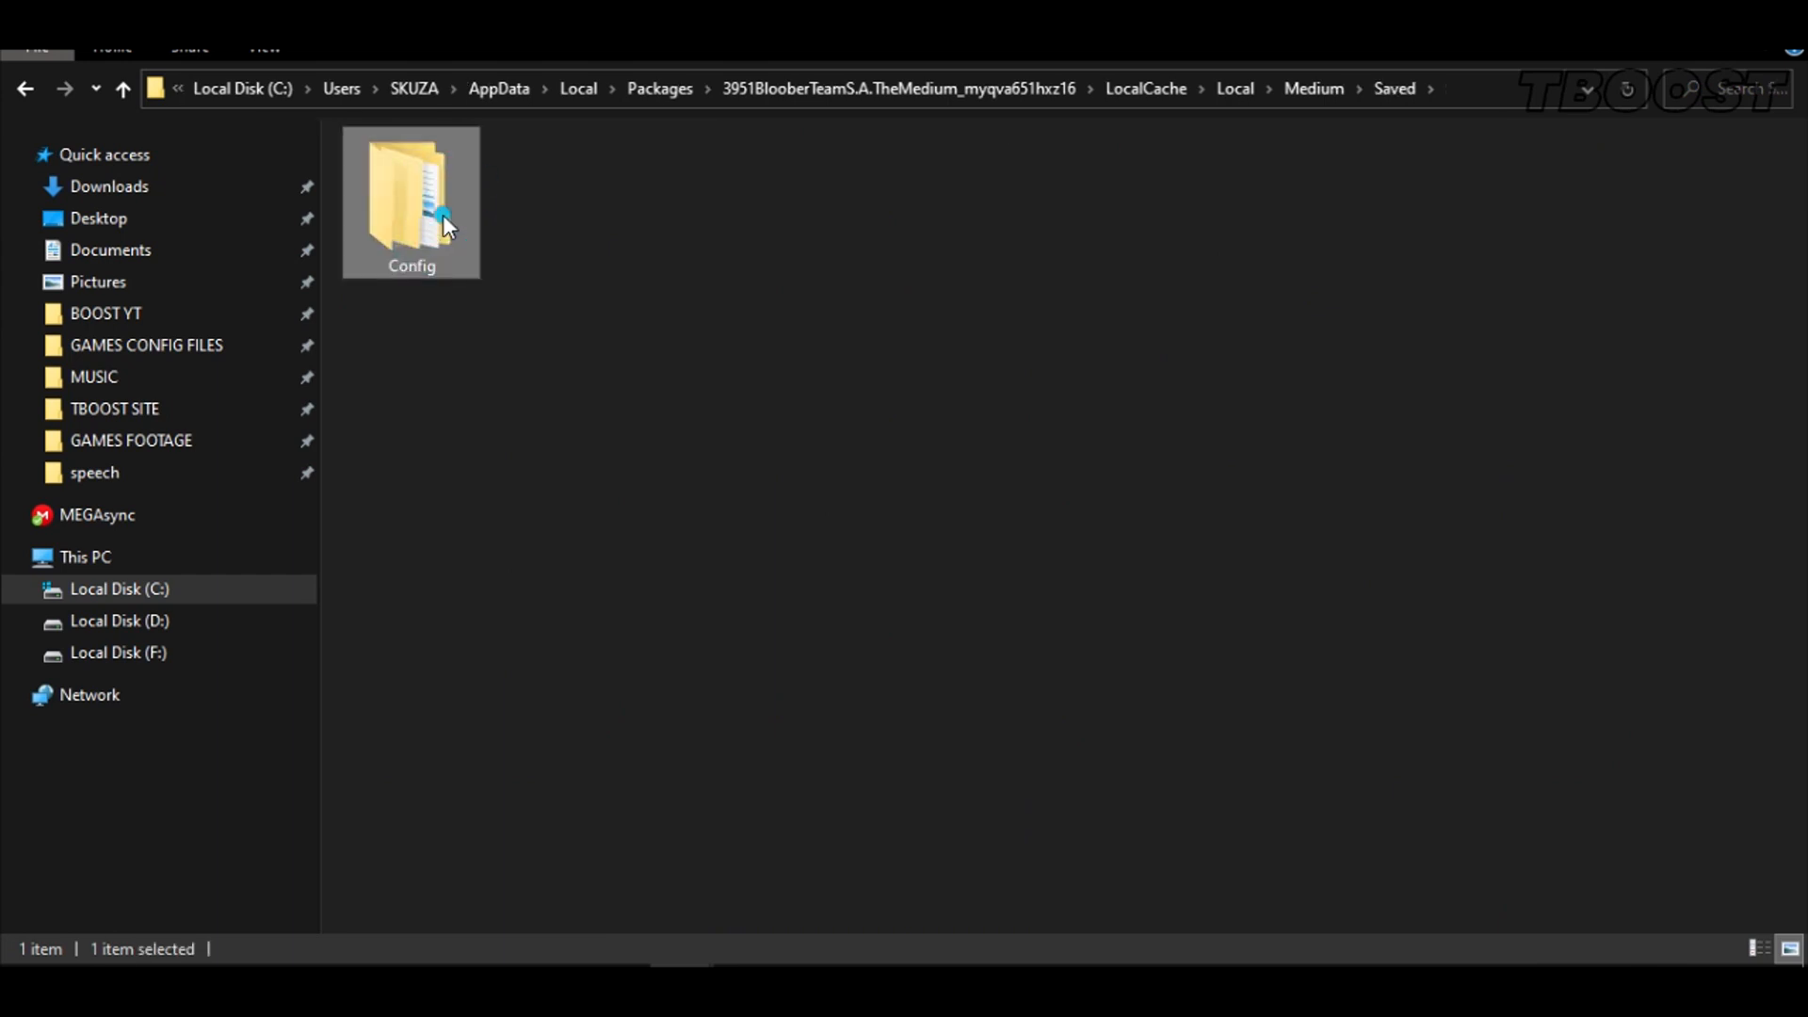
double_click(411, 190)
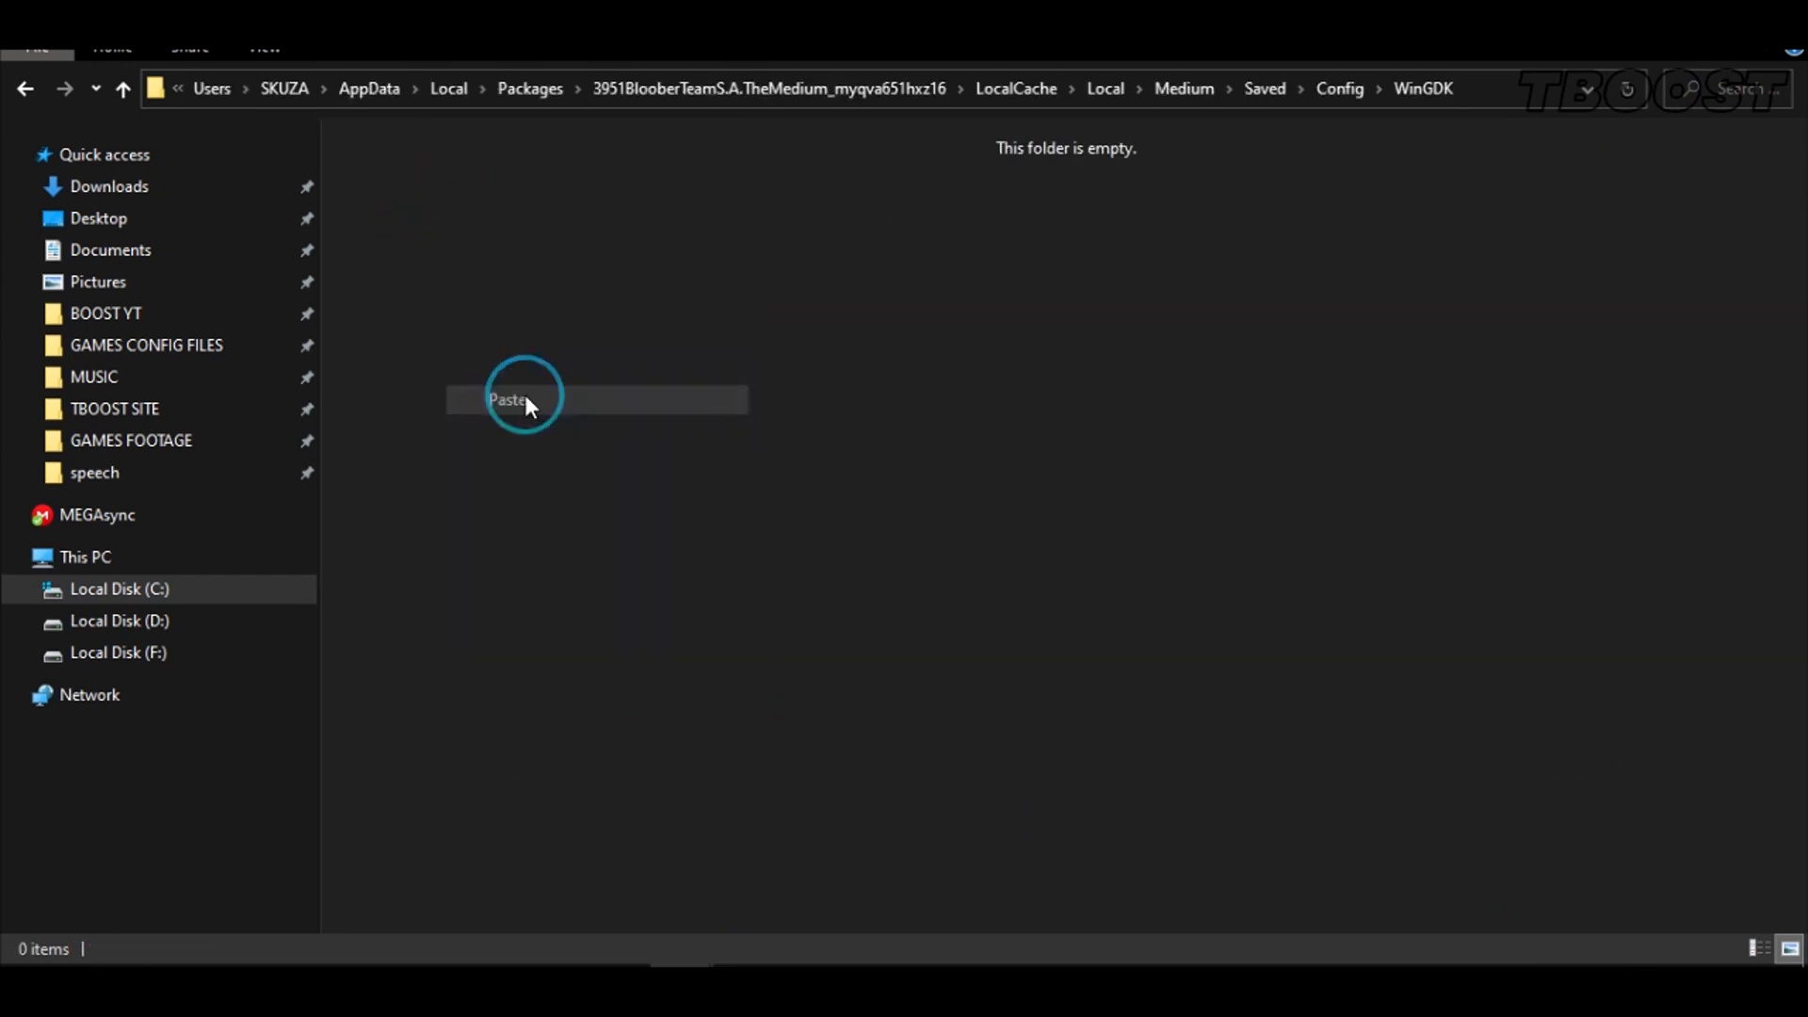
Paste the eleven .ini files into WinGDK and mark them all Read-only in Properties
click(505, 399)
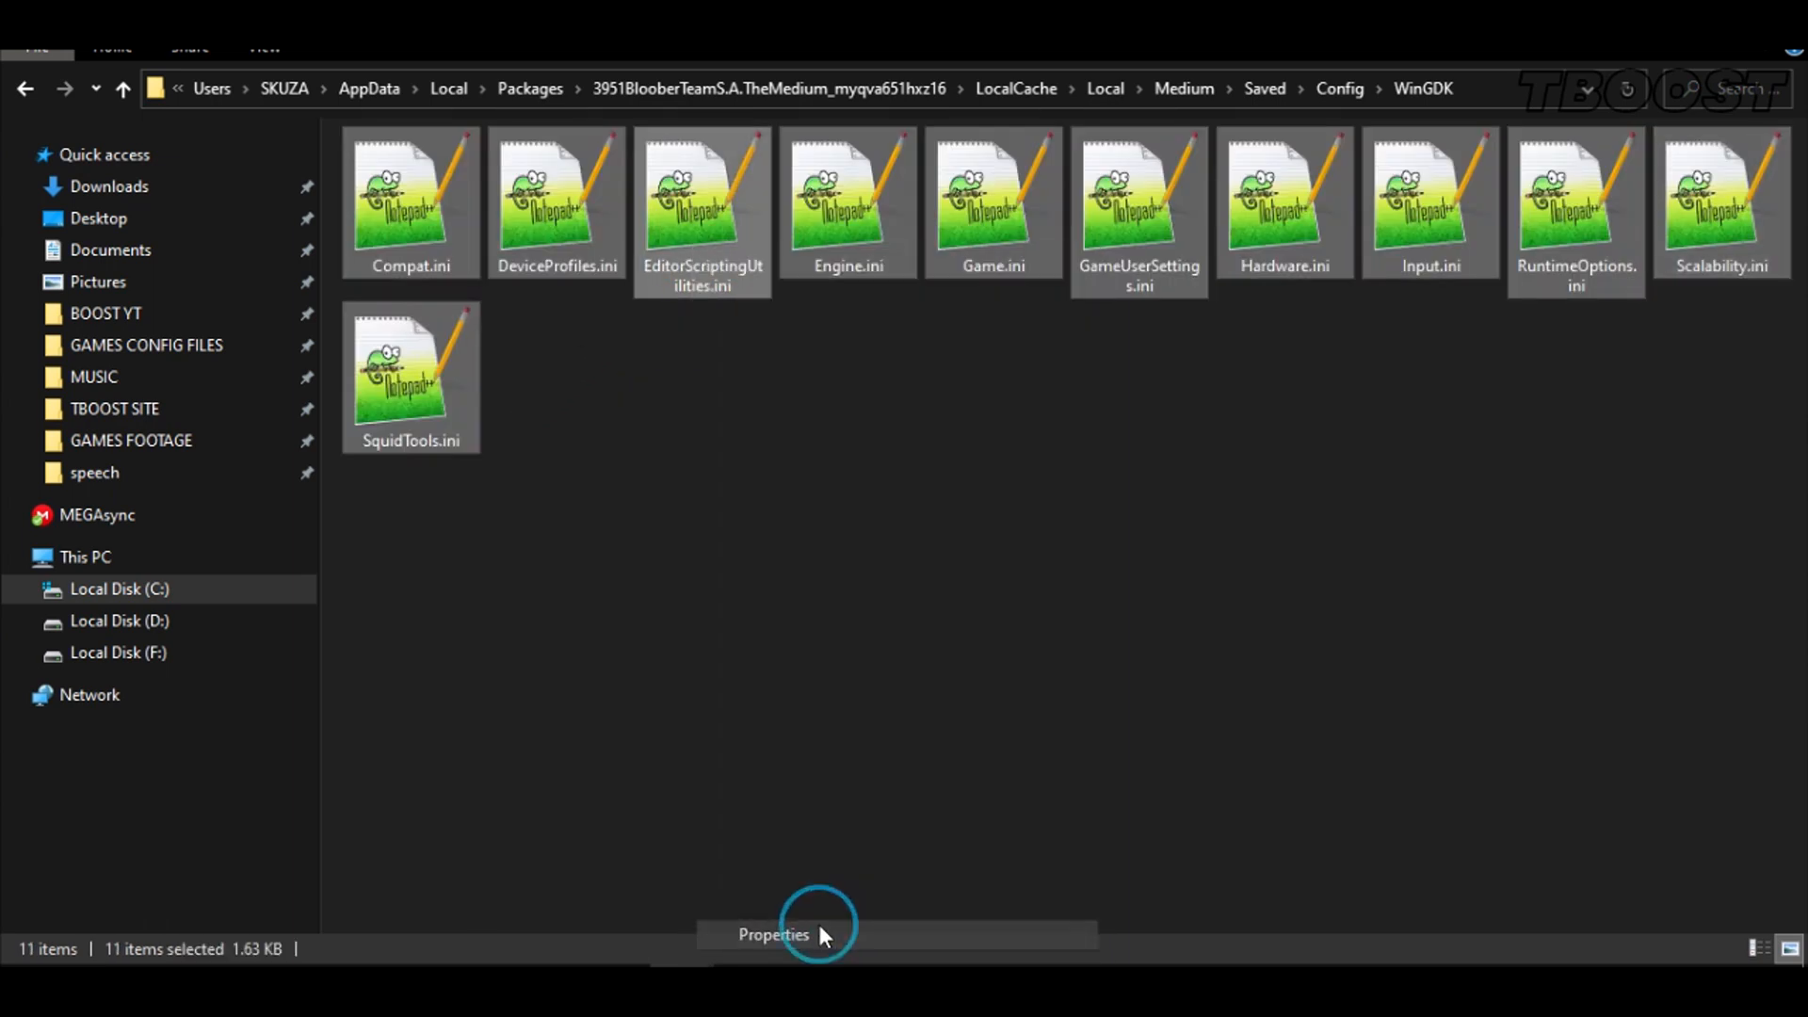
click(773, 935)
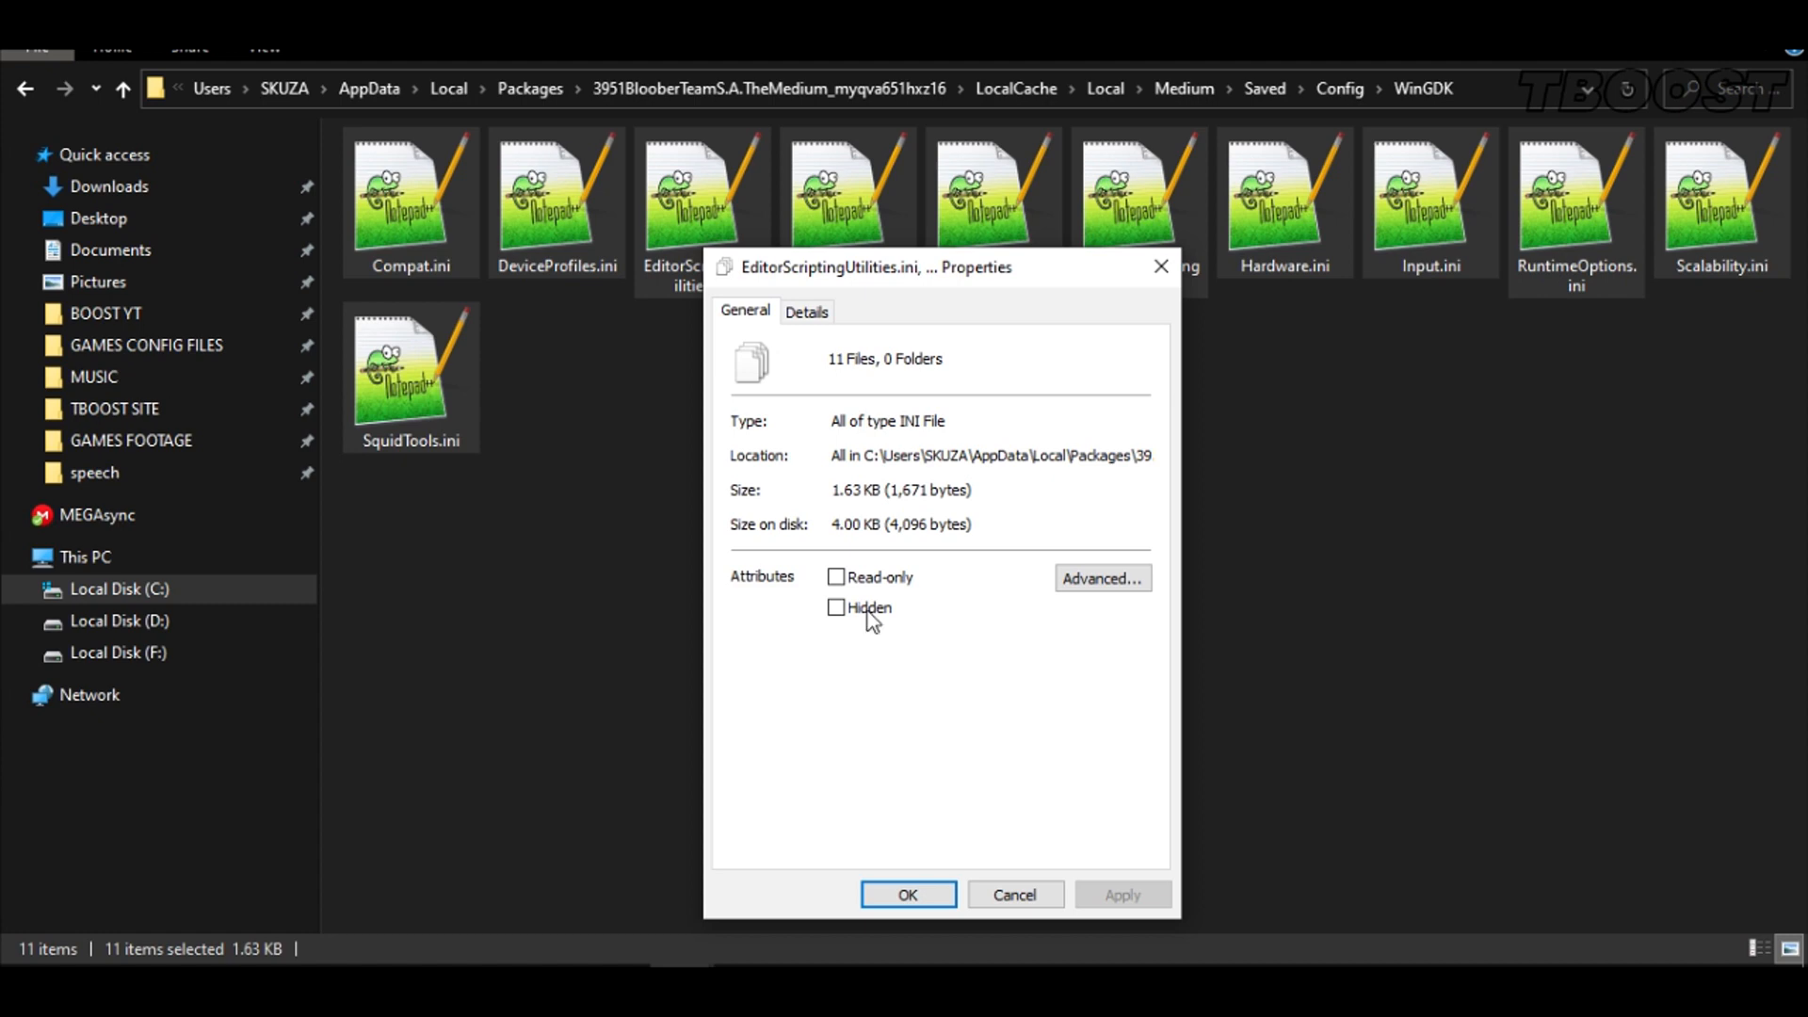
click(837, 577)
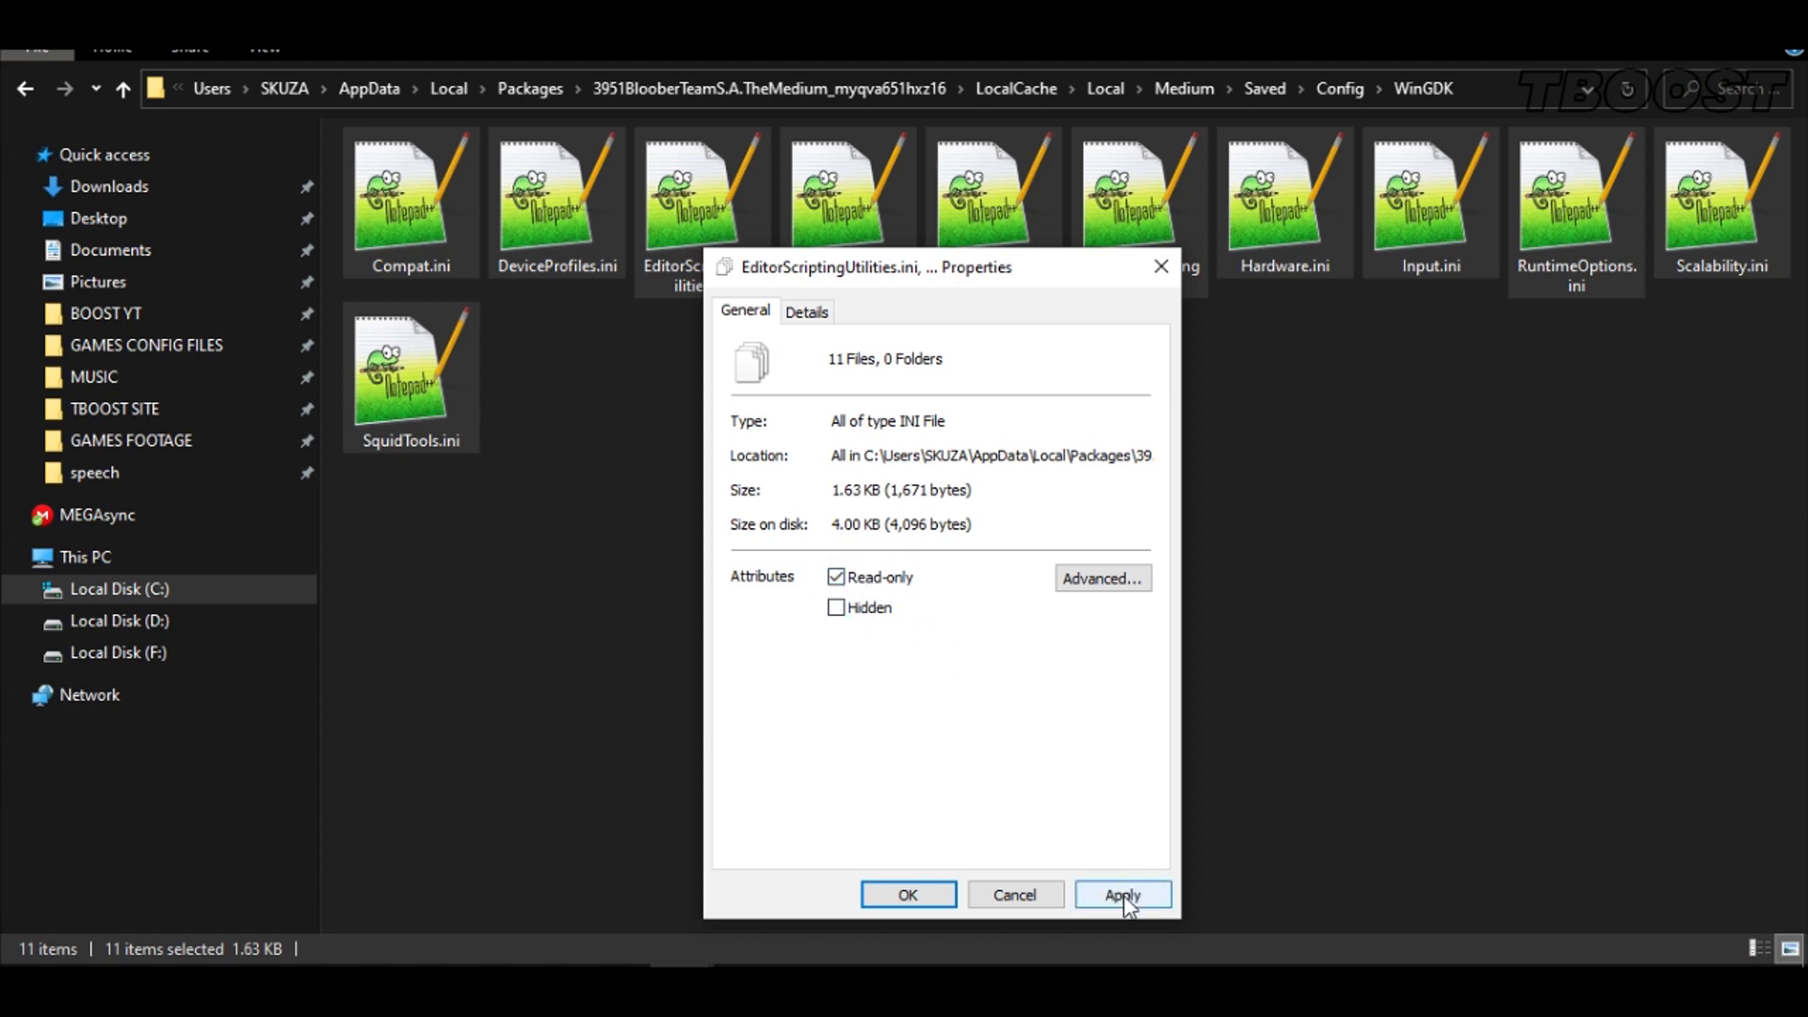
click(1119, 895)
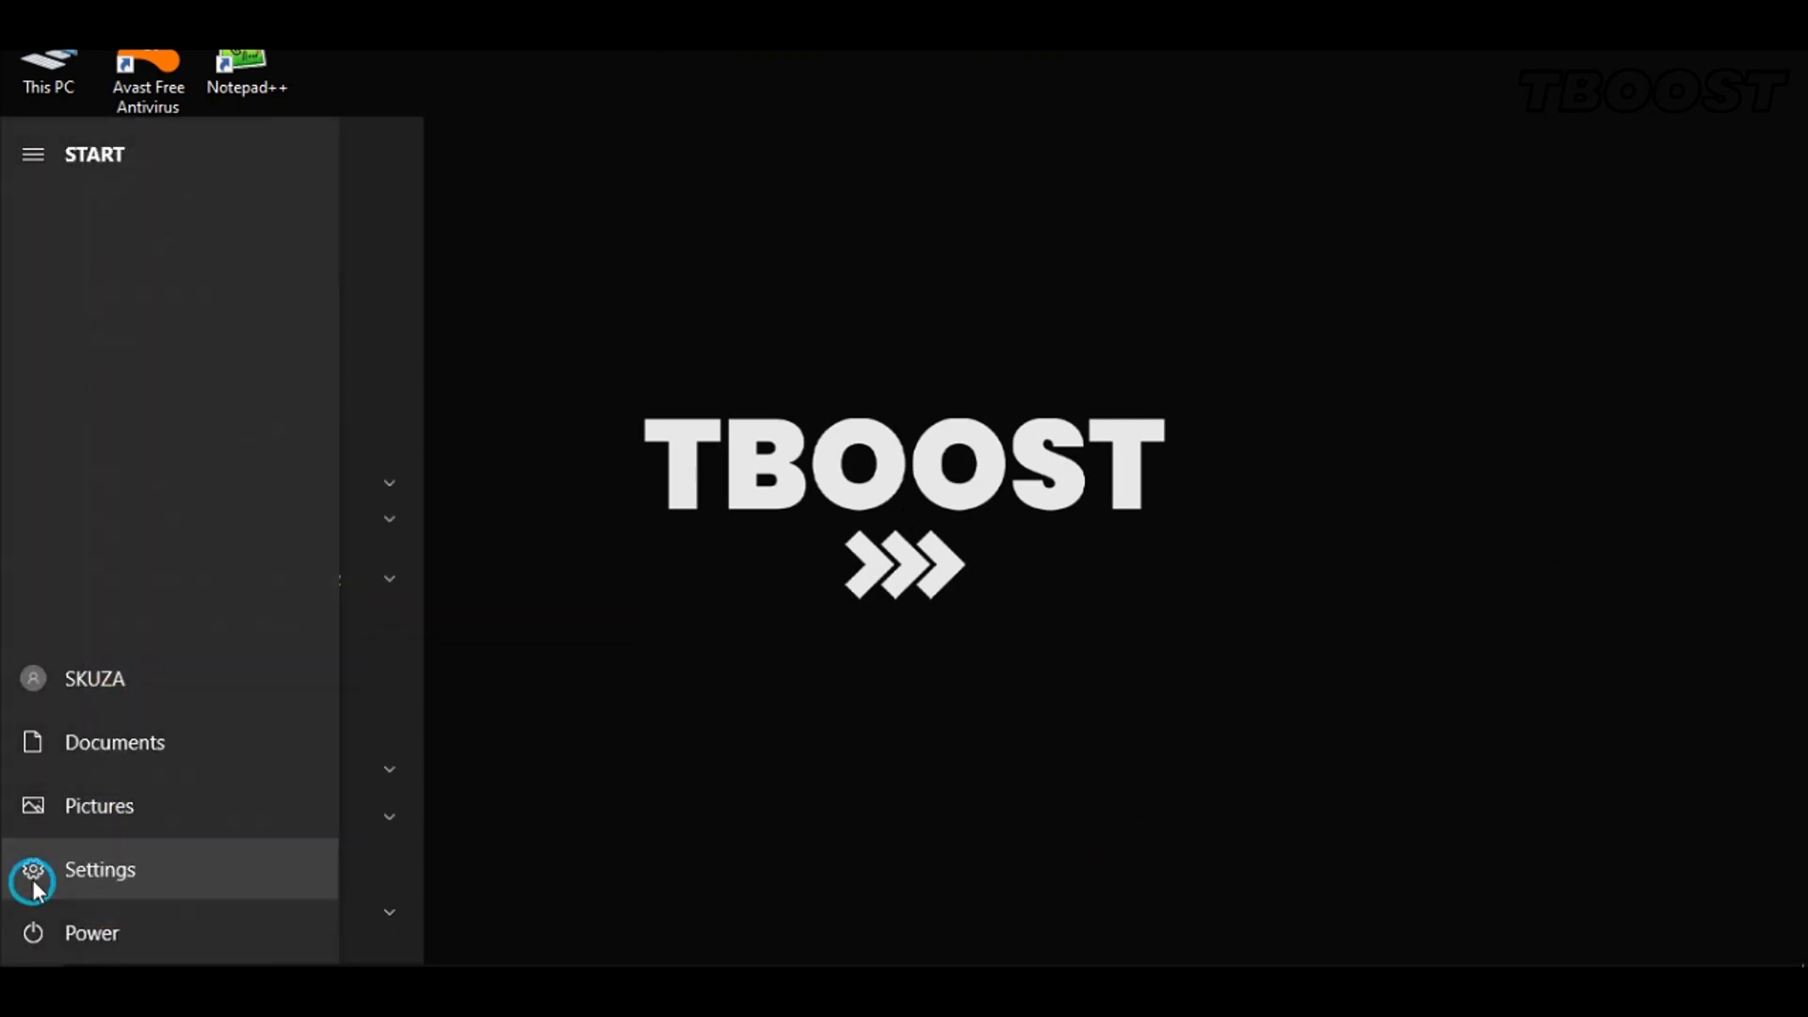
click(100, 871)
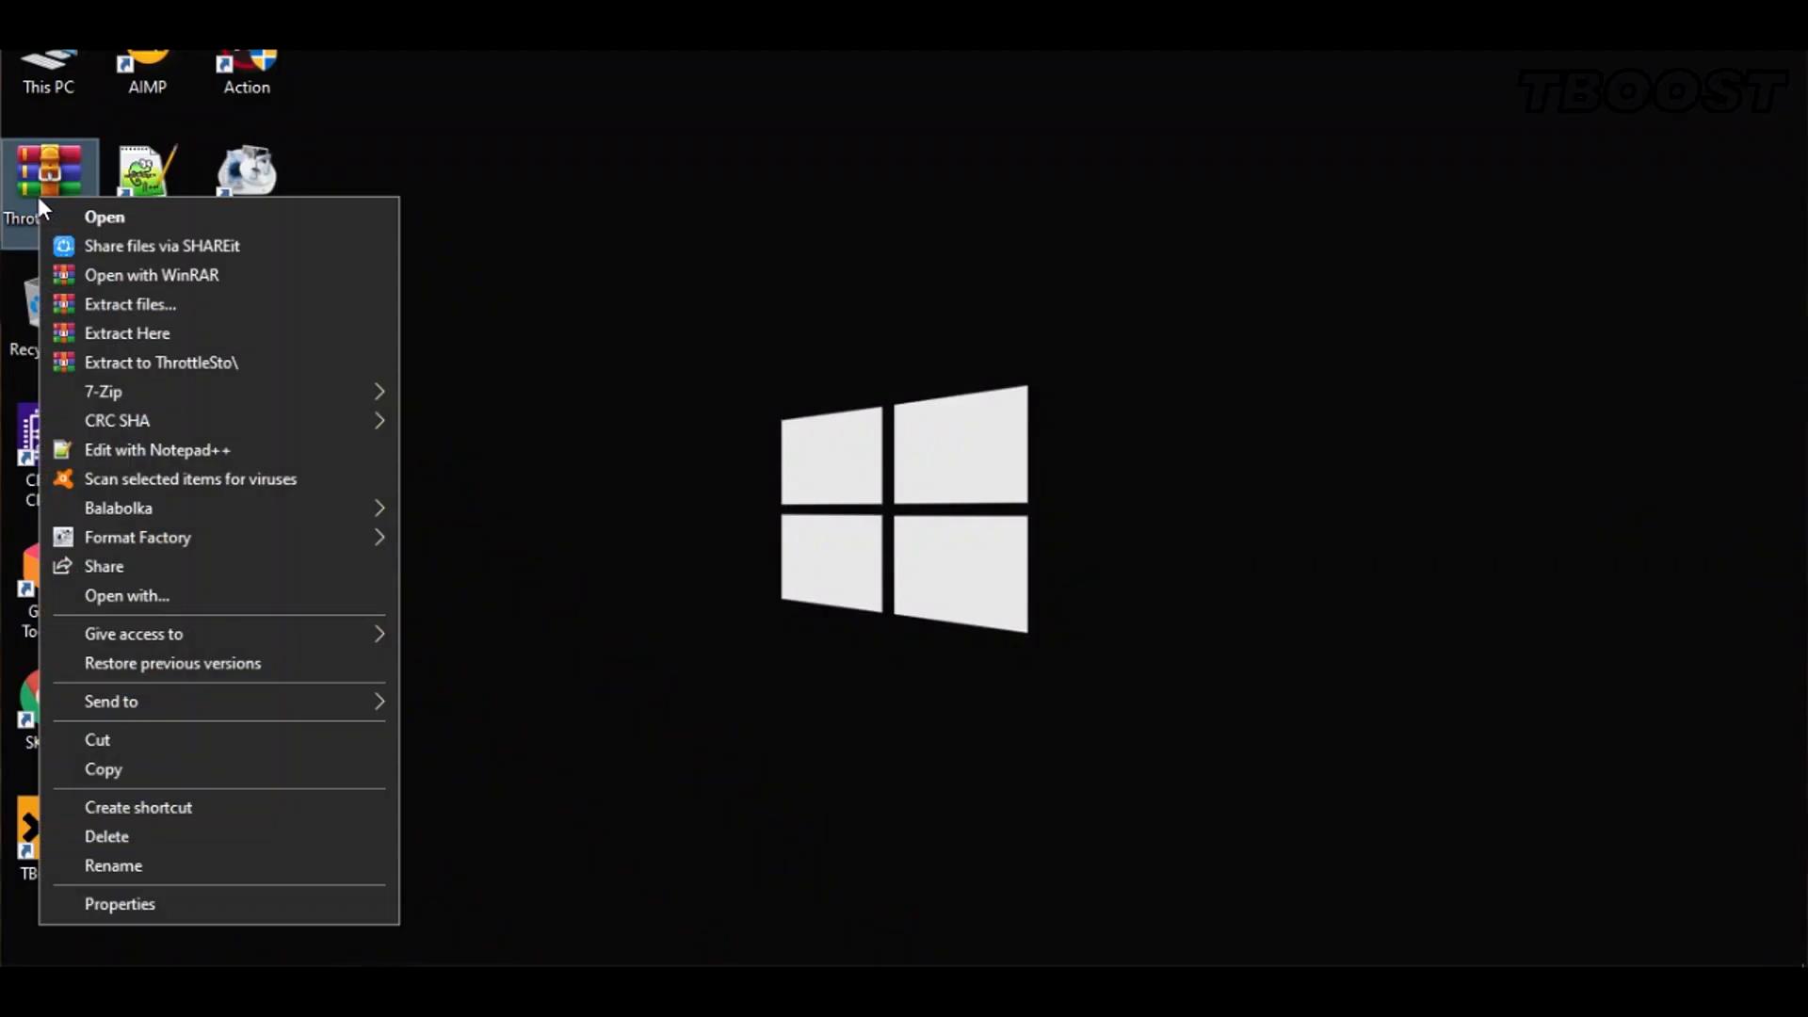
mouse_move(317, 343)
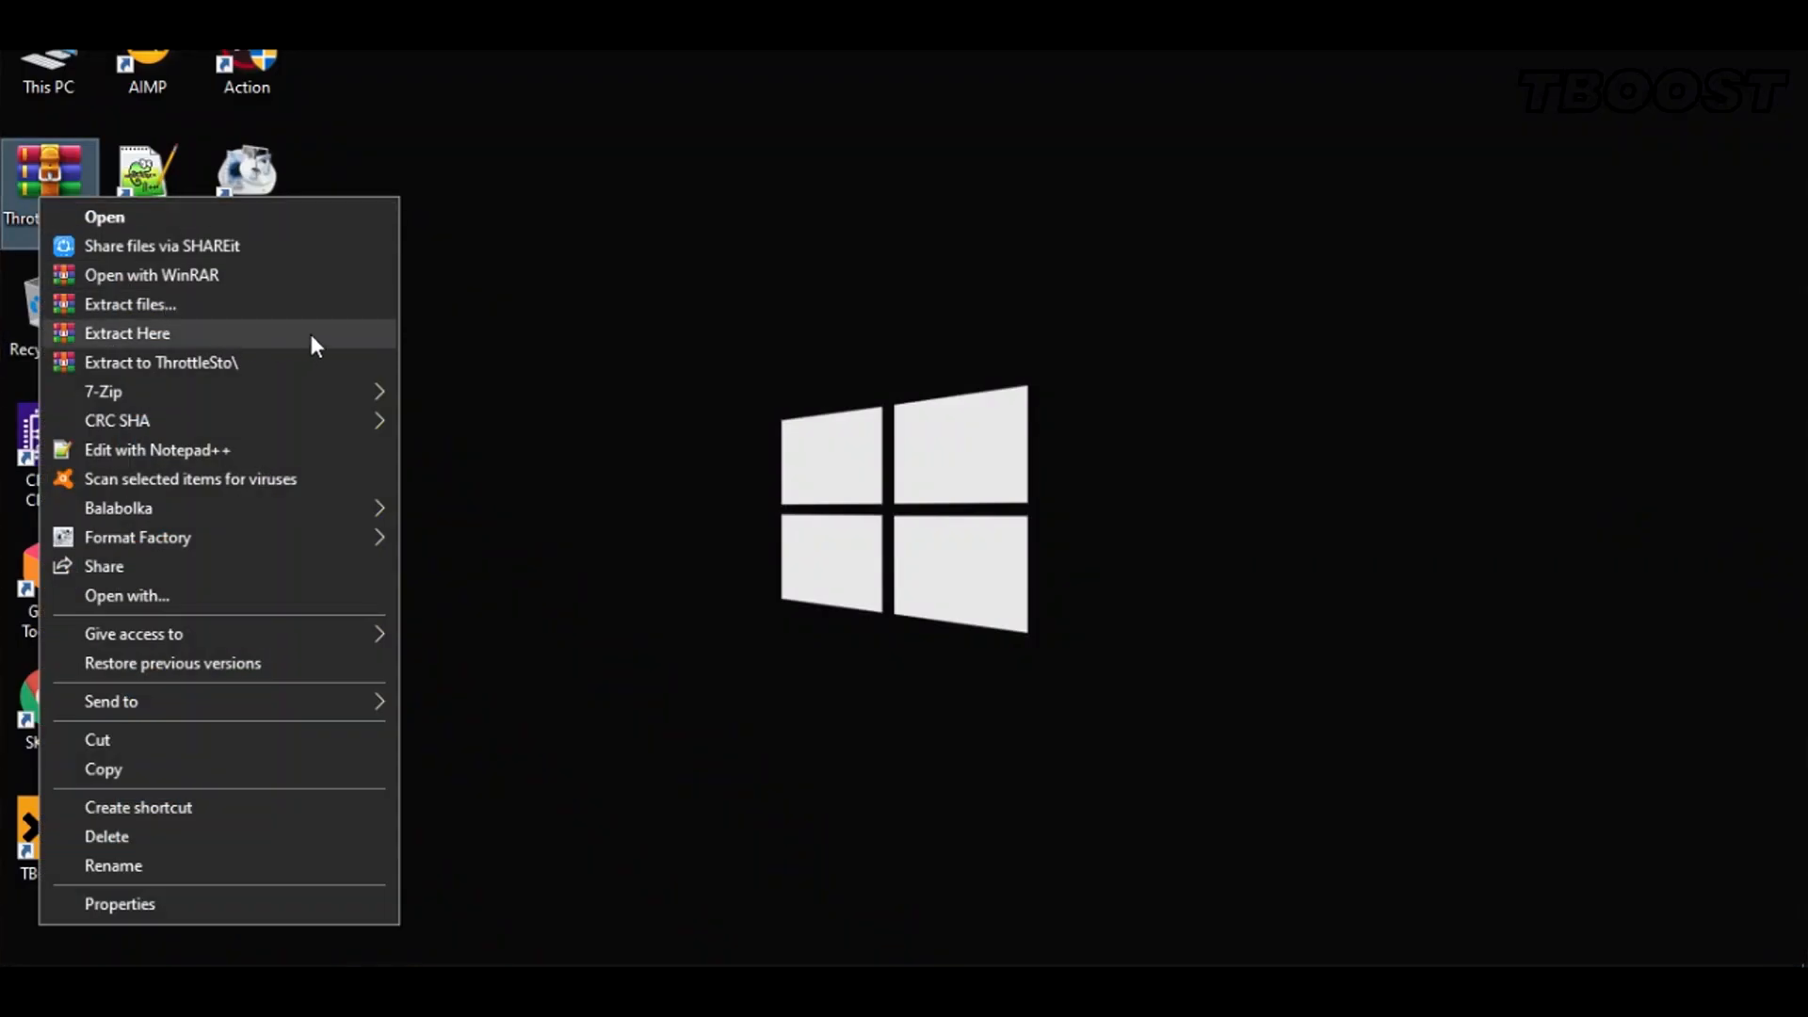
Extract the ThrottleStop .rar here on the desktop and open the ThrottleStop_8.70.6 folder
click(127, 334)
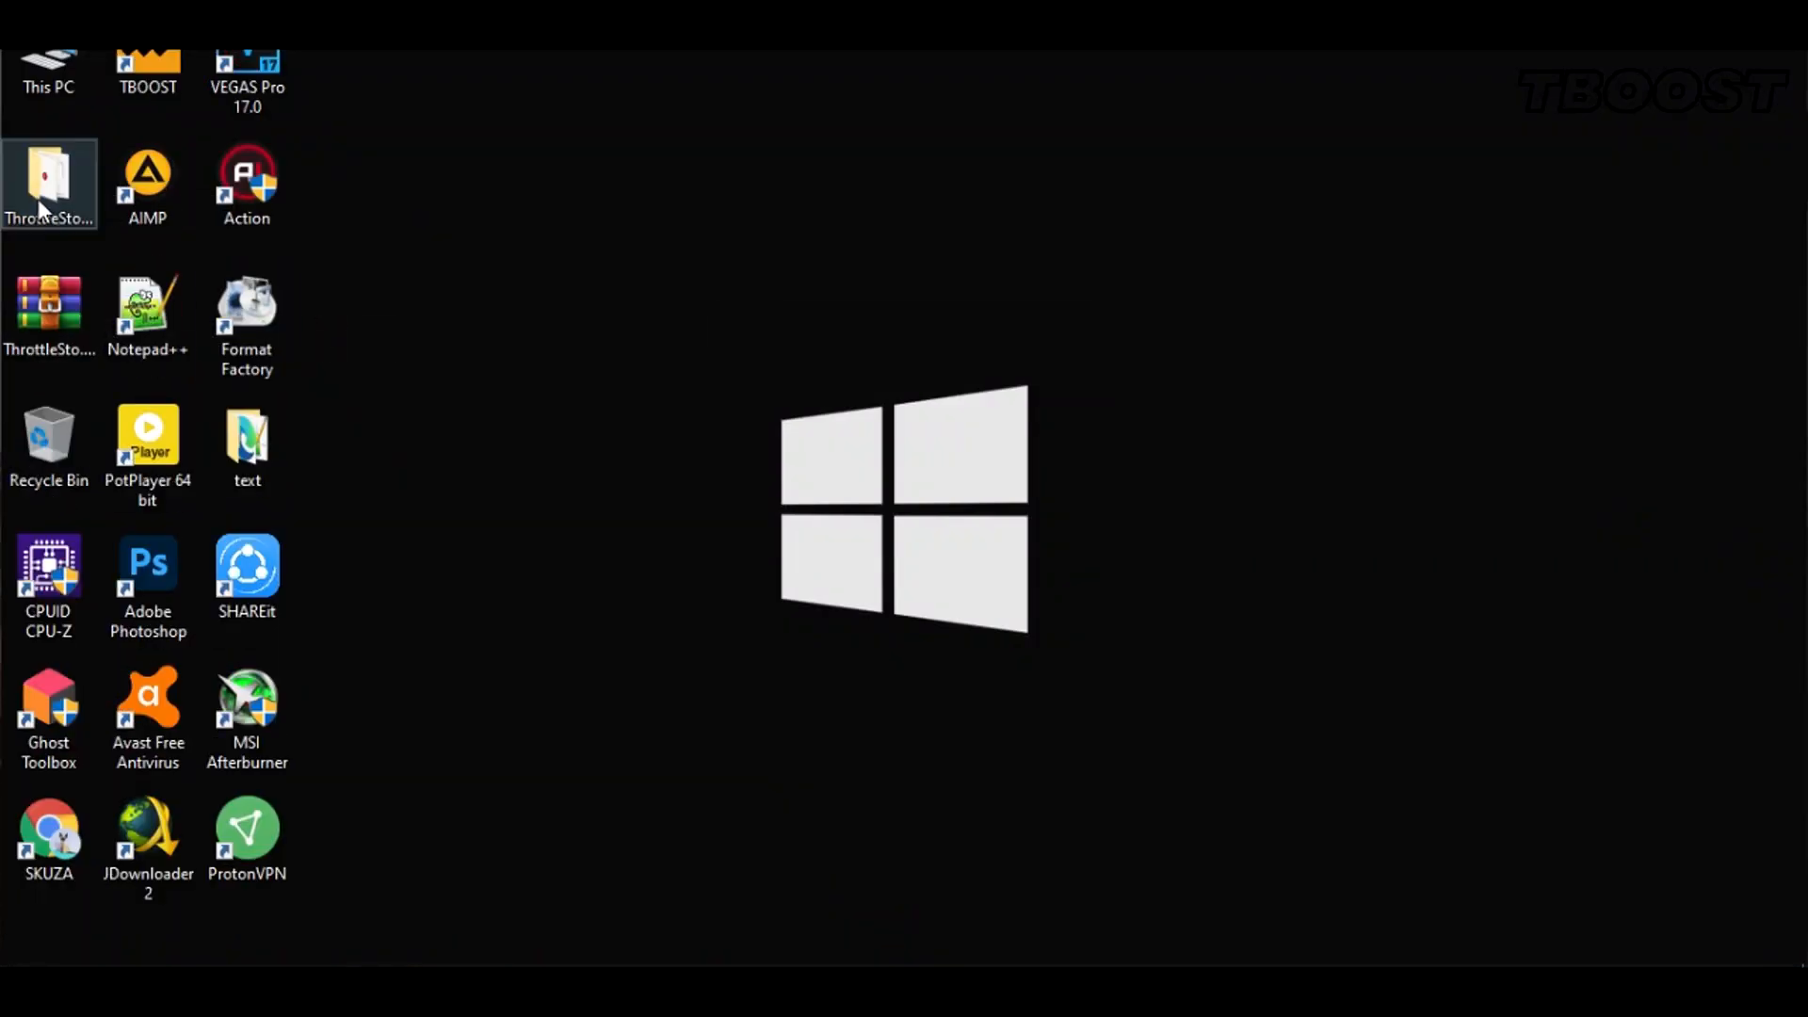
double_click(49, 179)
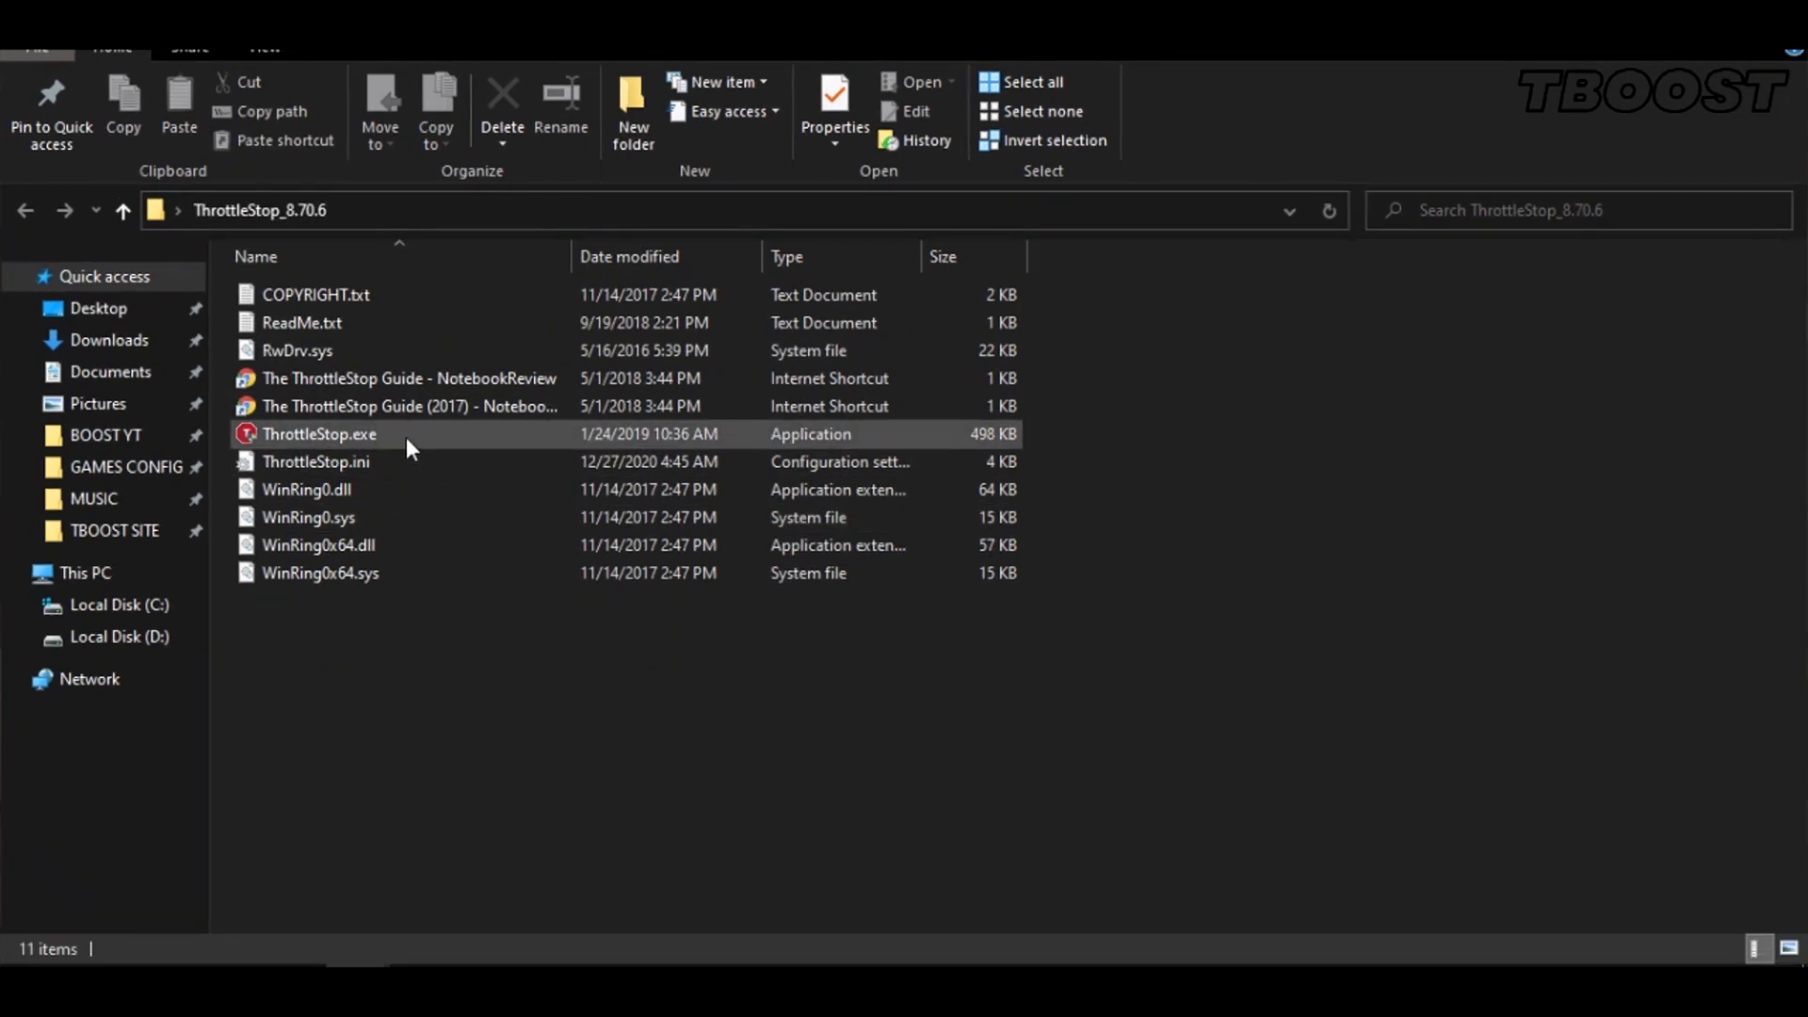
Run ThrottleStop.exe on profile 1 and set the FIVR Offset Voltage to -49.8 mV
double_click(320, 433)
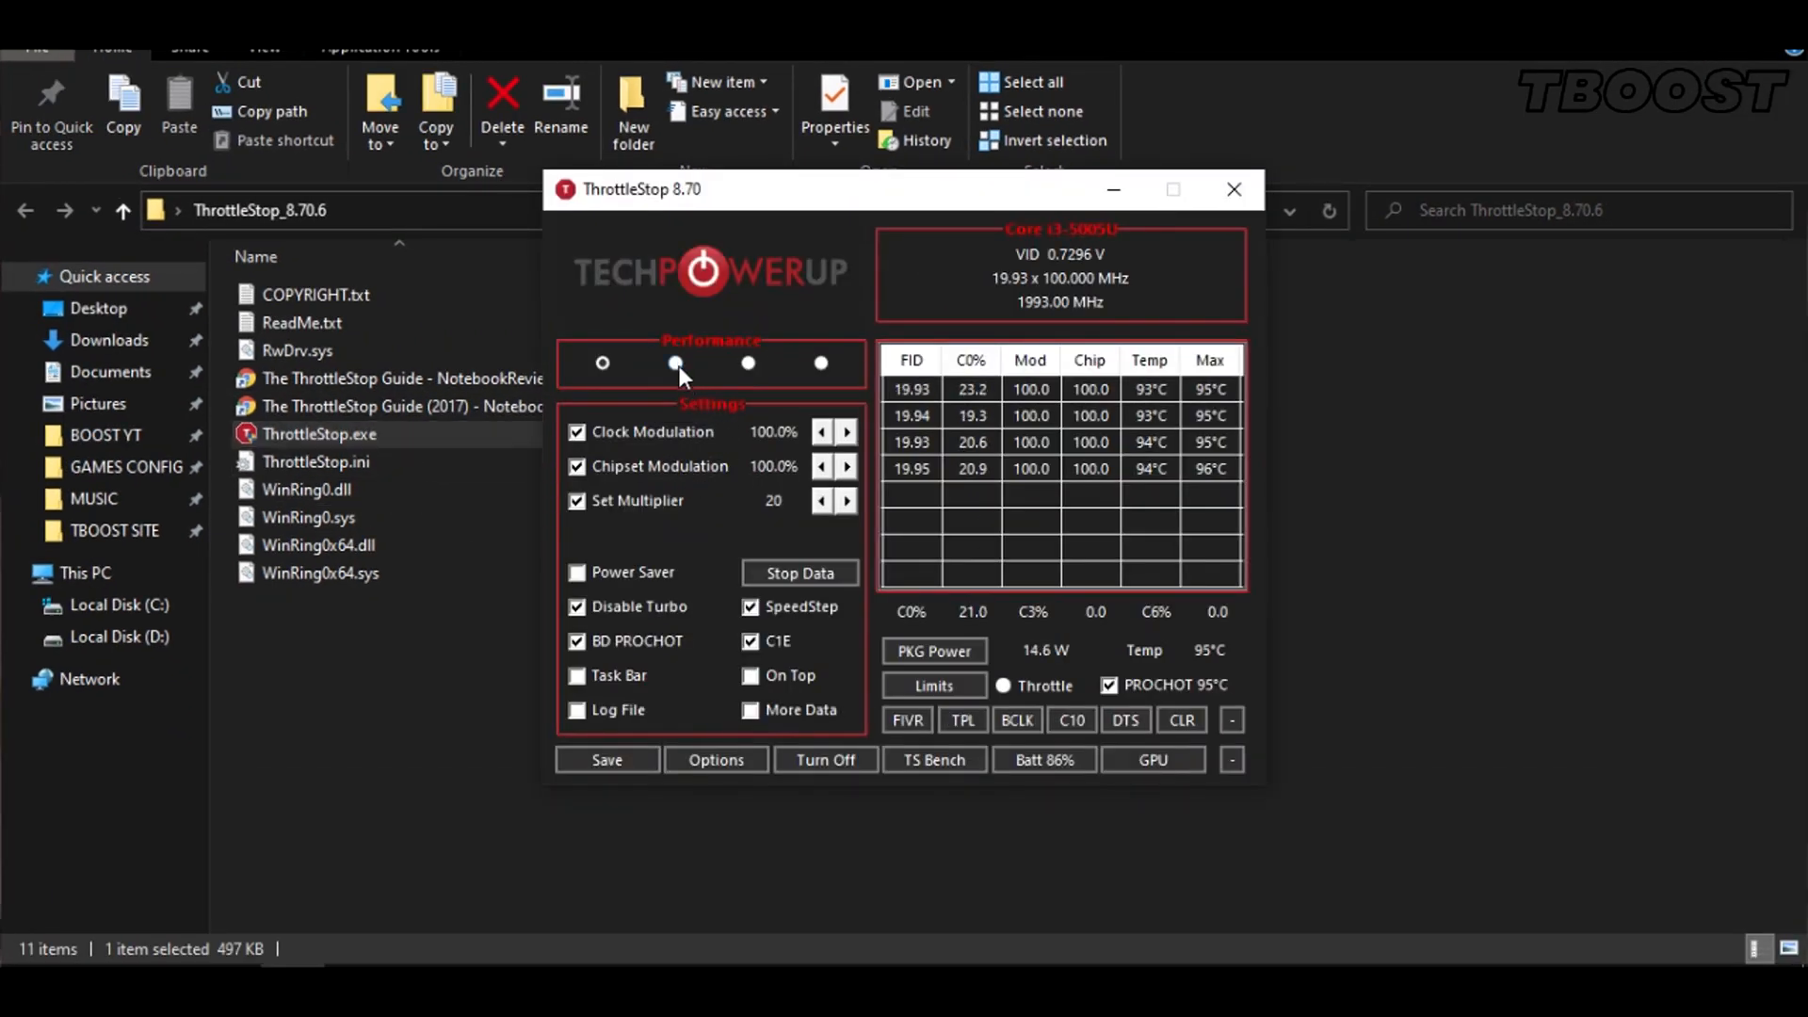
click(601, 364)
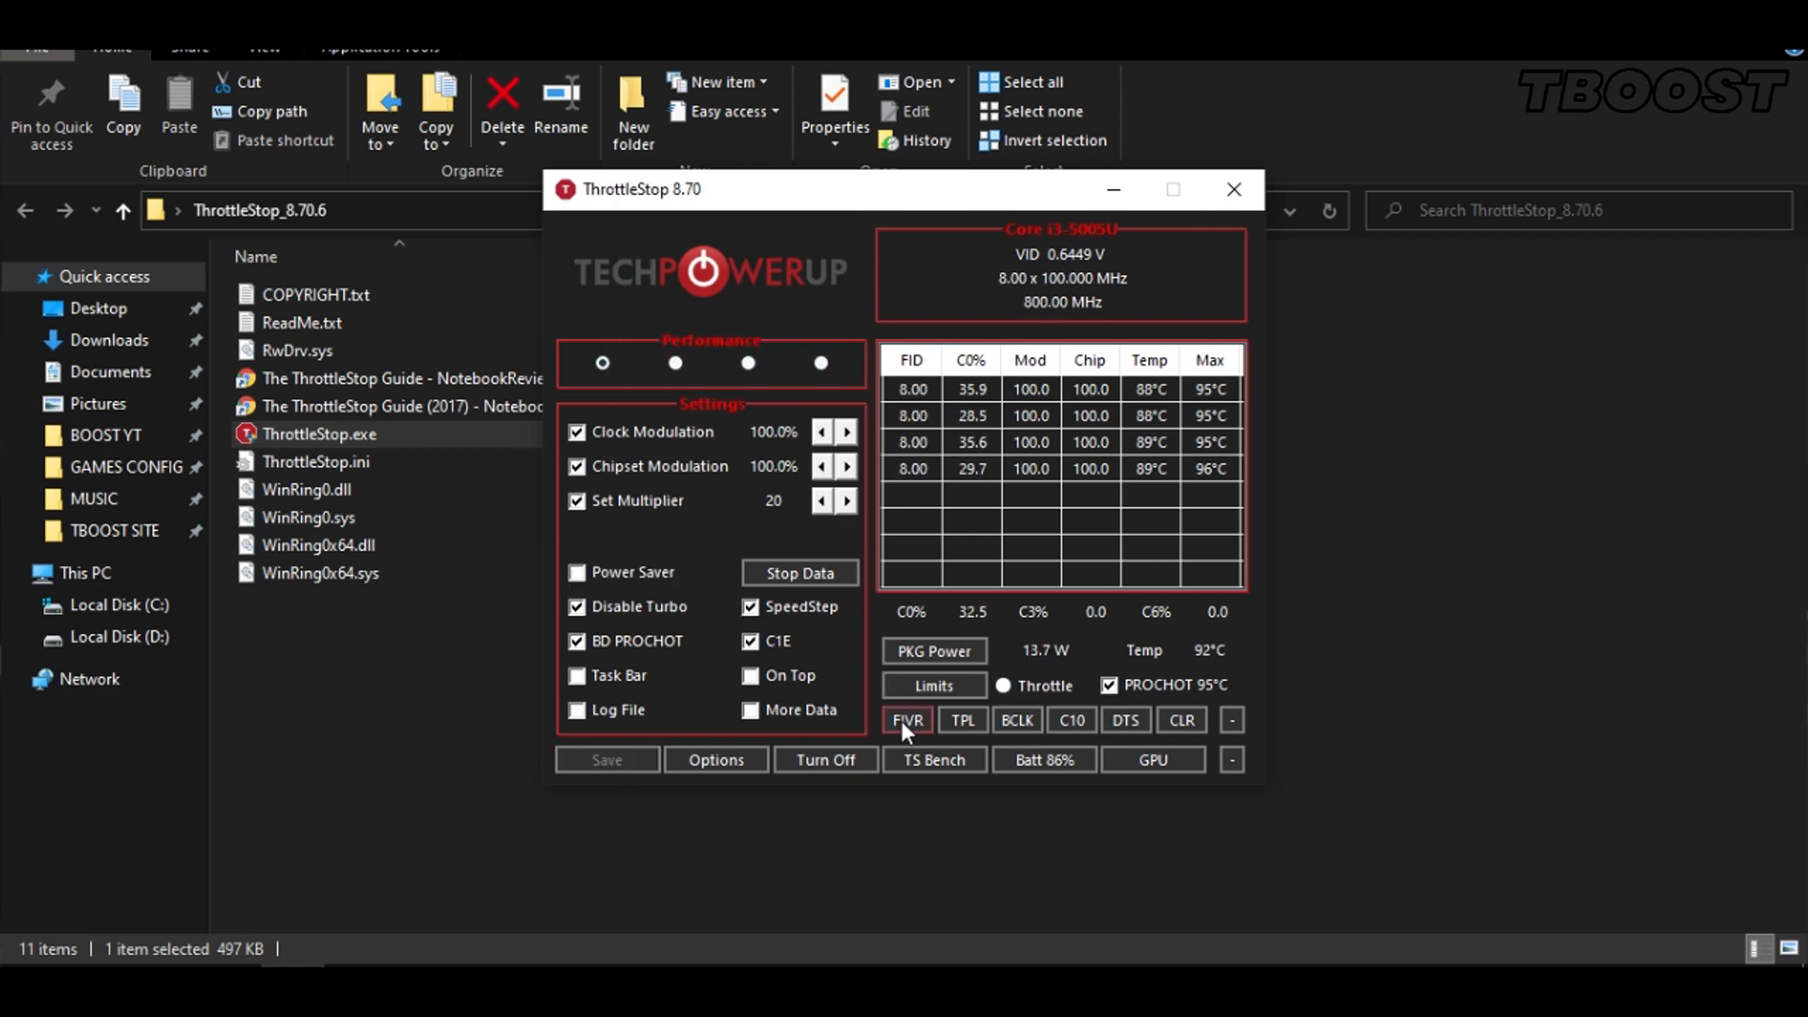
click(906, 719)
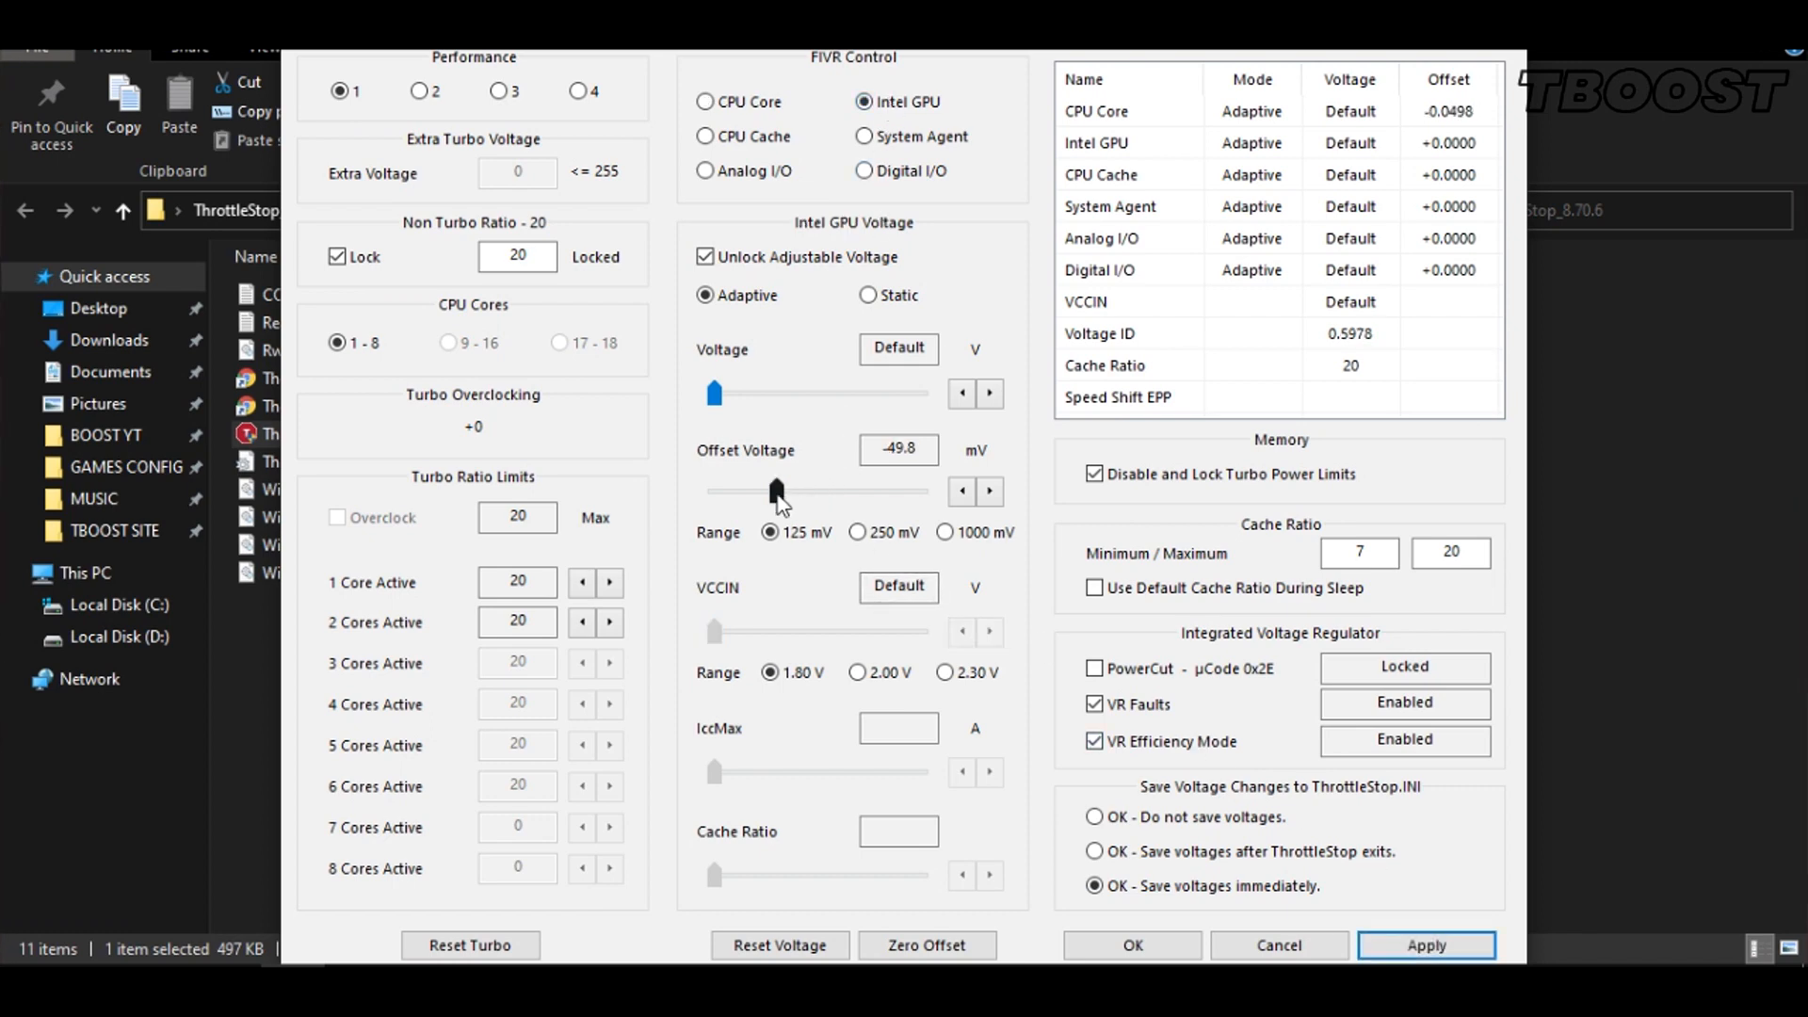
drag(776, 489, 754, 490)
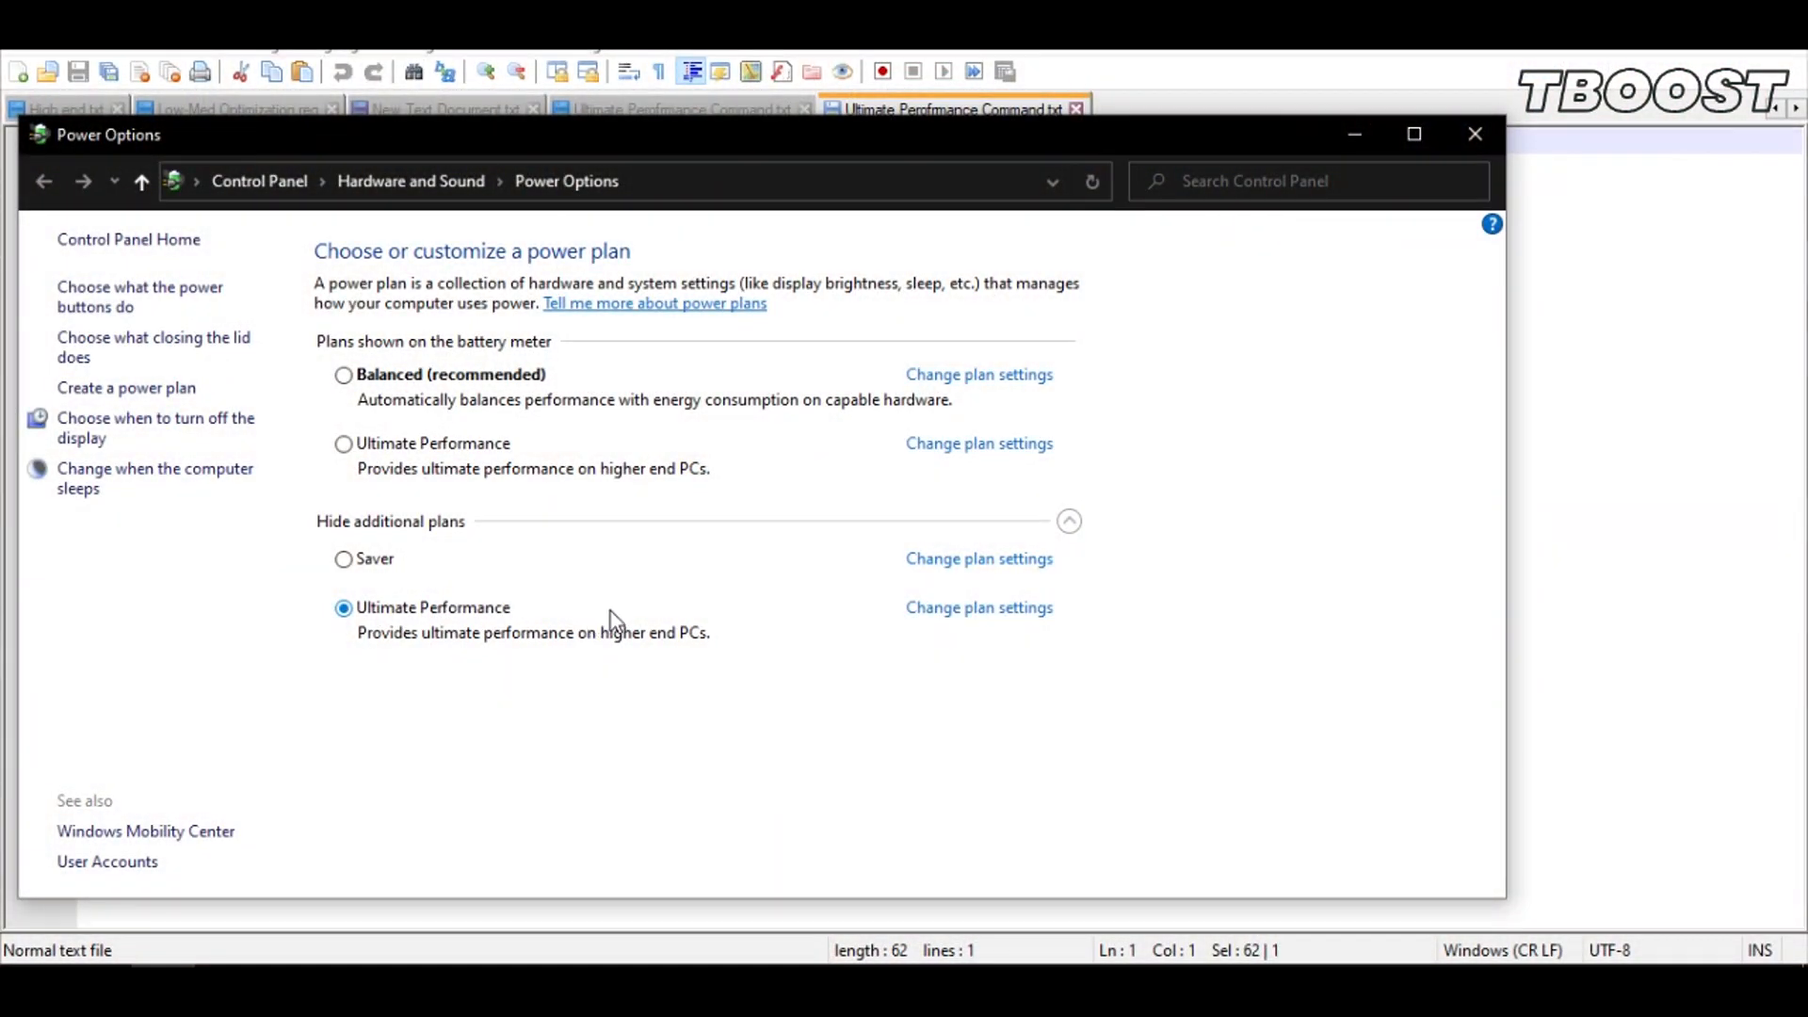
mouse_move(633, 618)
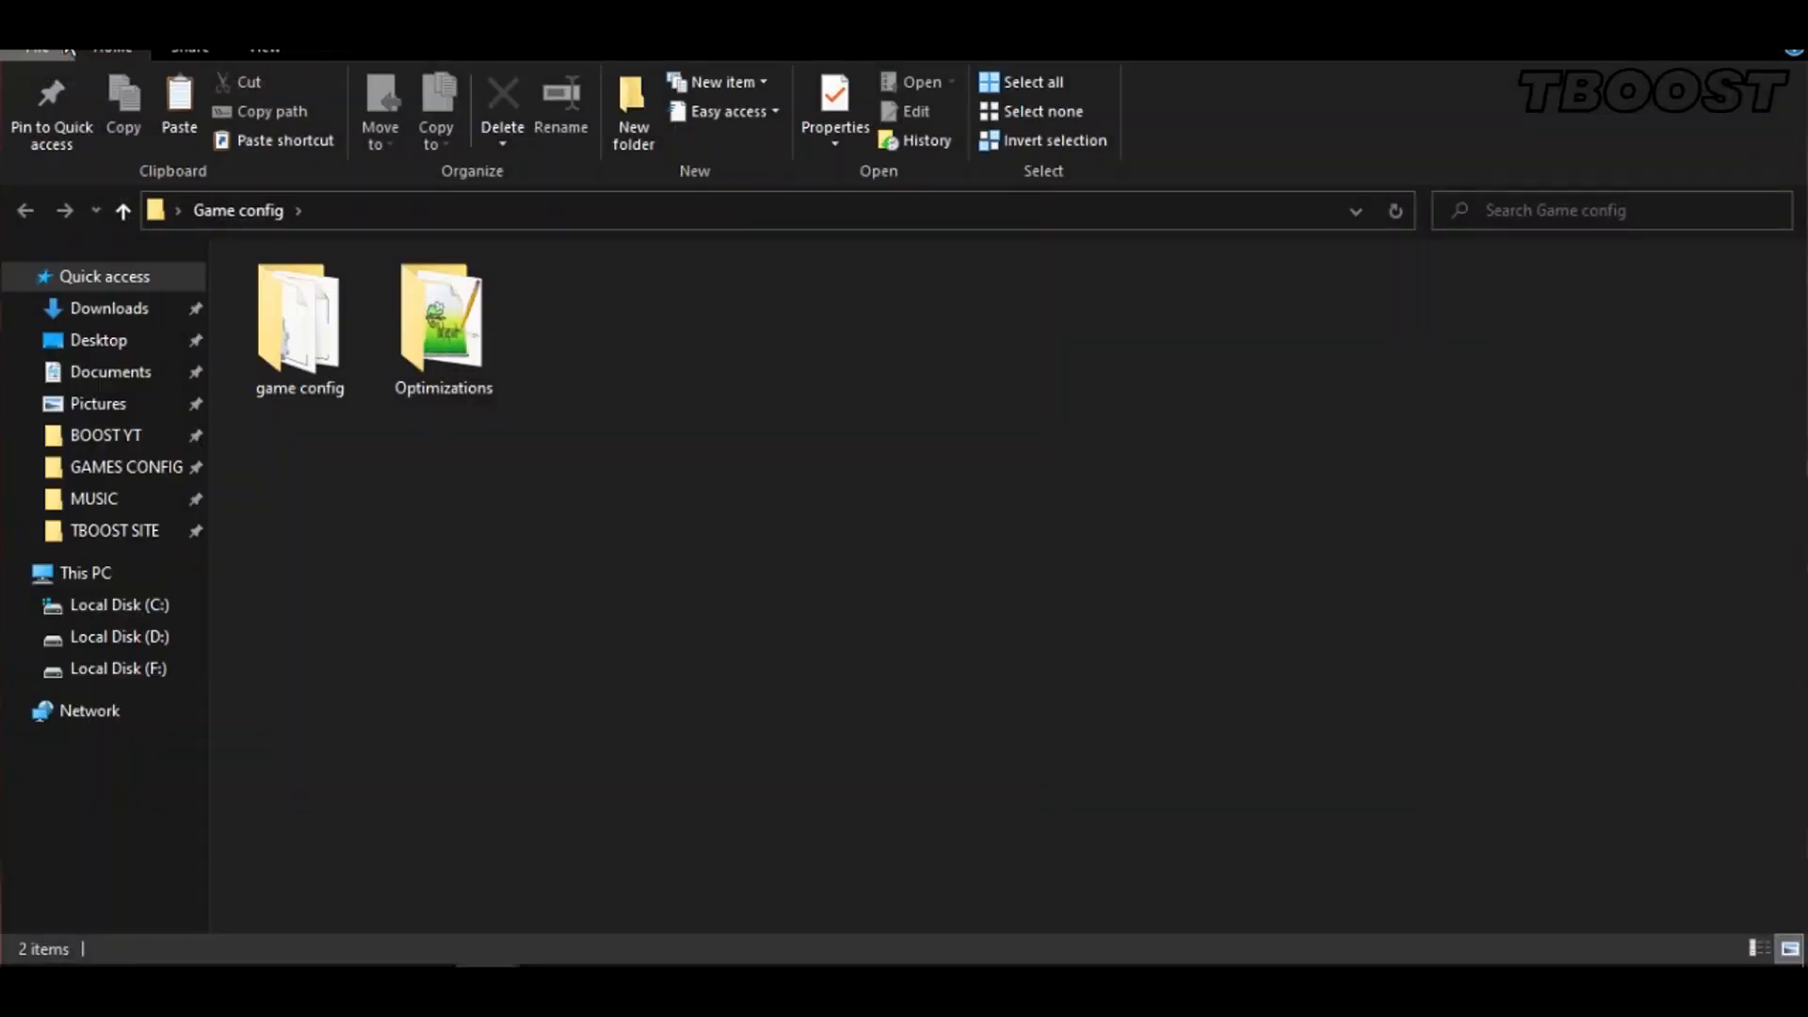
Open Ultimate Perofrmance Command.txt from the Optimizations folder in Notepad++
double_click(441, 322)
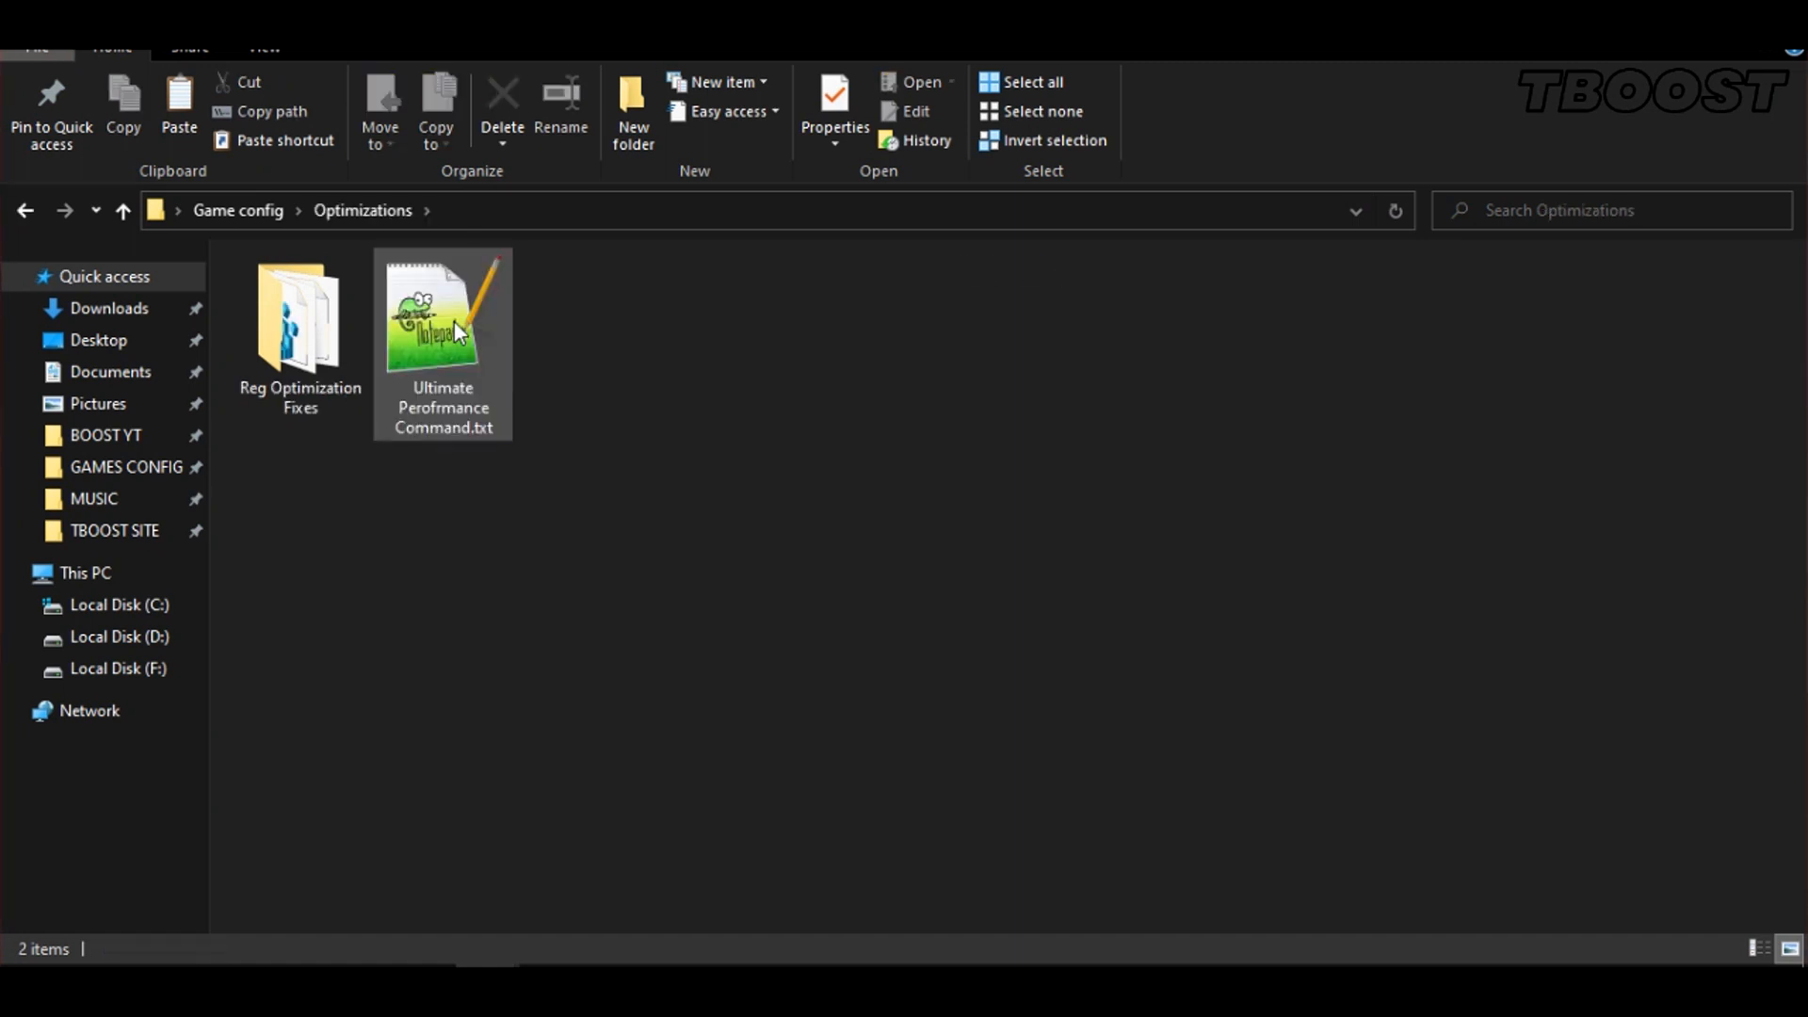
click(441, 322)
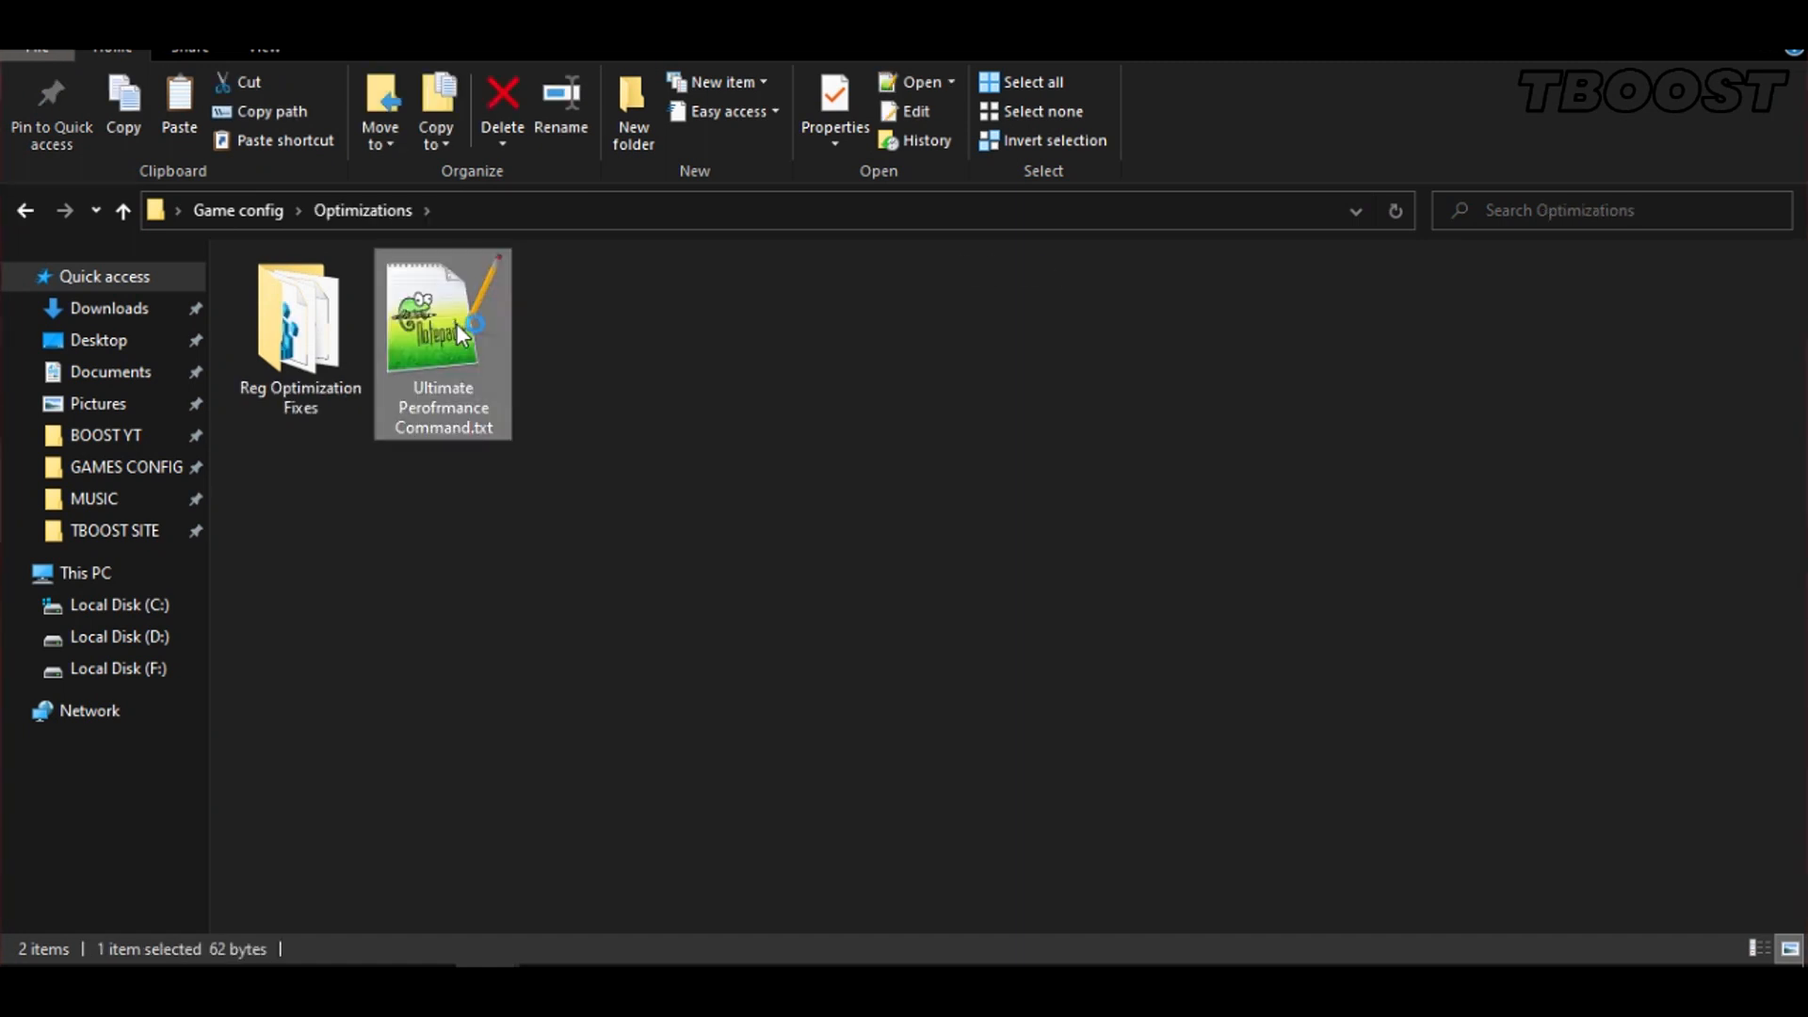
double_click(443, 311)
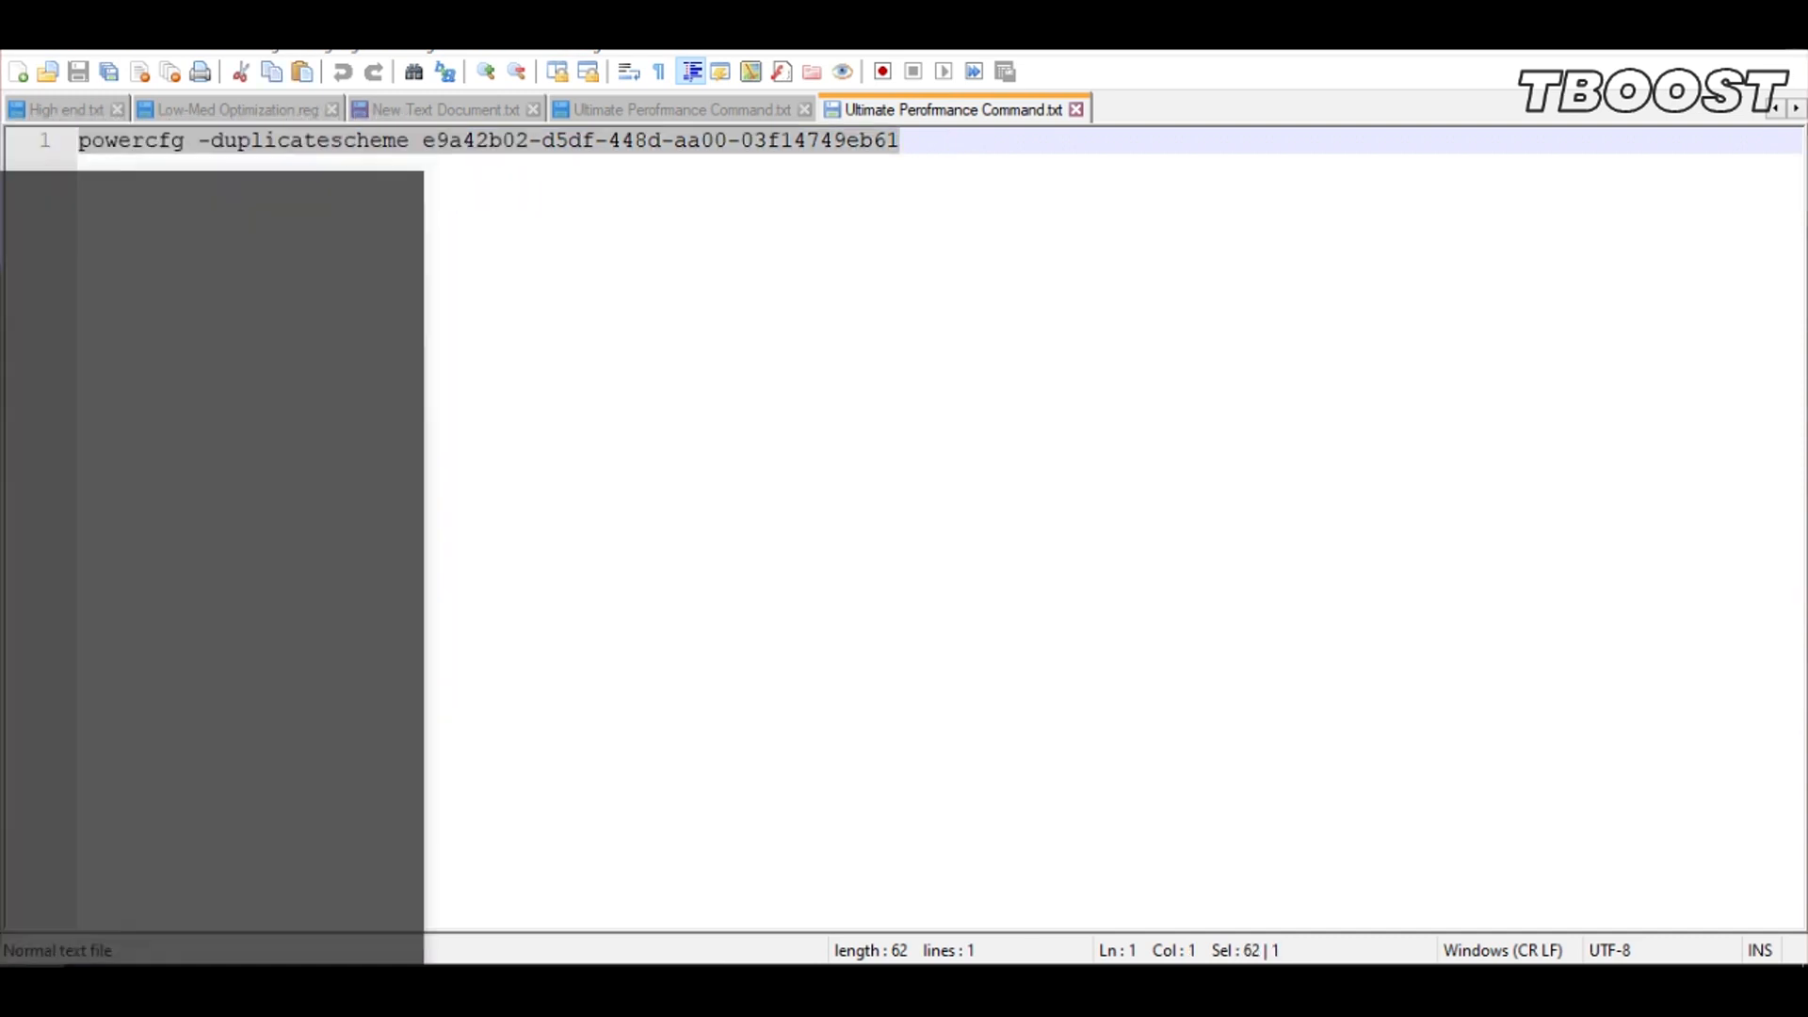
Run the powercfg duplicatescheme command in an administrator cmd to create Ultimate Performance, then close it
text(cmd)
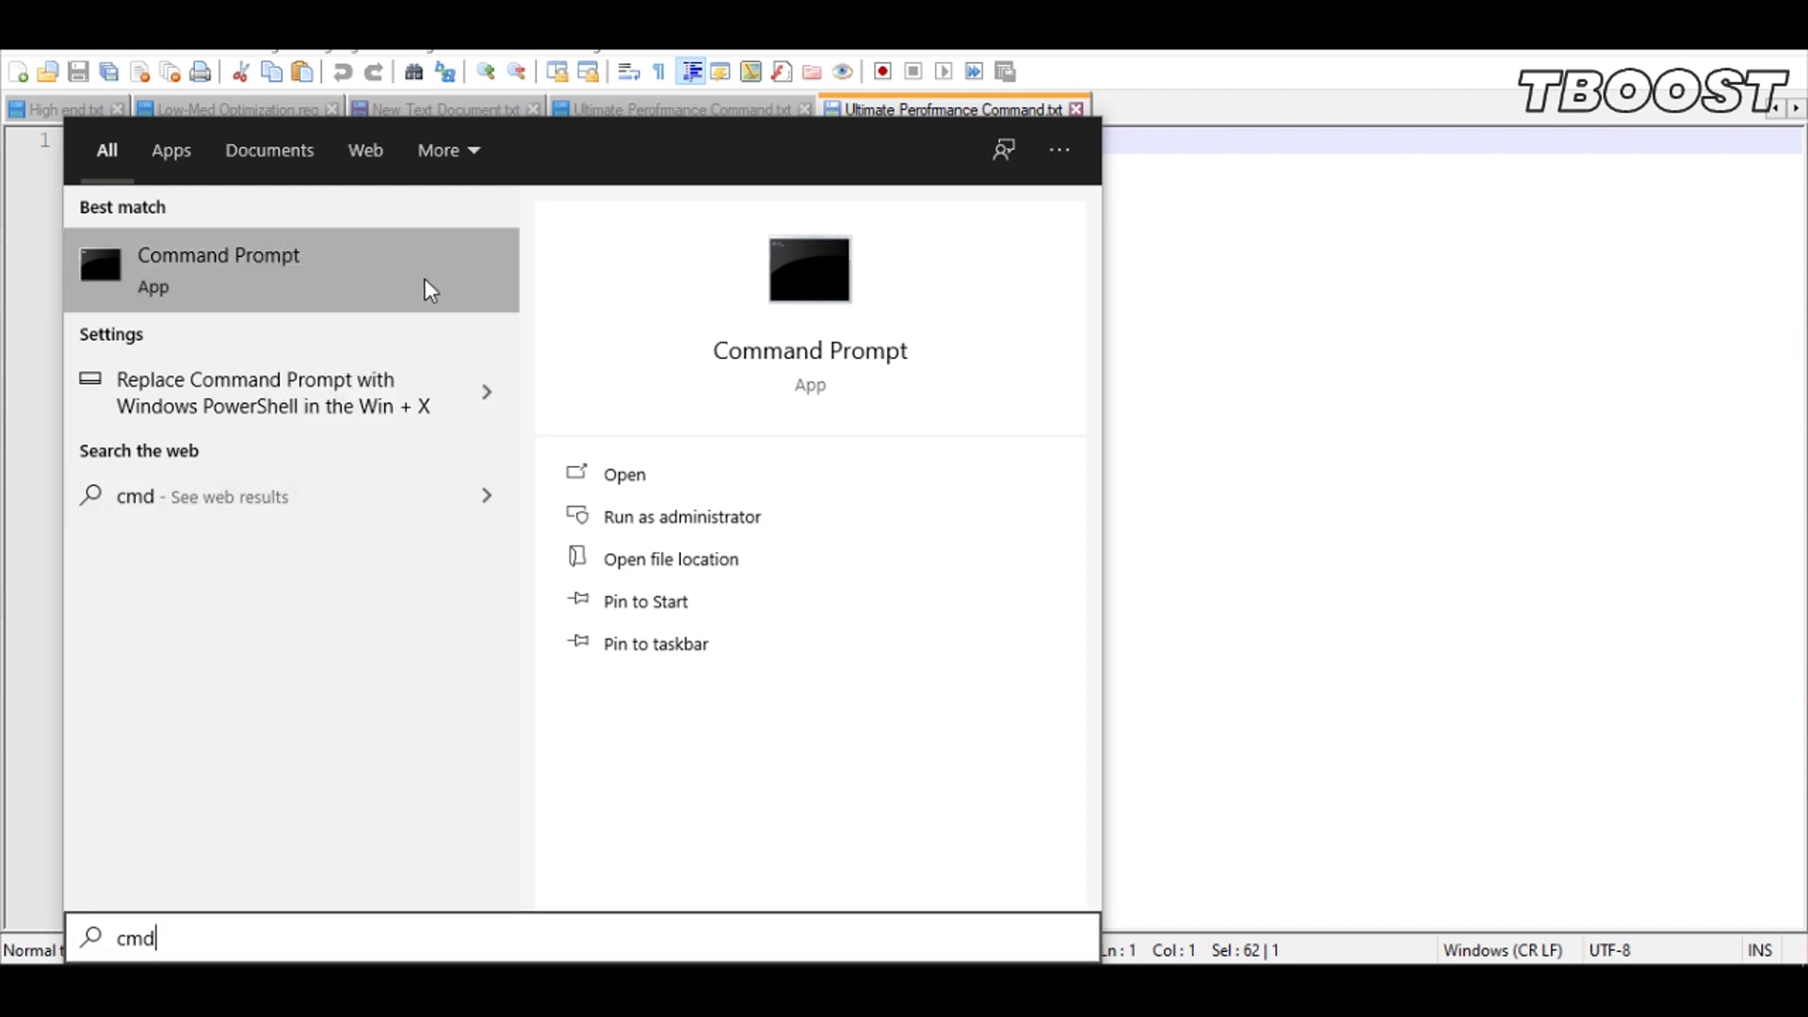
click(680, 516)
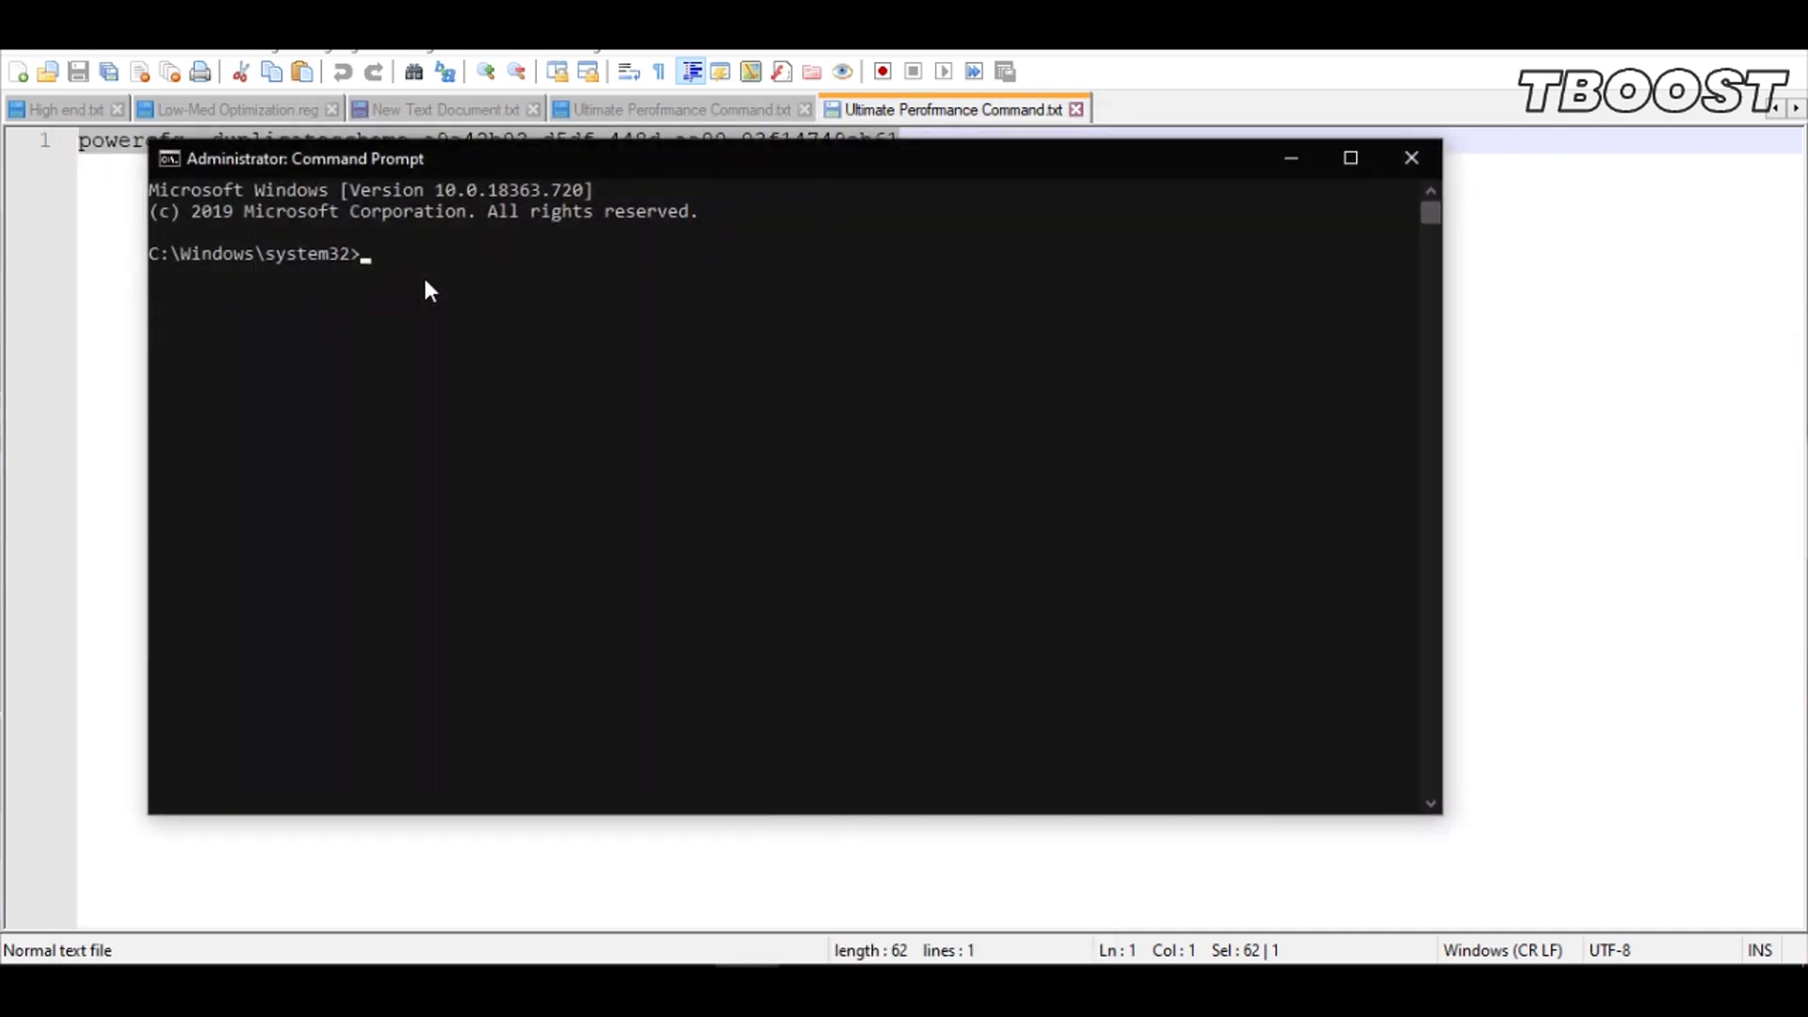
click(170, 158)
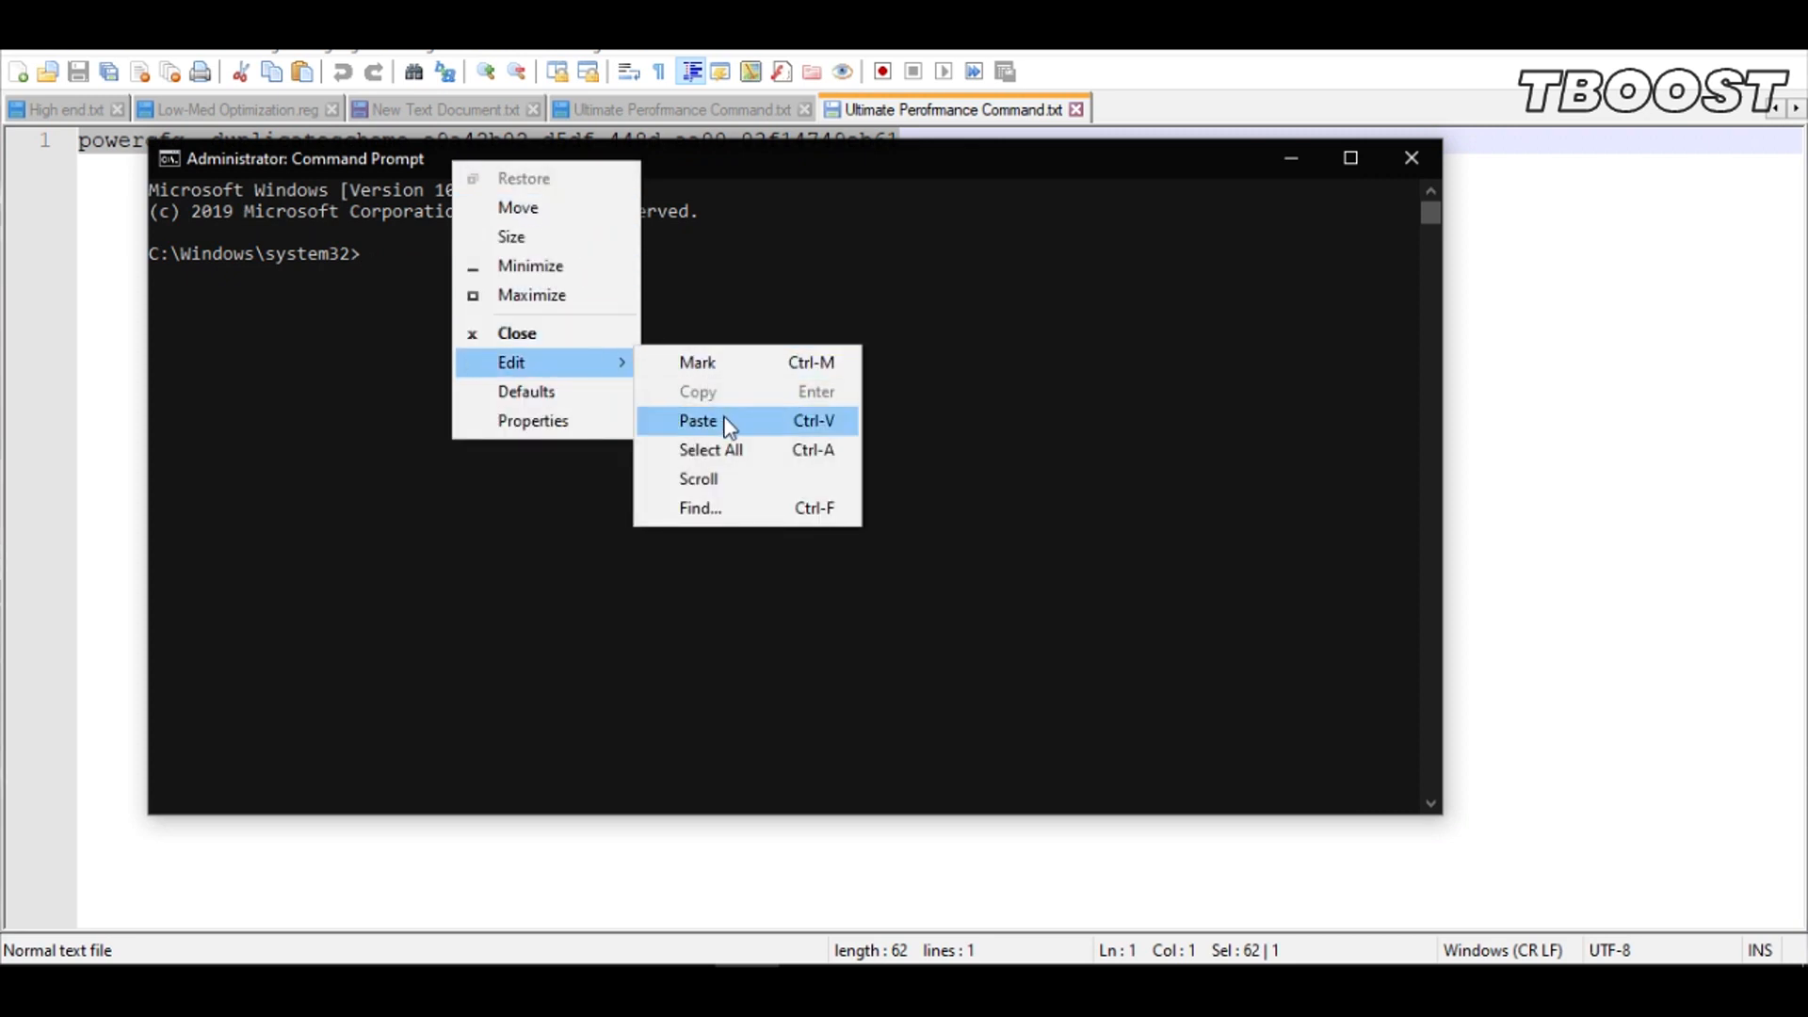
click(697, 420)
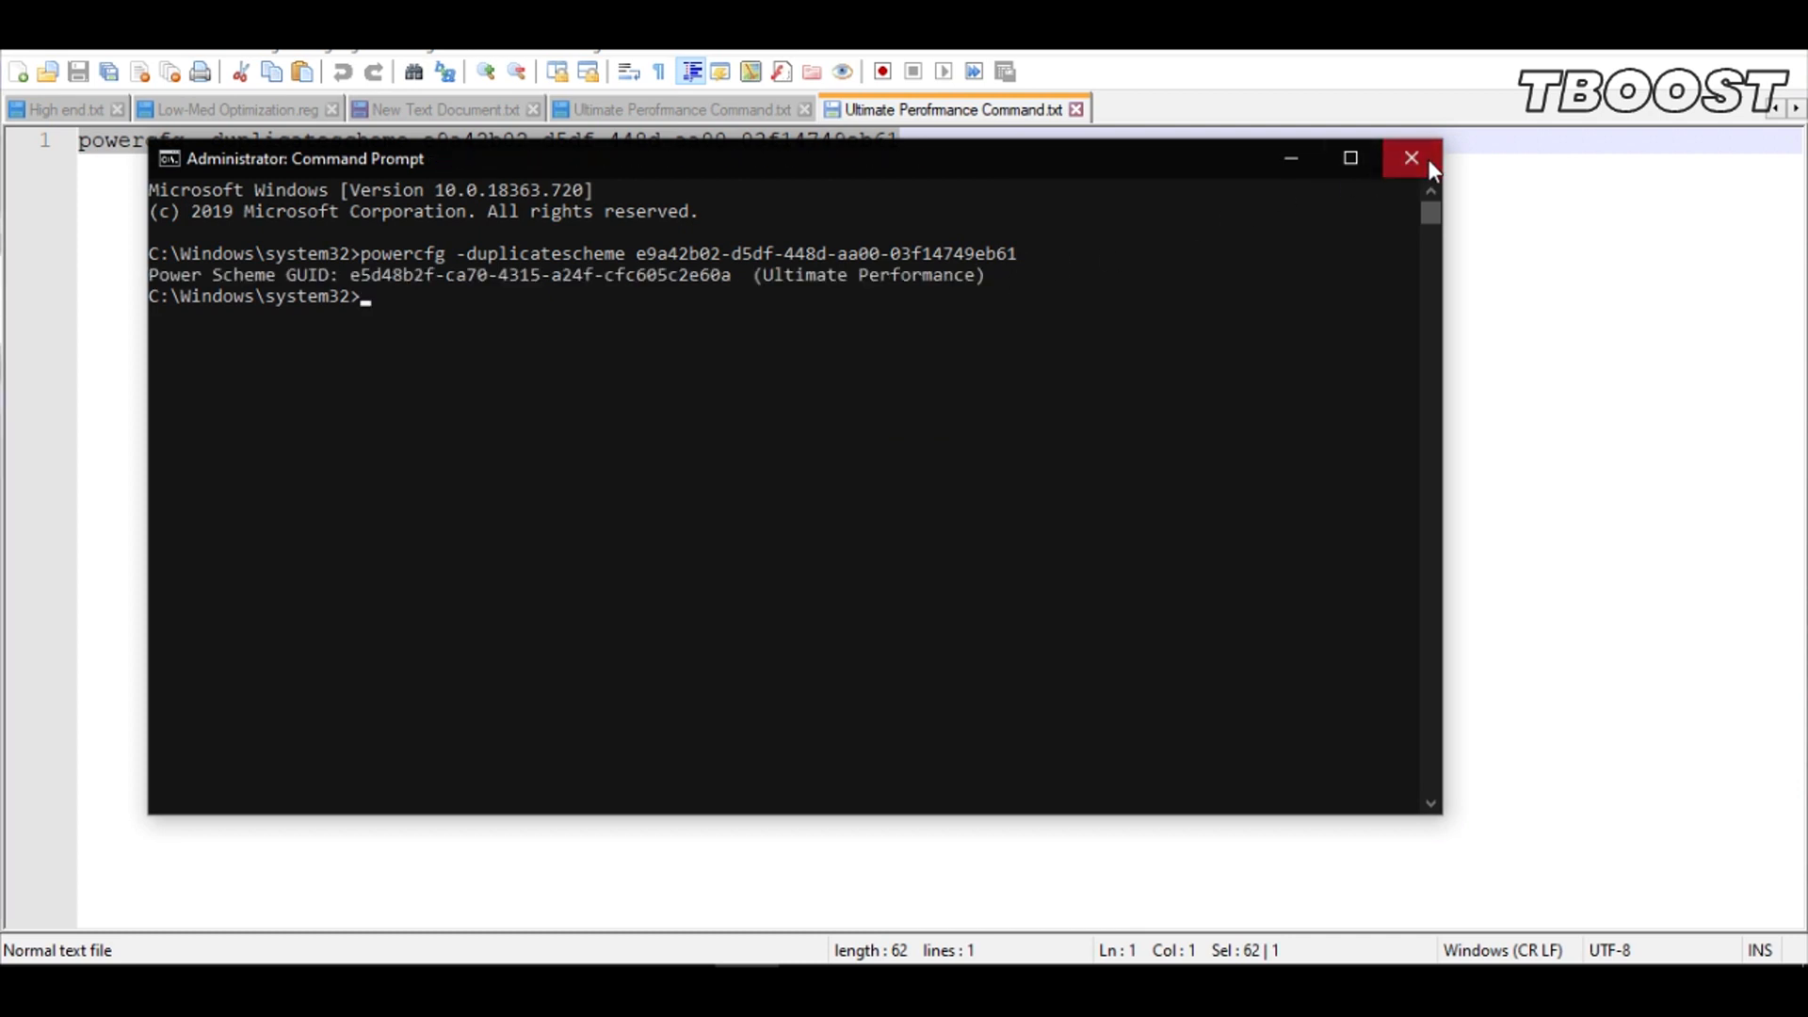
click(1411, 158)
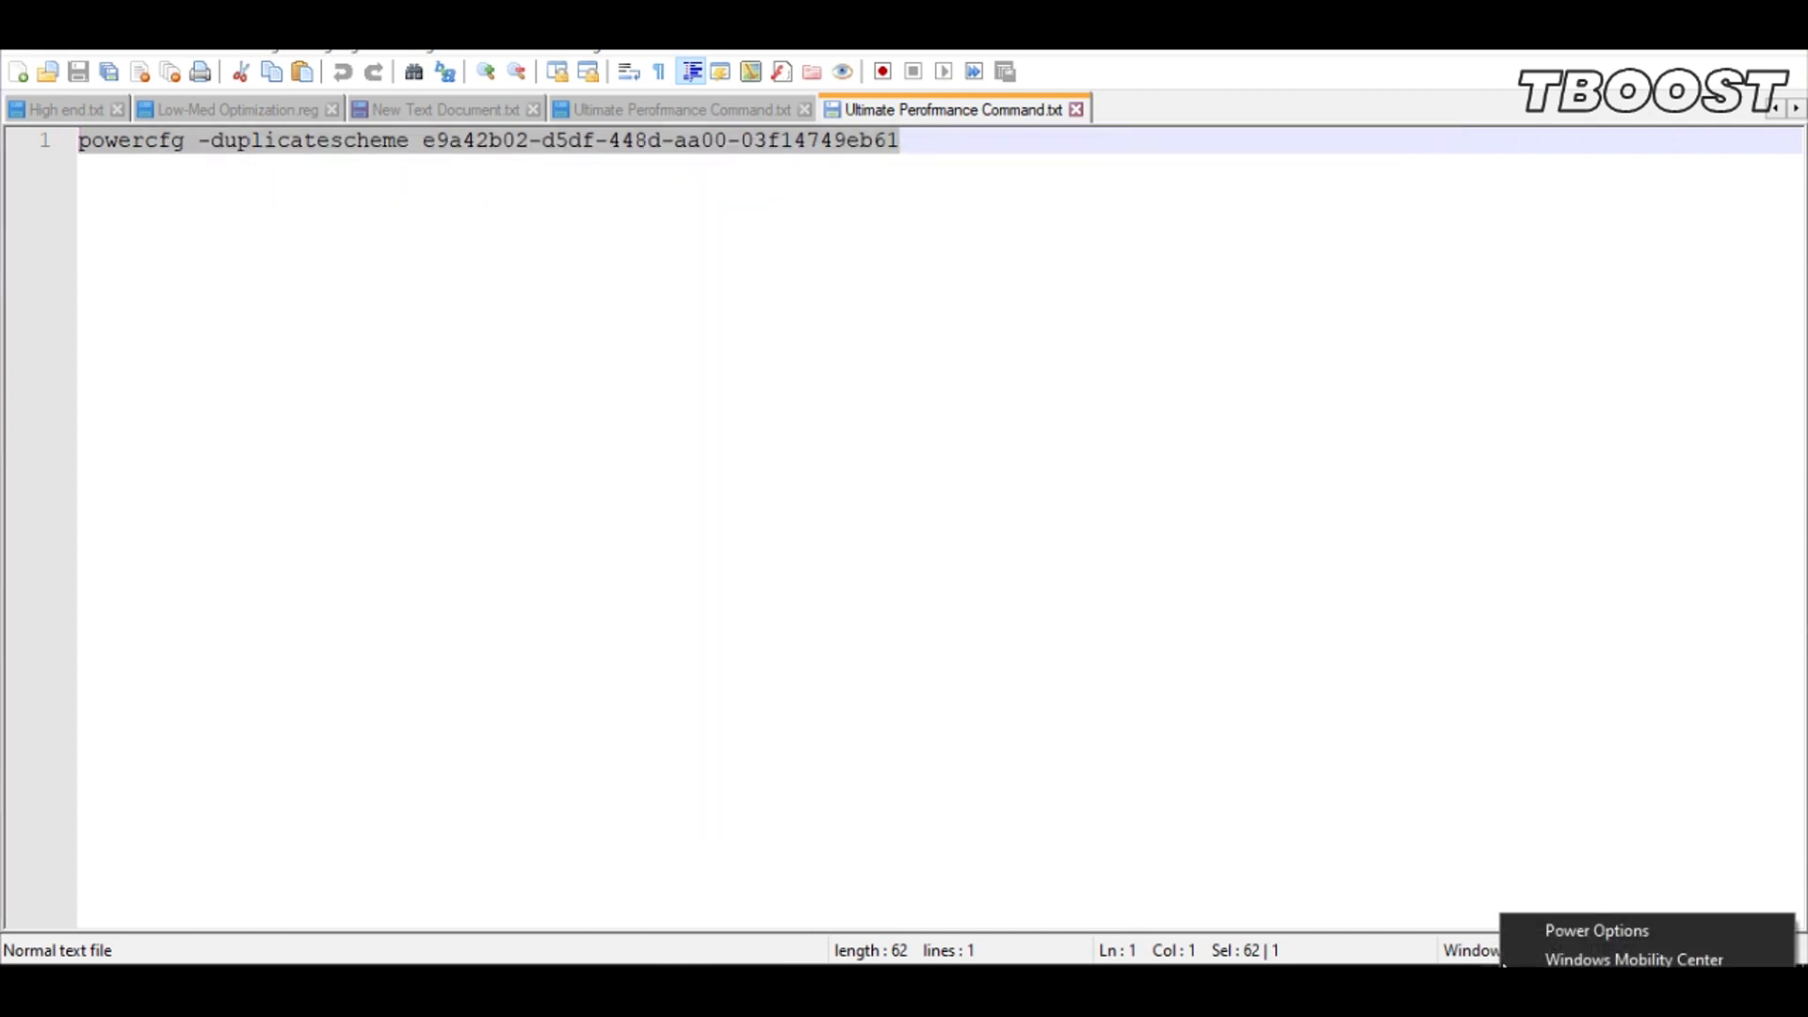
Select Ultimate Performance as the active power plan in Power Options
click(1596, 930)
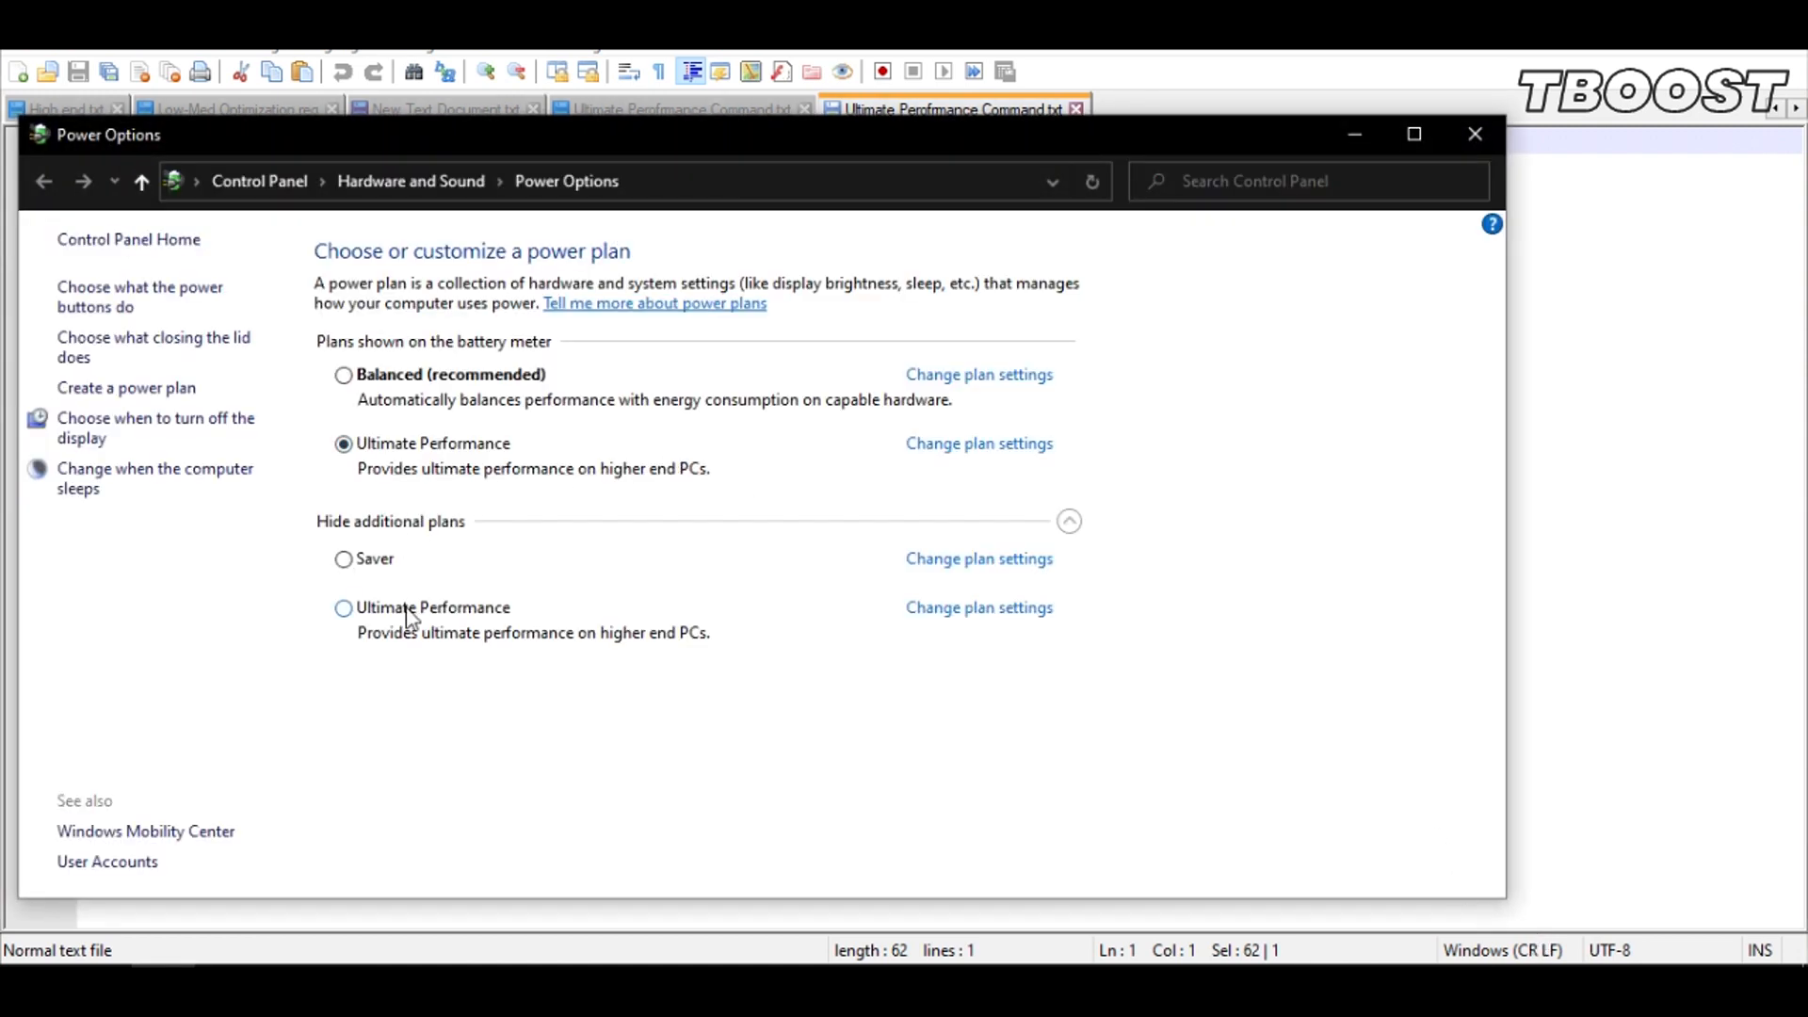
click(342, 557)
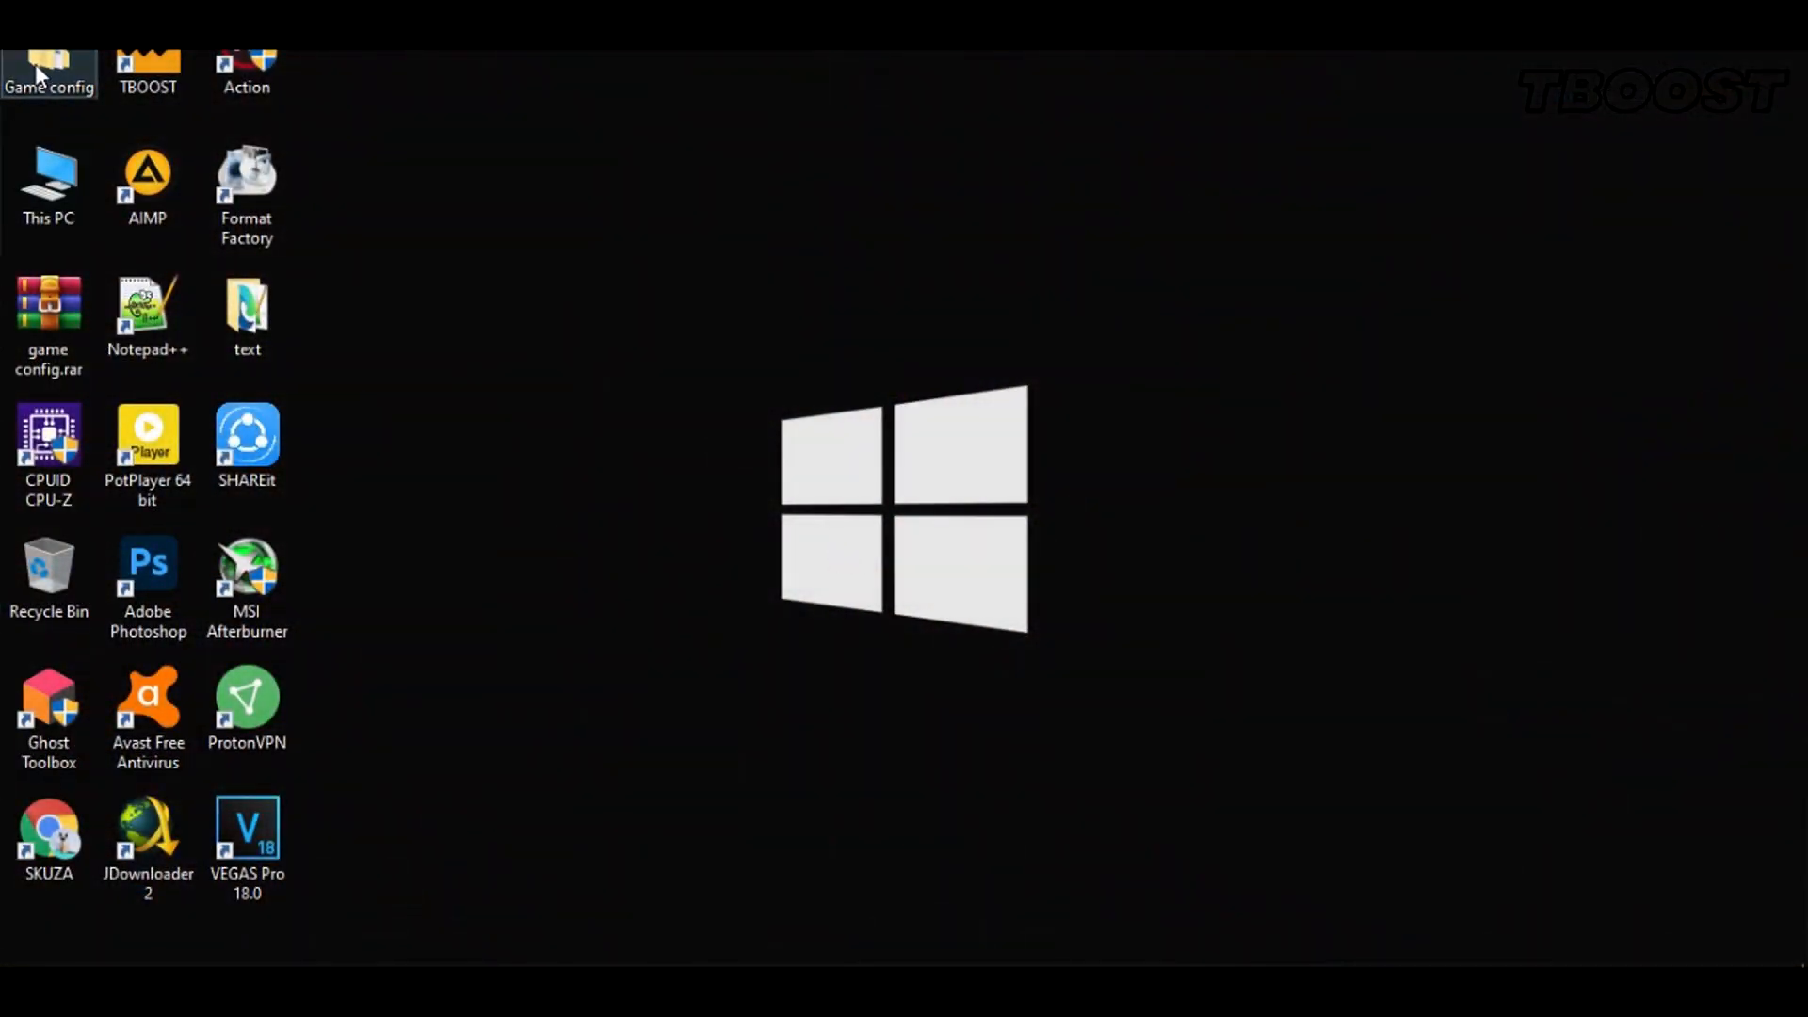
Navigate Game config > Optimizations > Reg Optimization Fixes
double_click(49, 70)
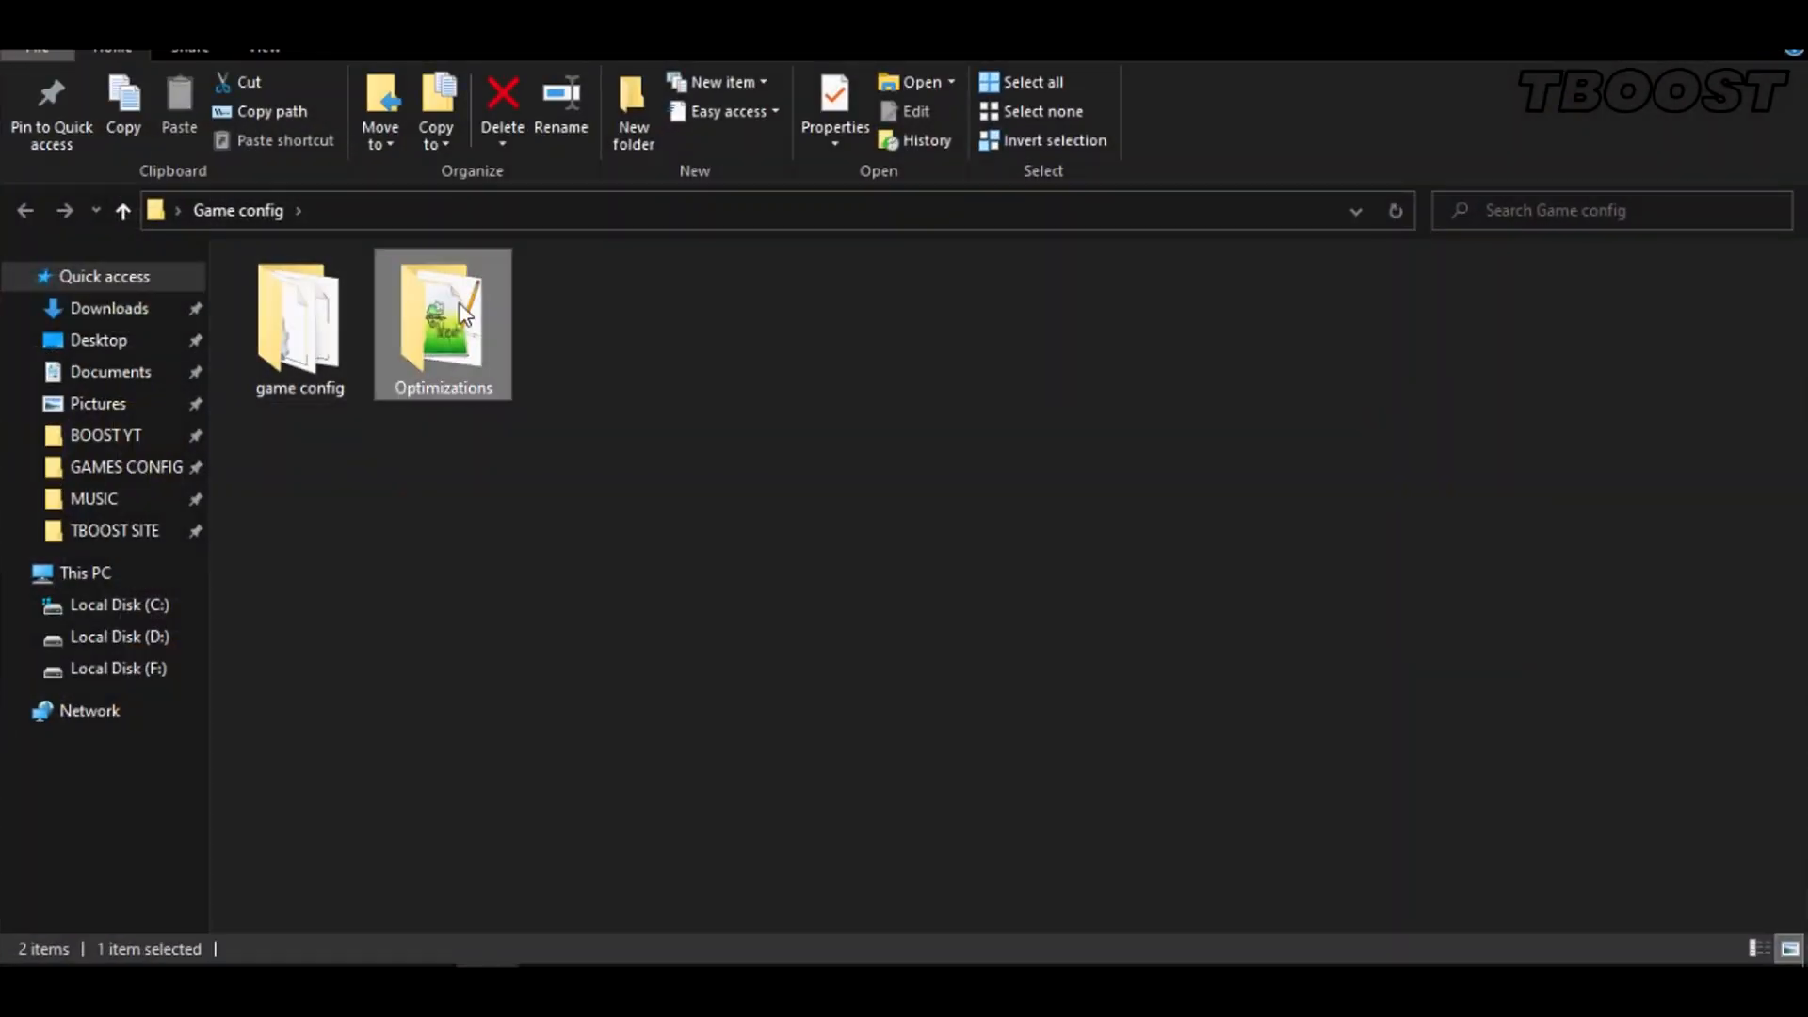
double_click(442, 316)
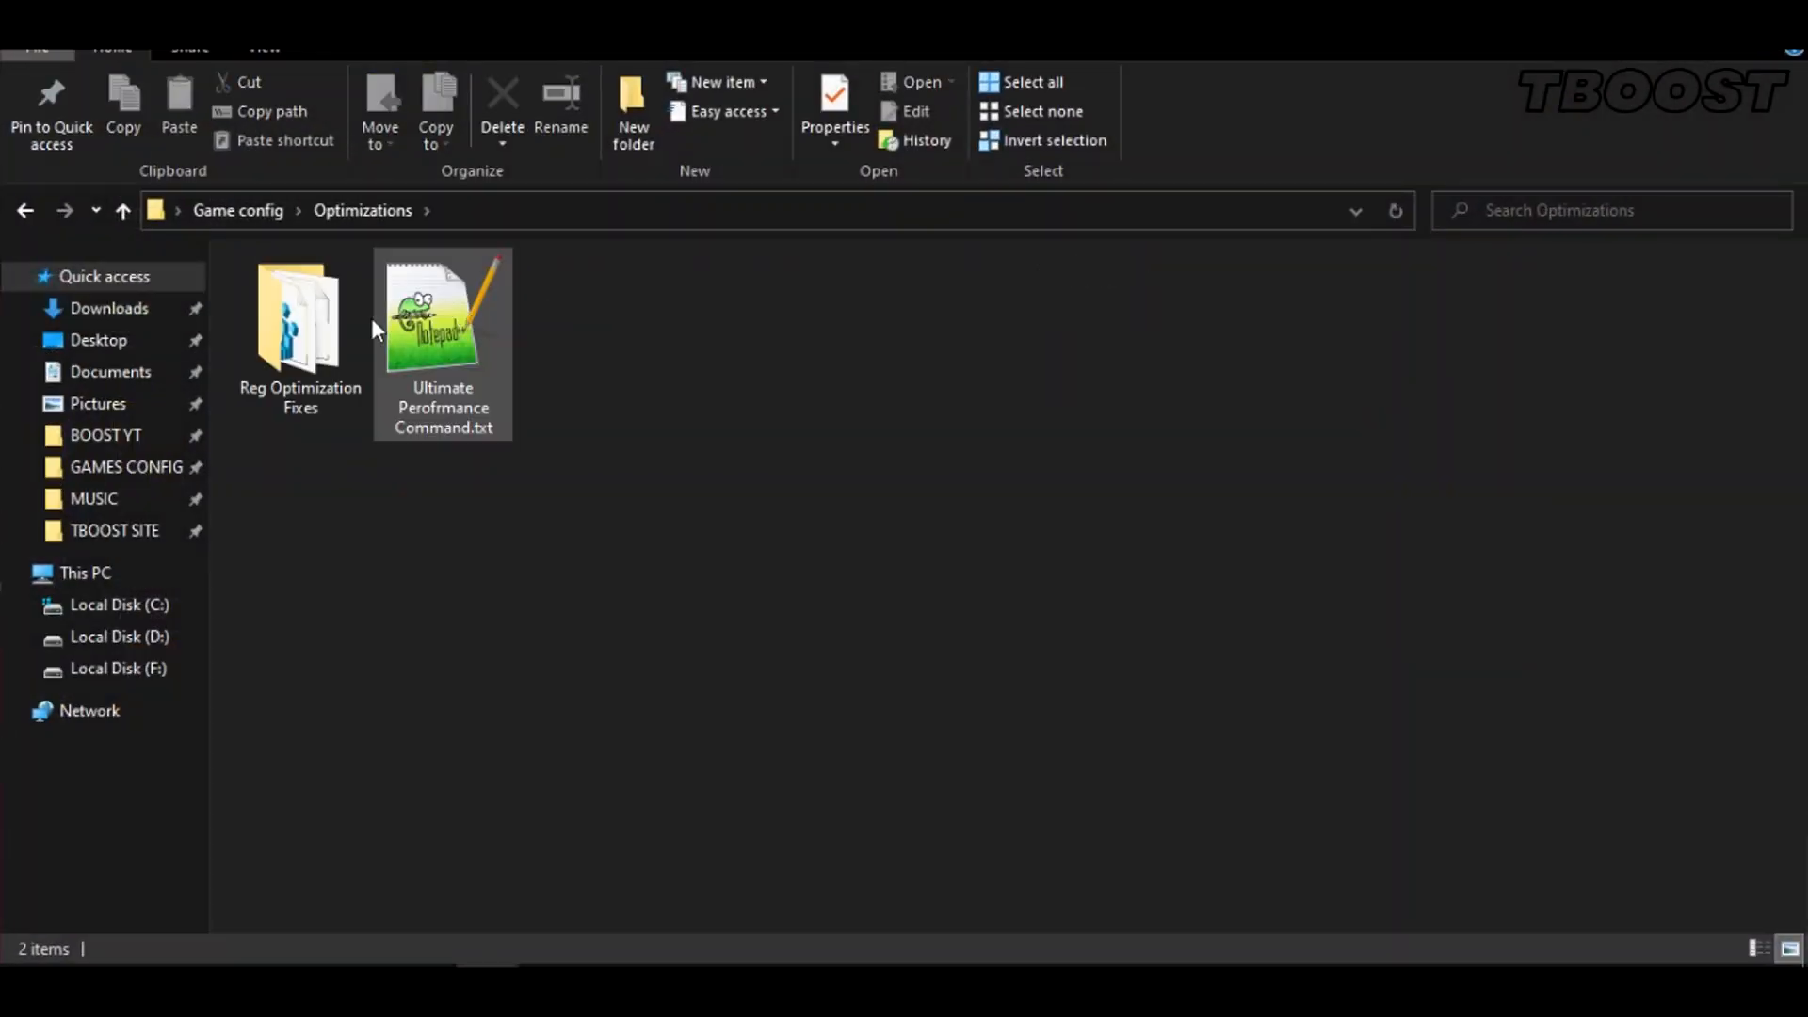
double_click(299, 316)
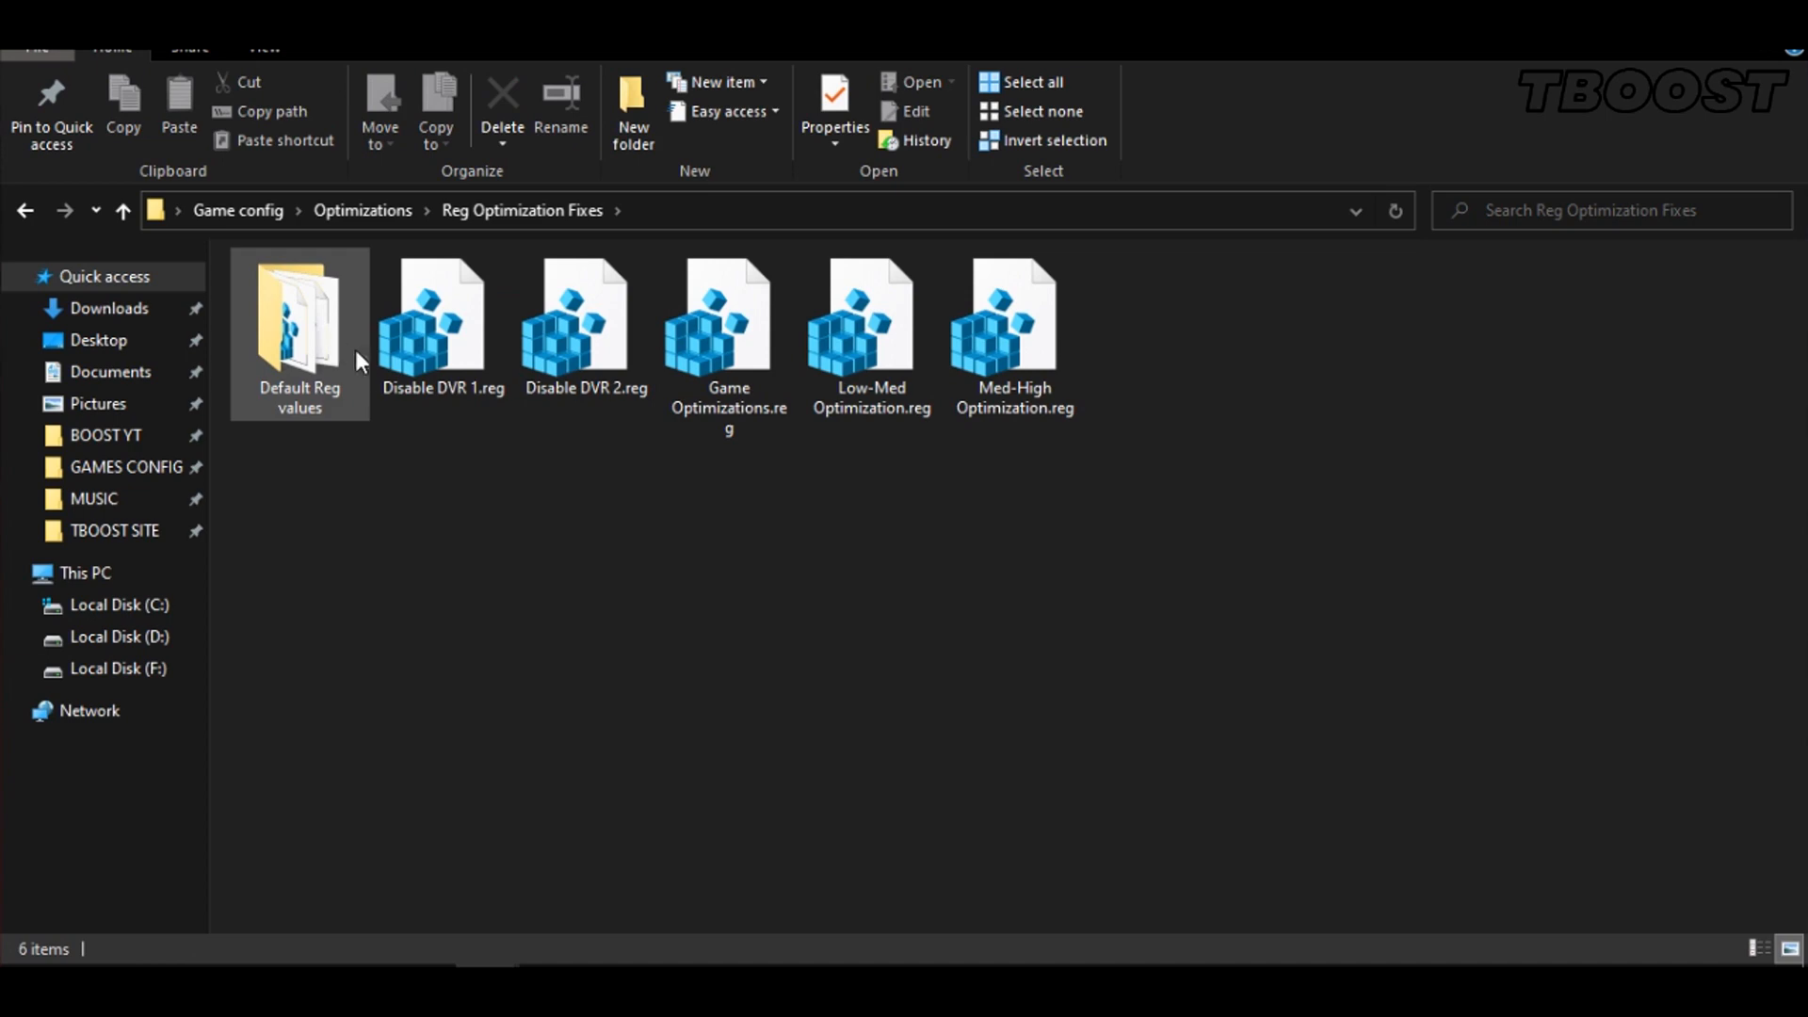
Merge the Disable DVR and Low-Med Optimization .reg files, confirming each import
click(441, 322)
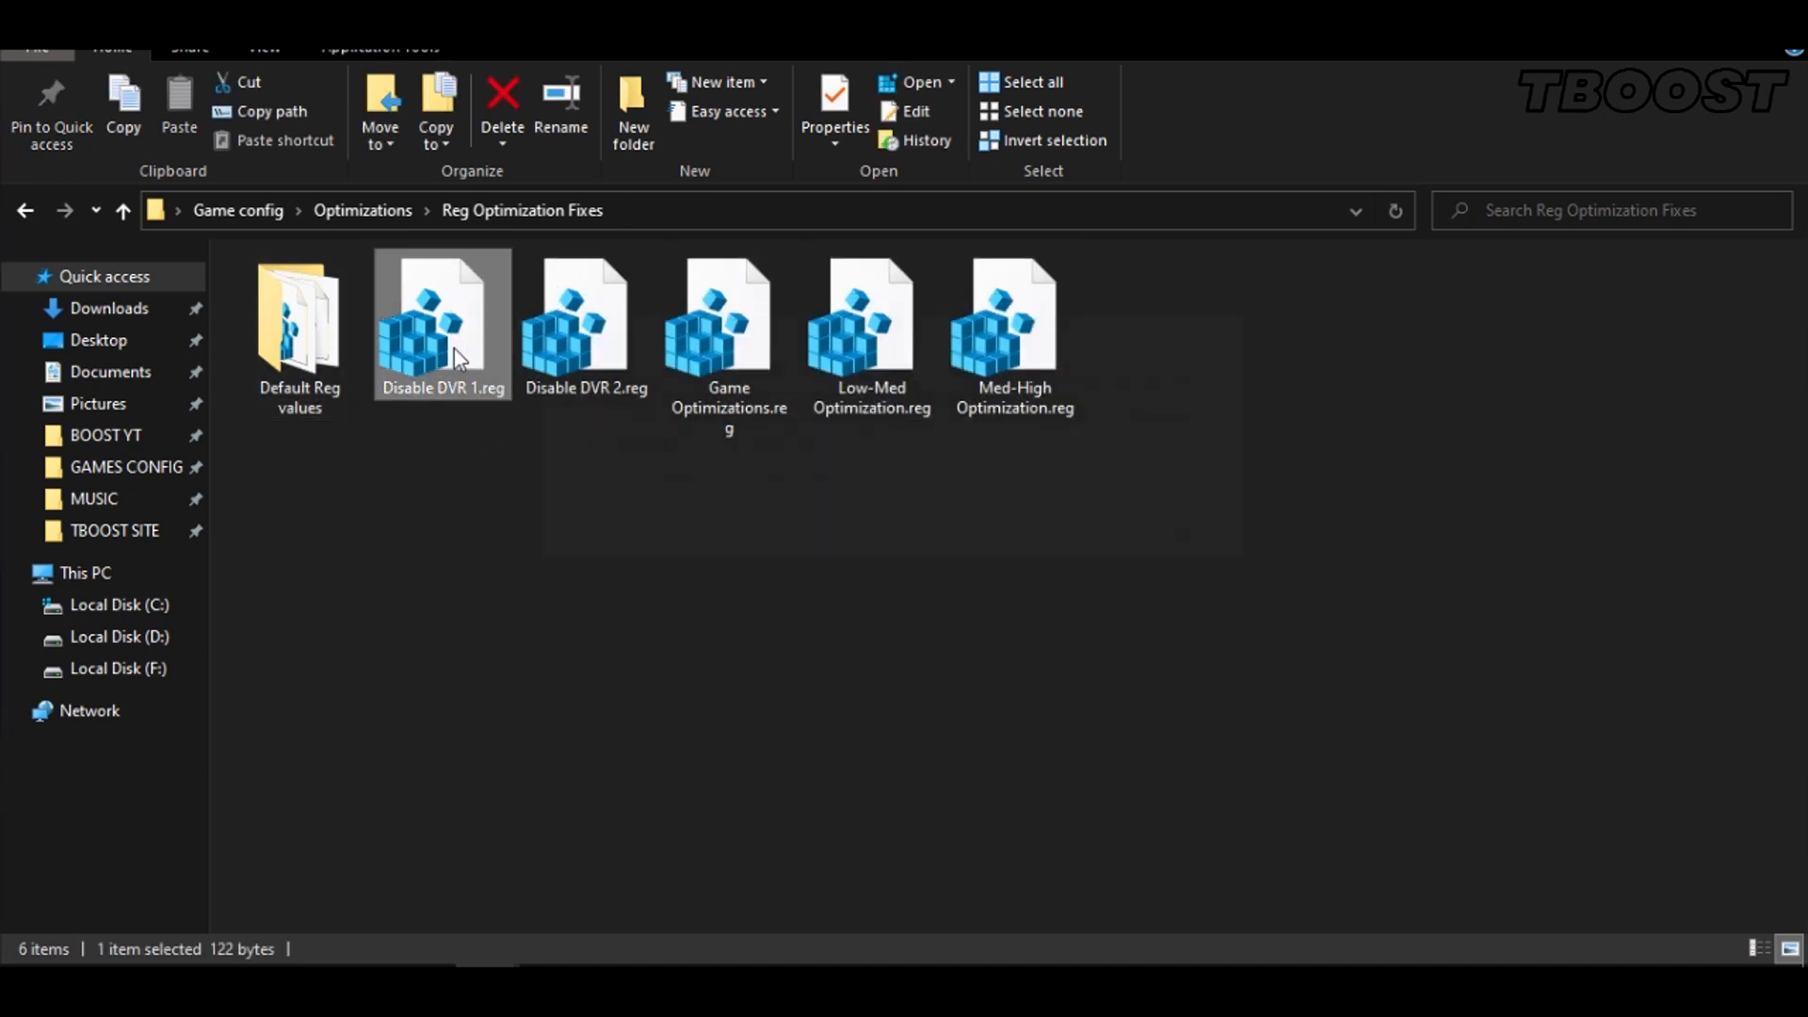
double_click(584, 311)
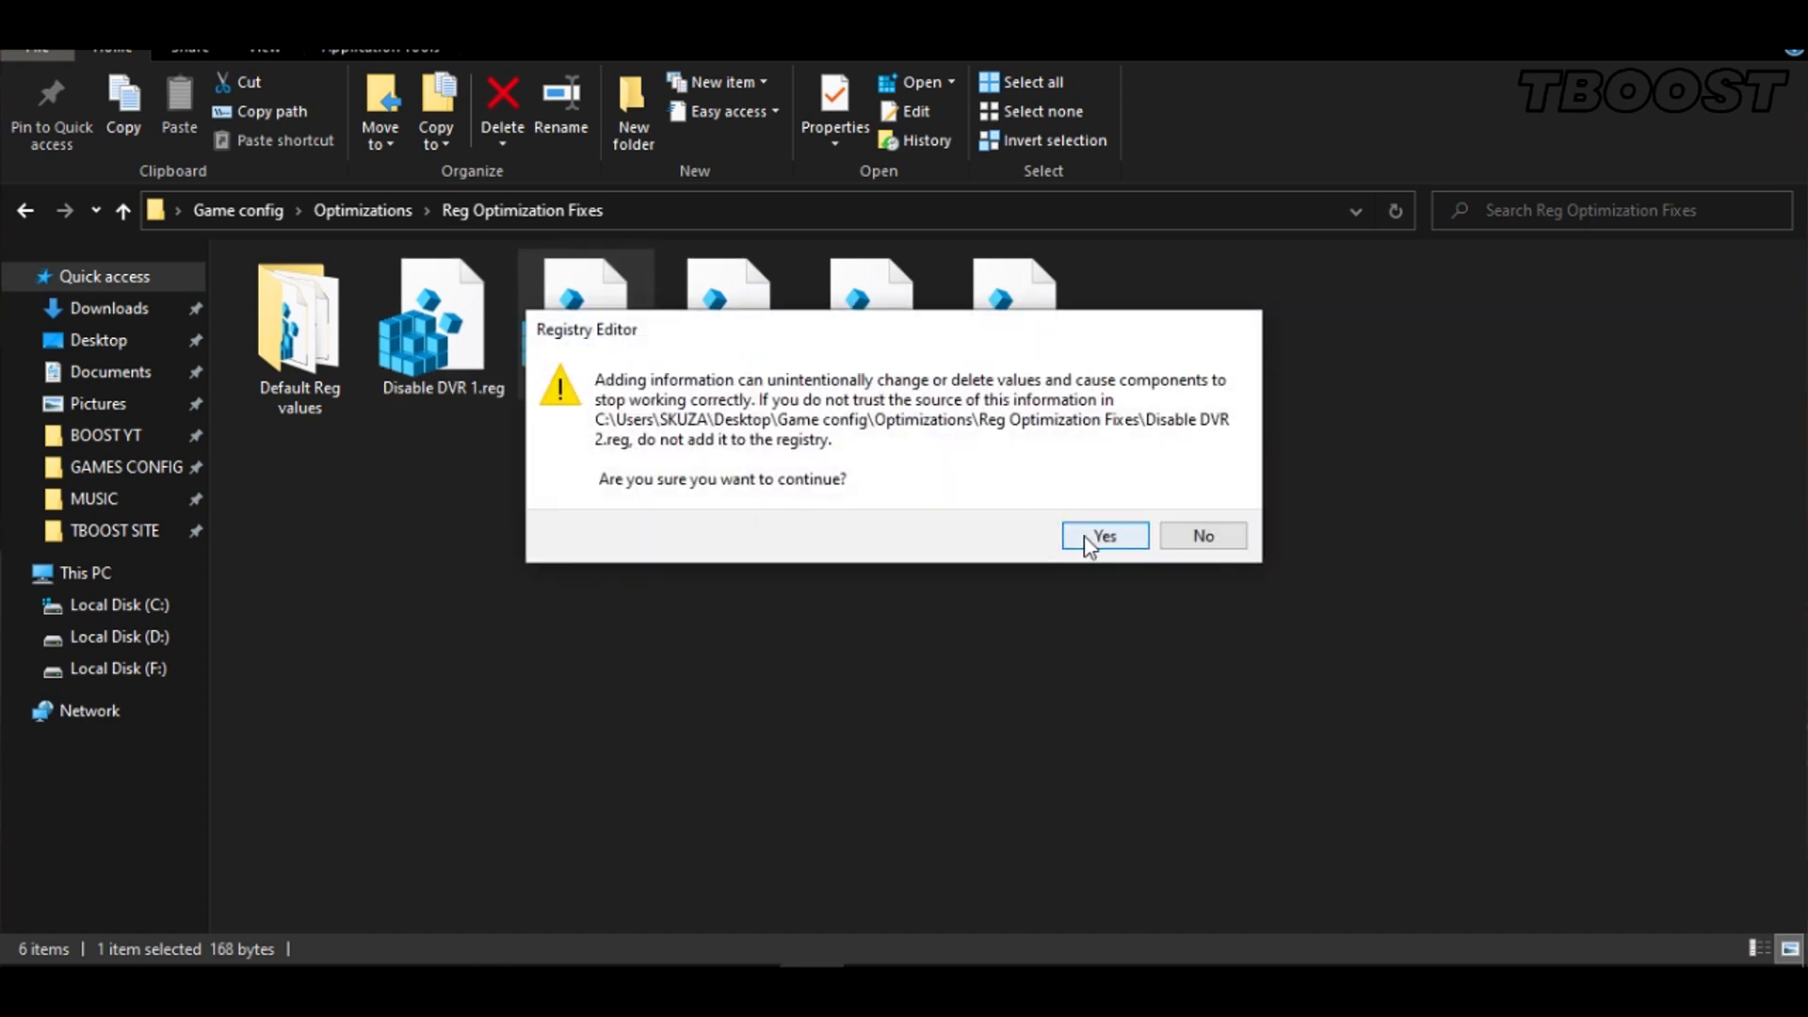
click(1104, 537)
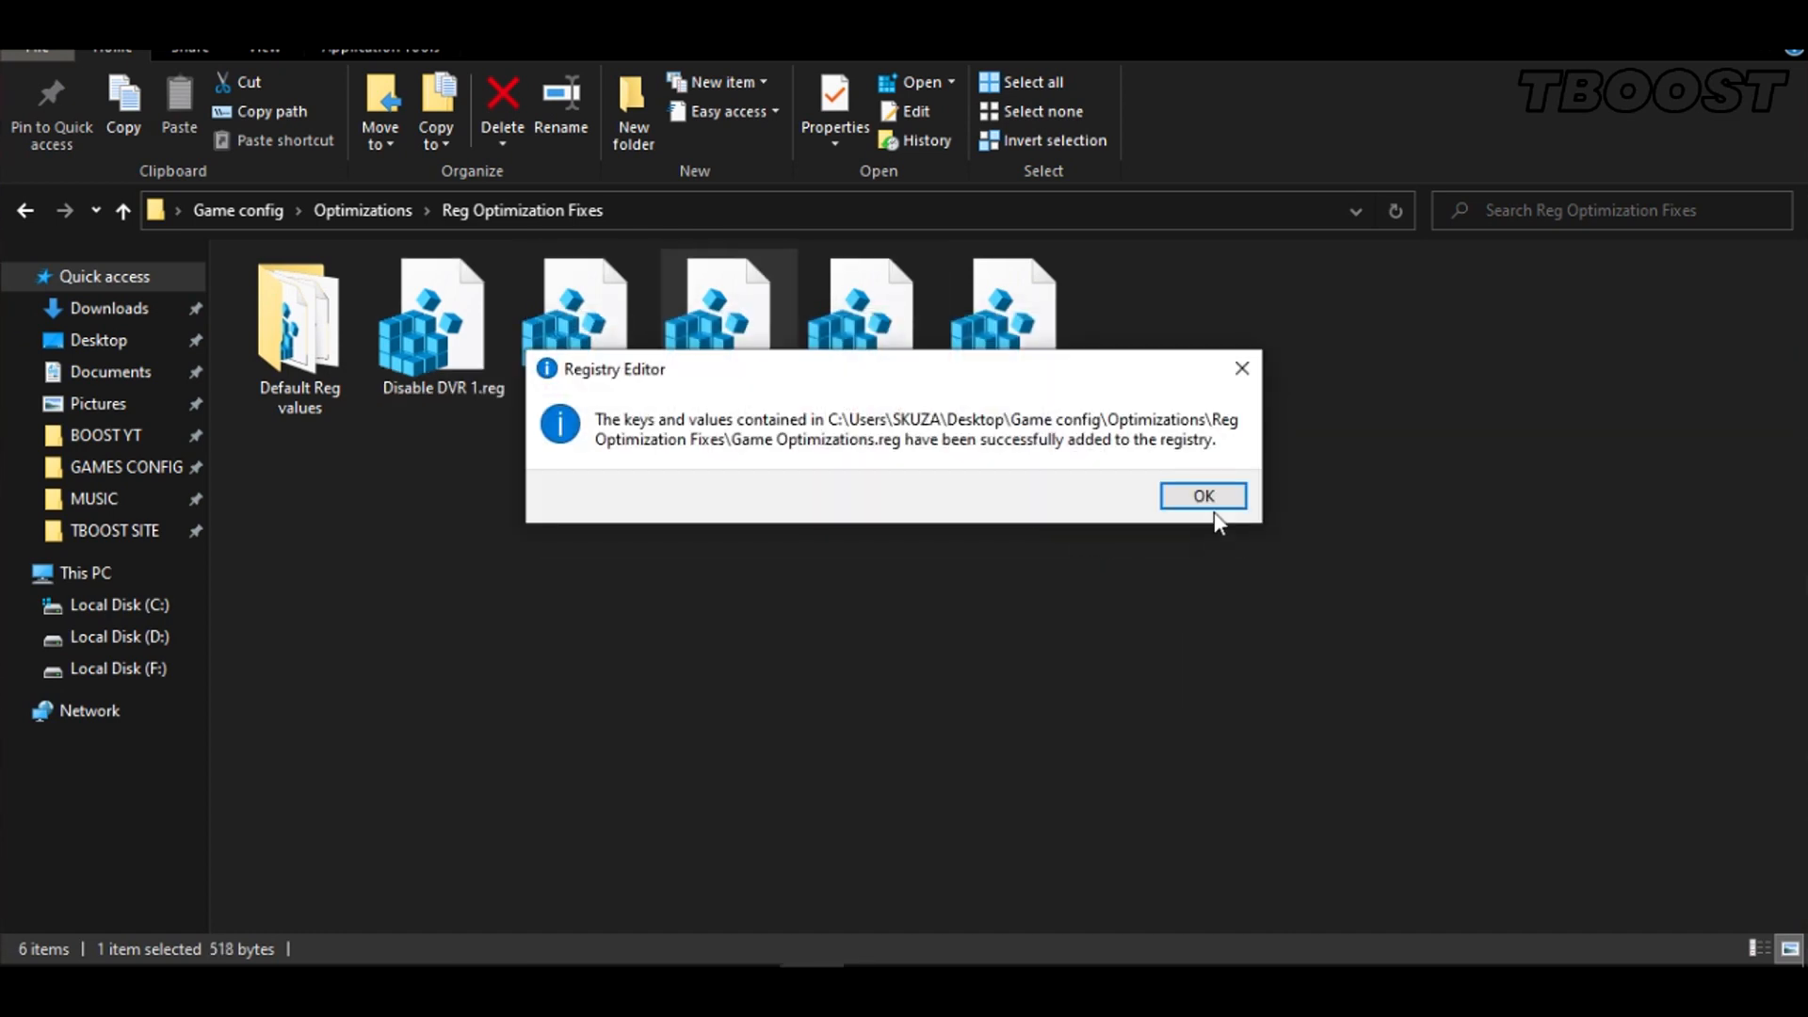
click(1203, 496)
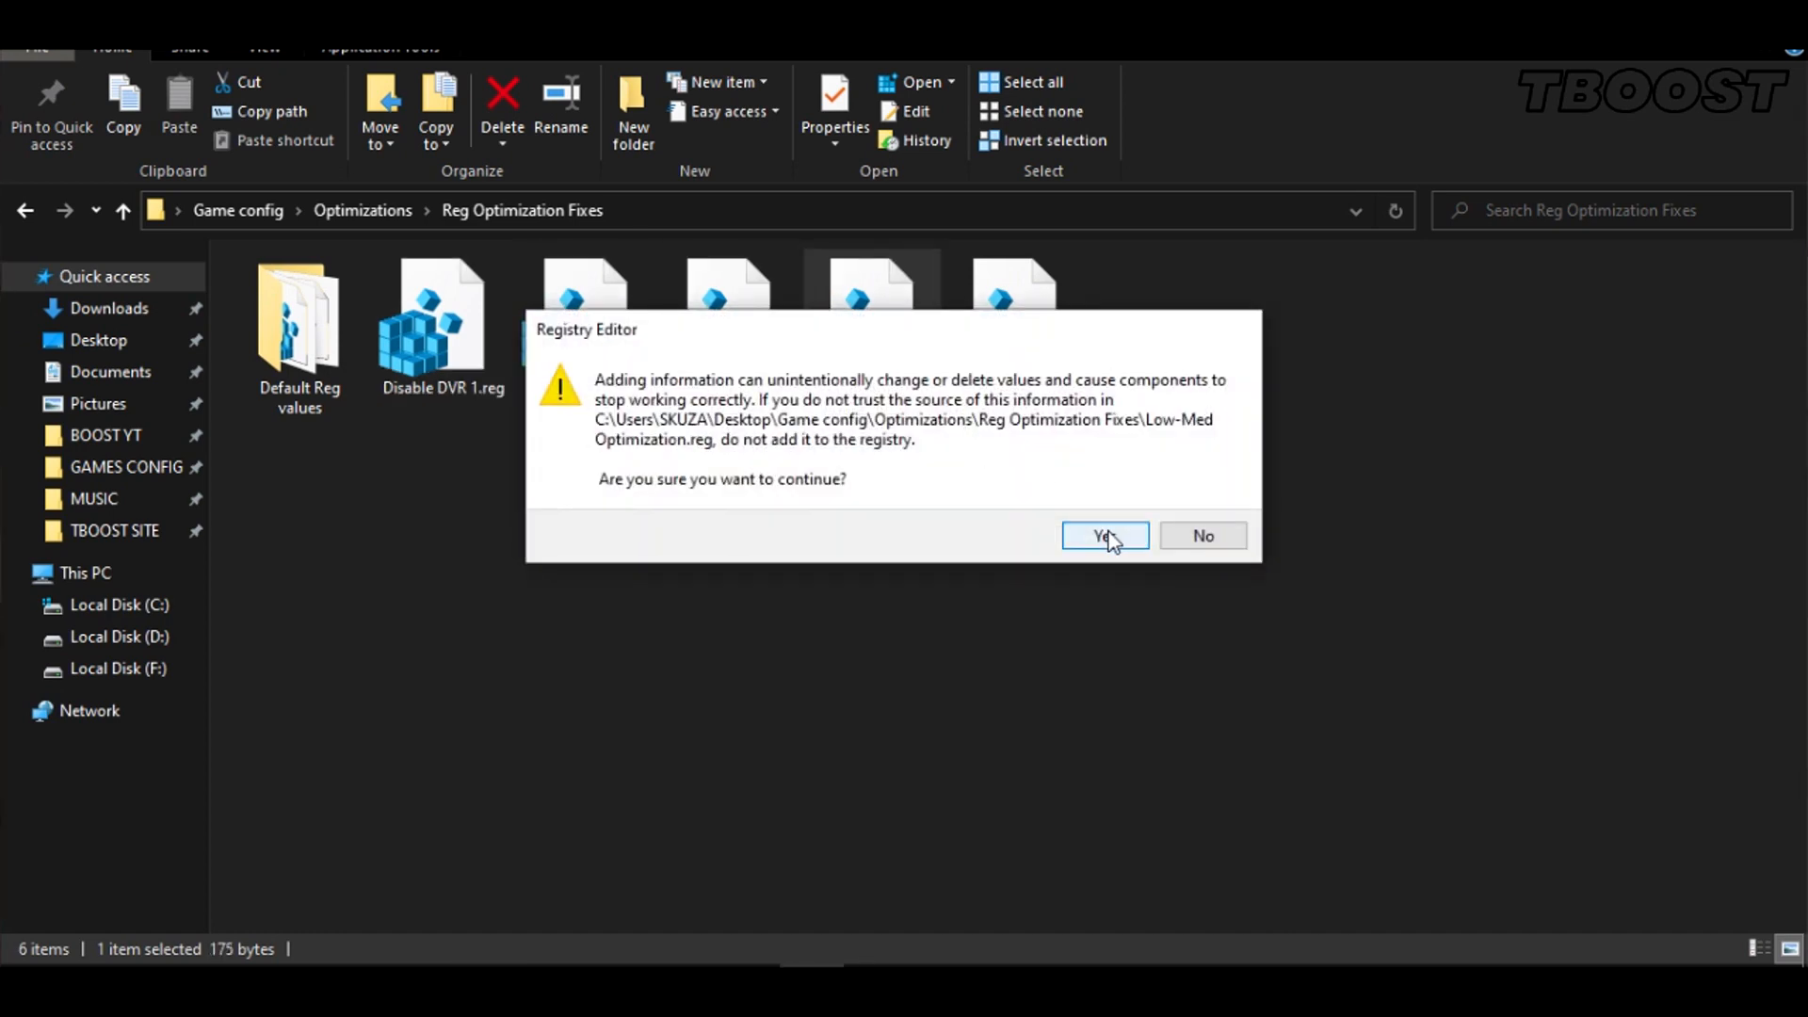
click(1102, 535)
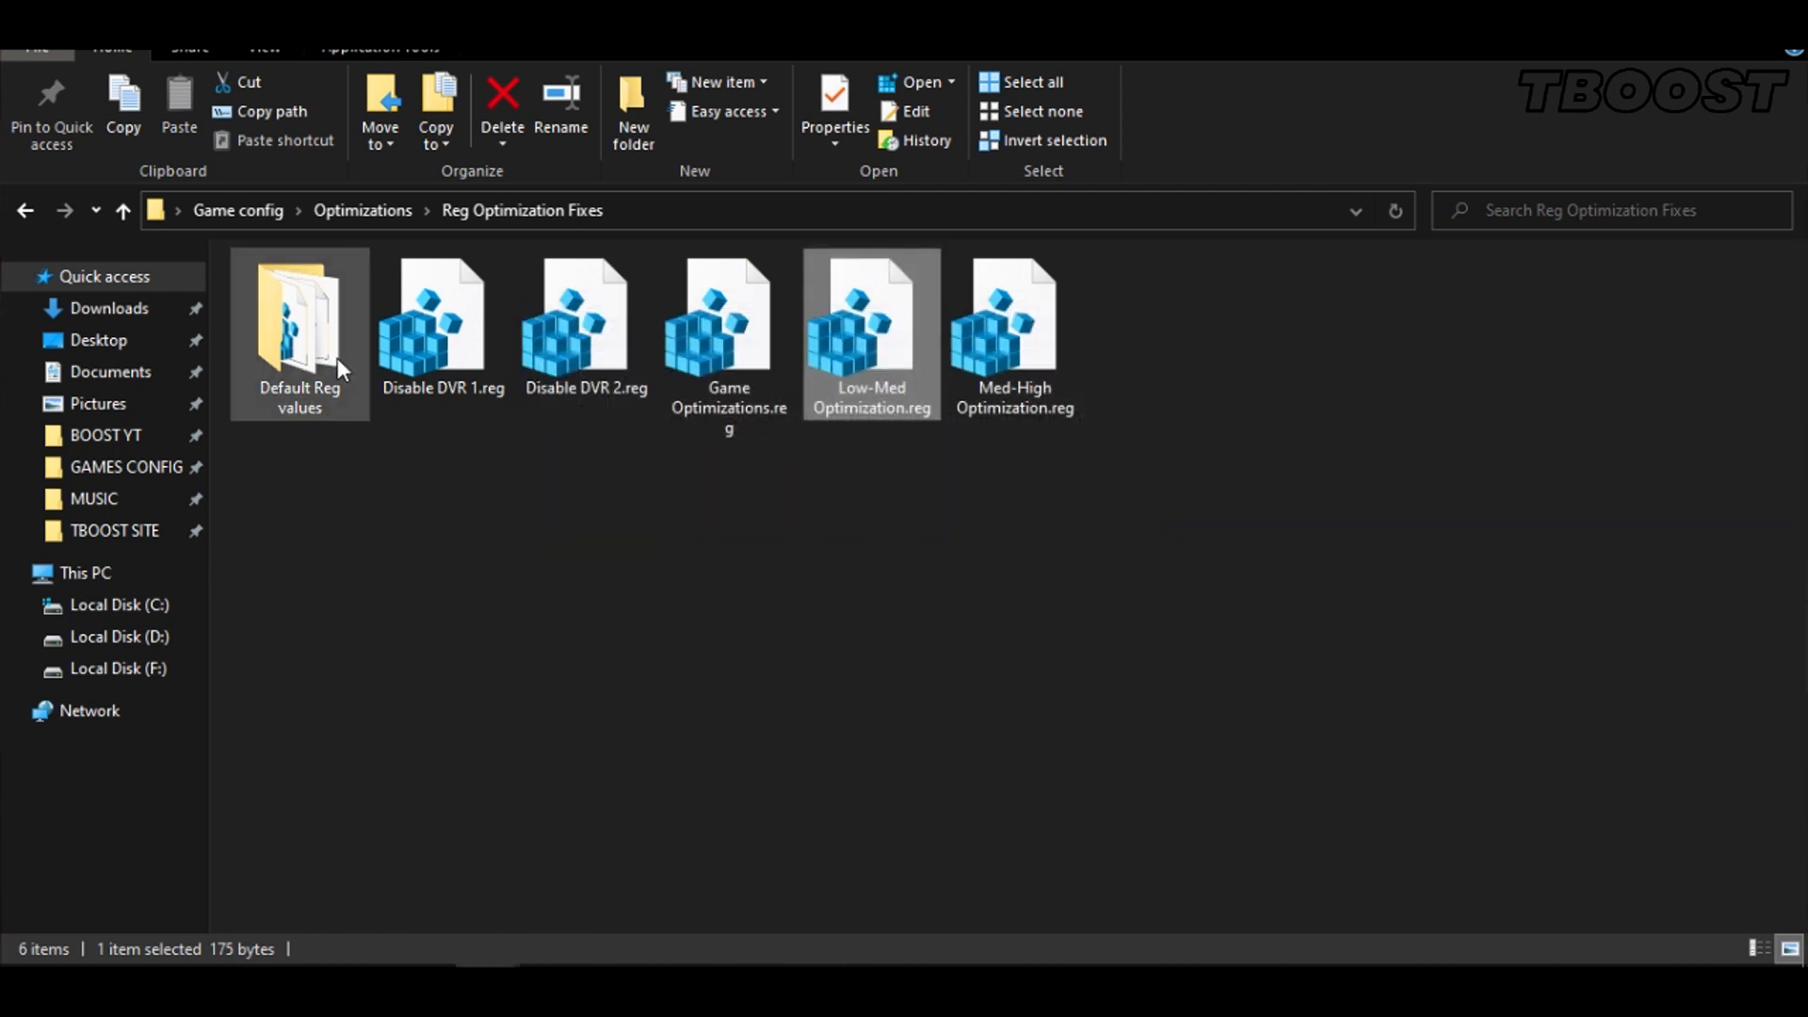
Go into the Default Reg values folder
double_click(299, 316)
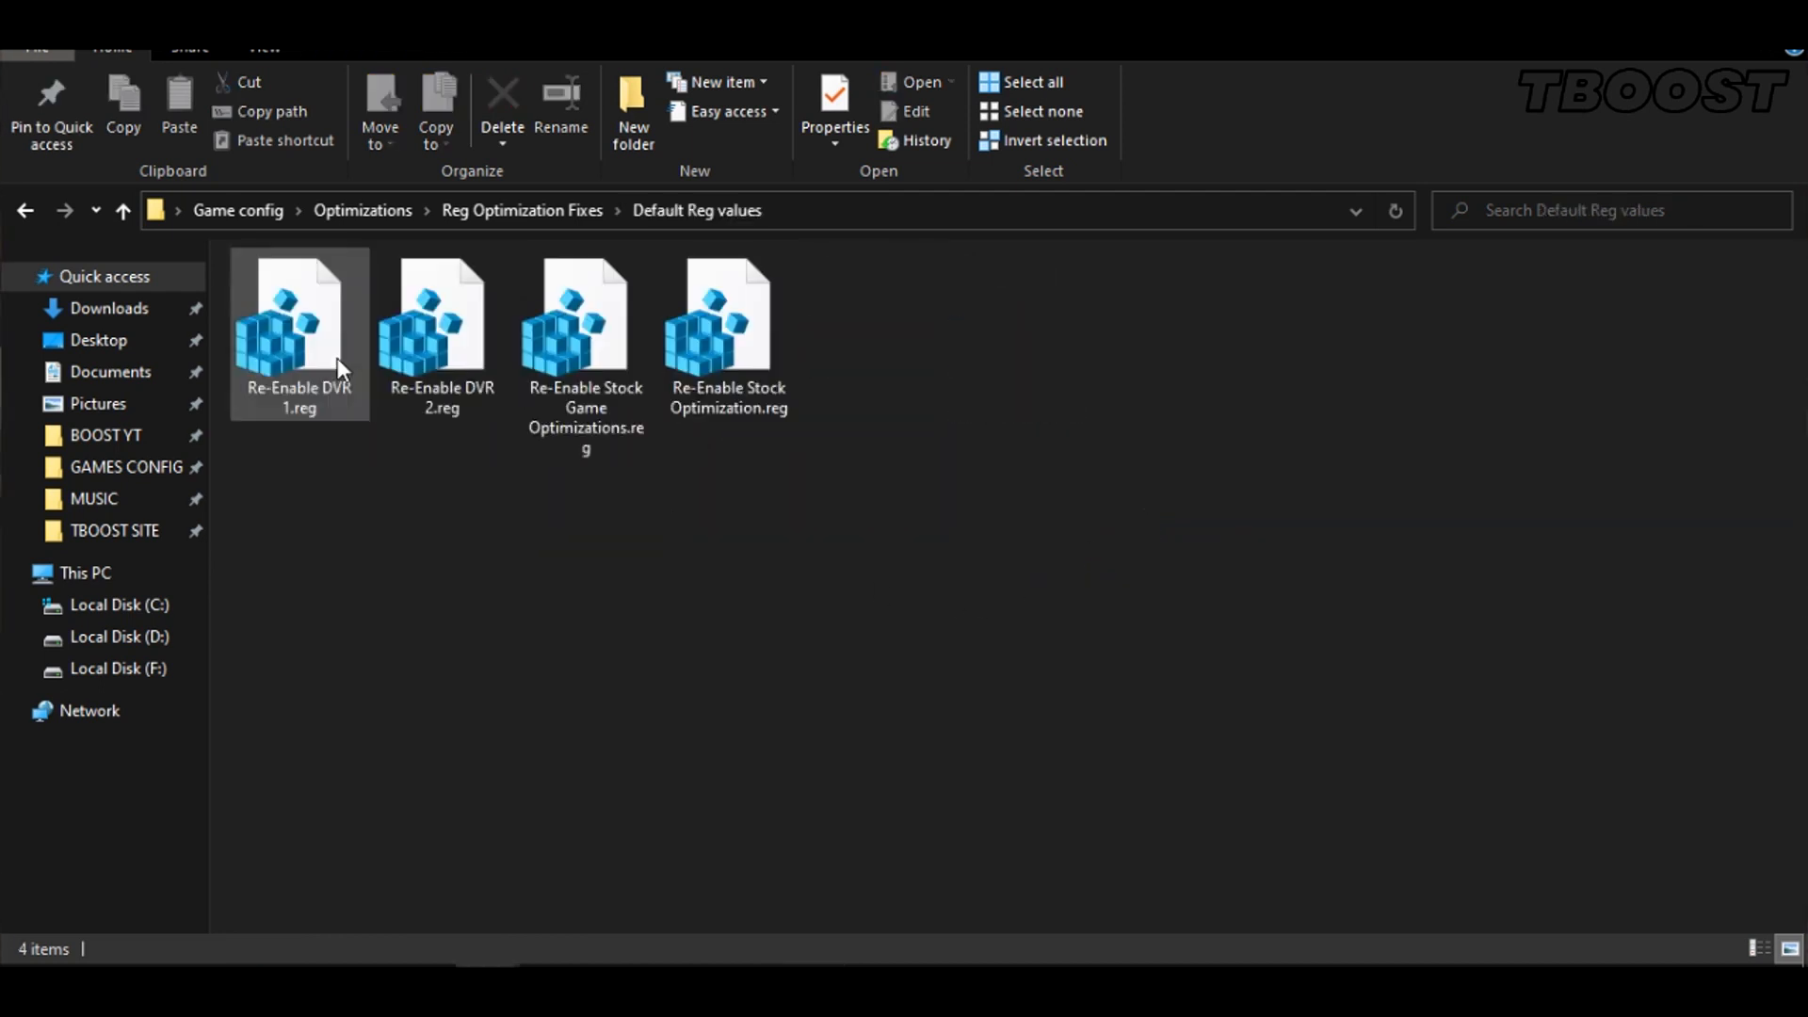